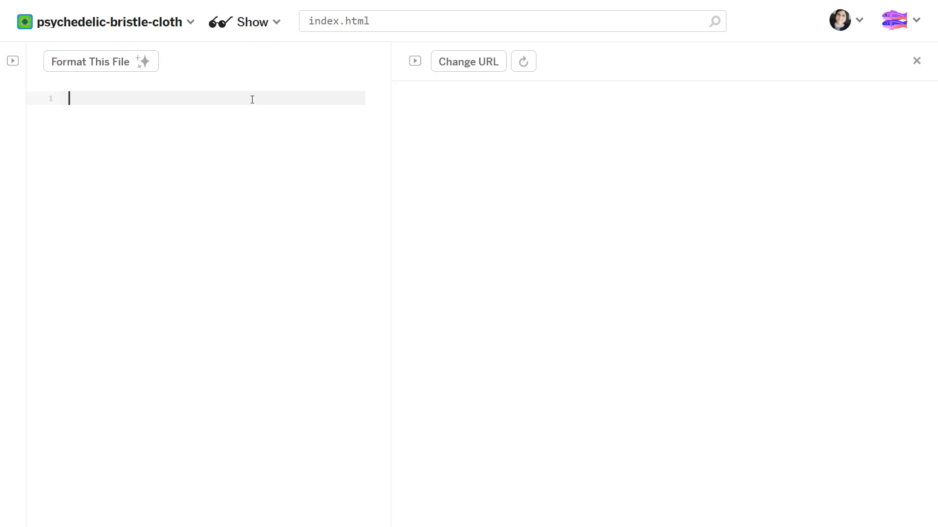
Add an empty <button></button> element to index.html
type("<button")
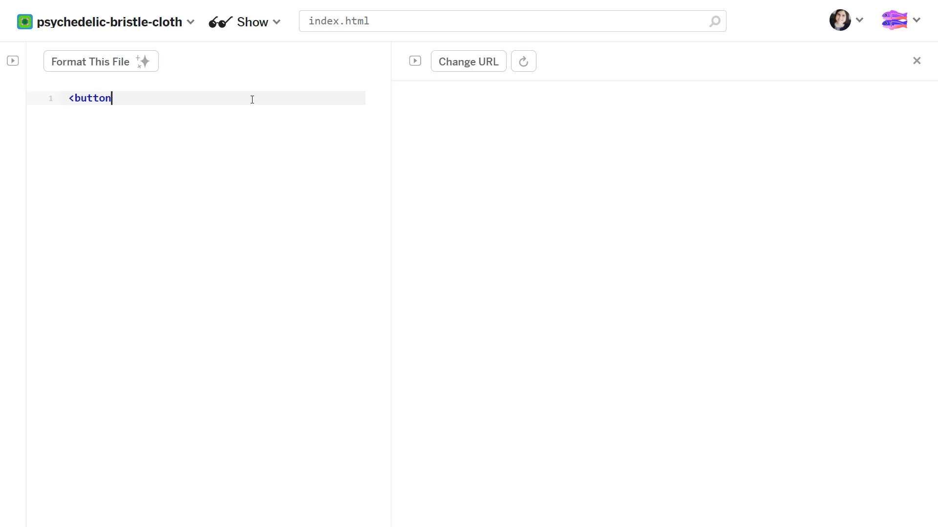
type(">")
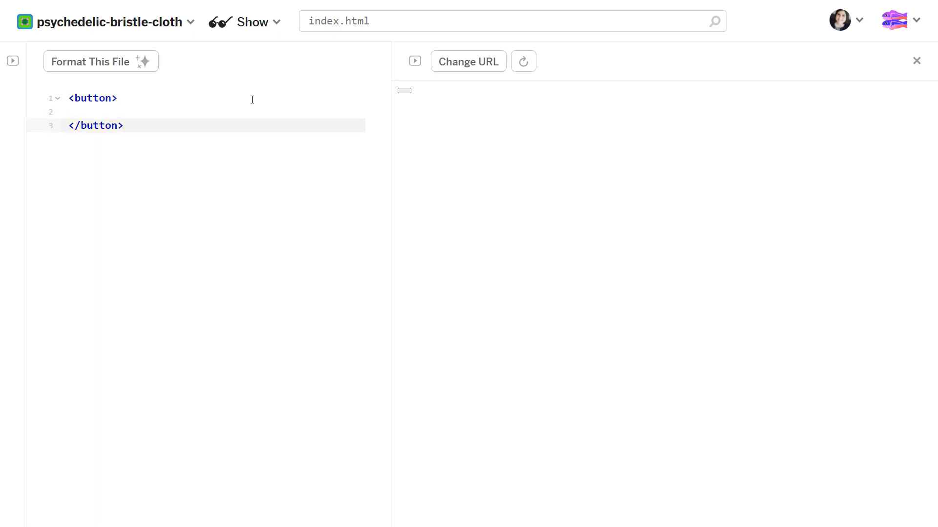
Add a link reading Button with href="#" below the button
type("<a></a>")
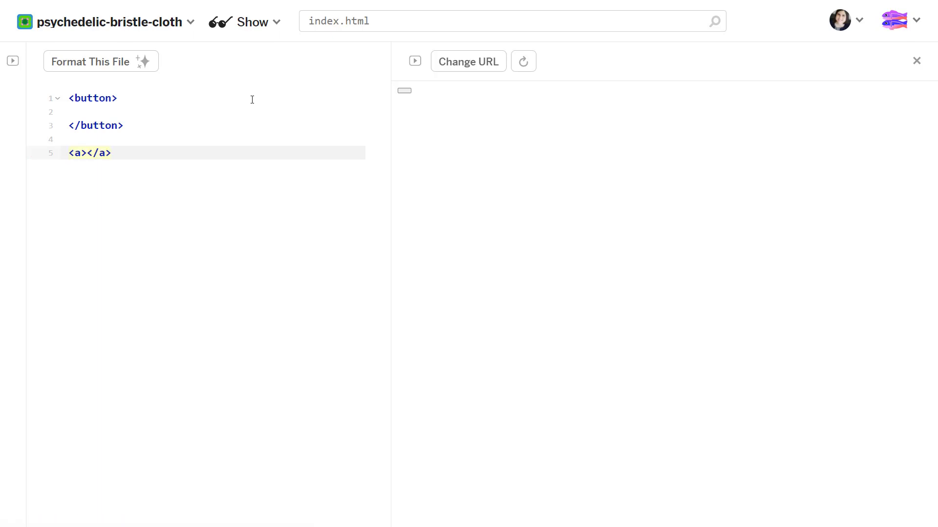
type("Button")
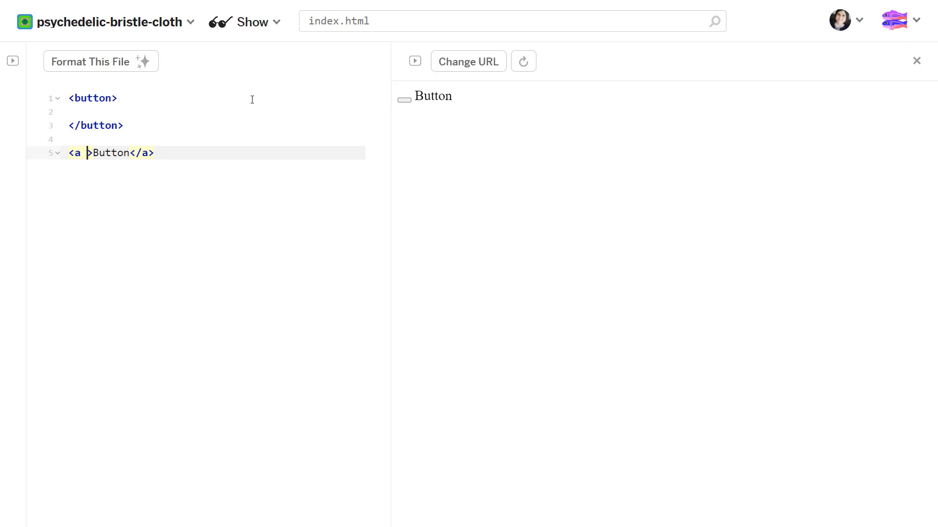
type("href=\"\"")
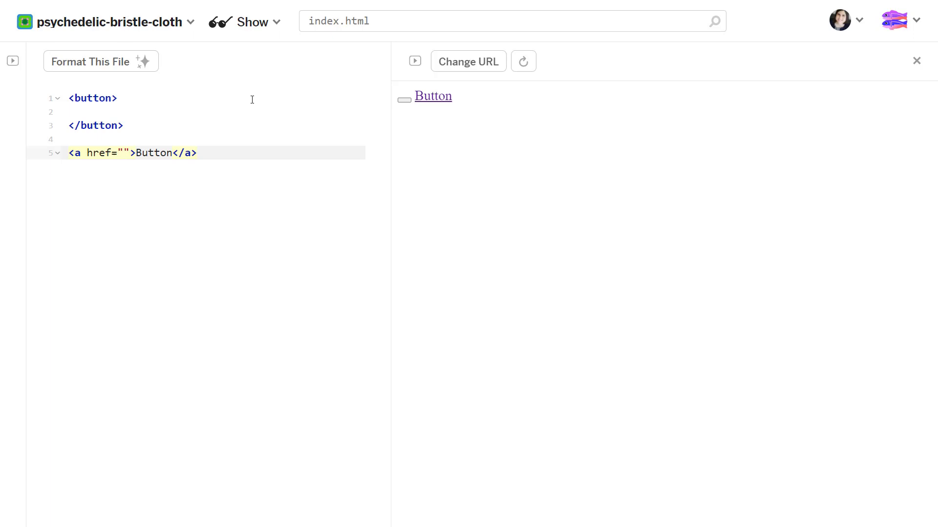
left_click(123, 152)
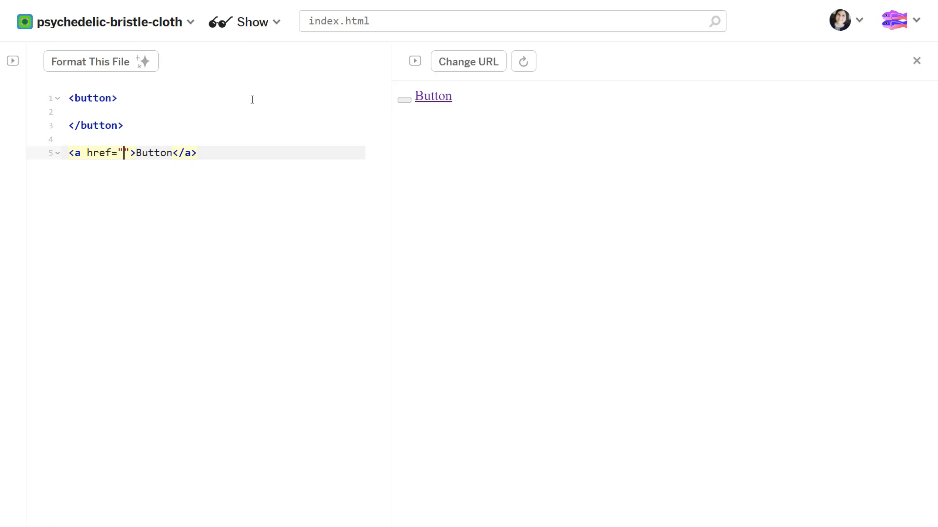
type("#")
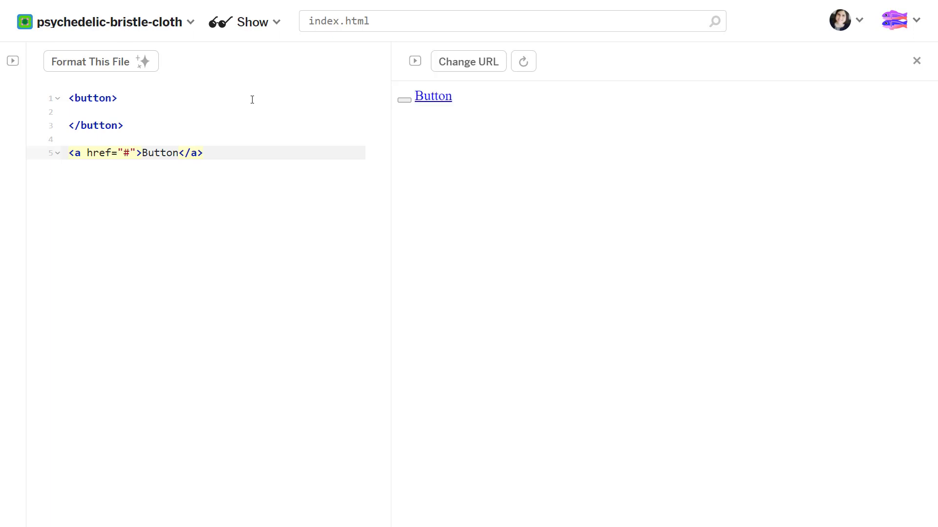
left_click(129, 152)
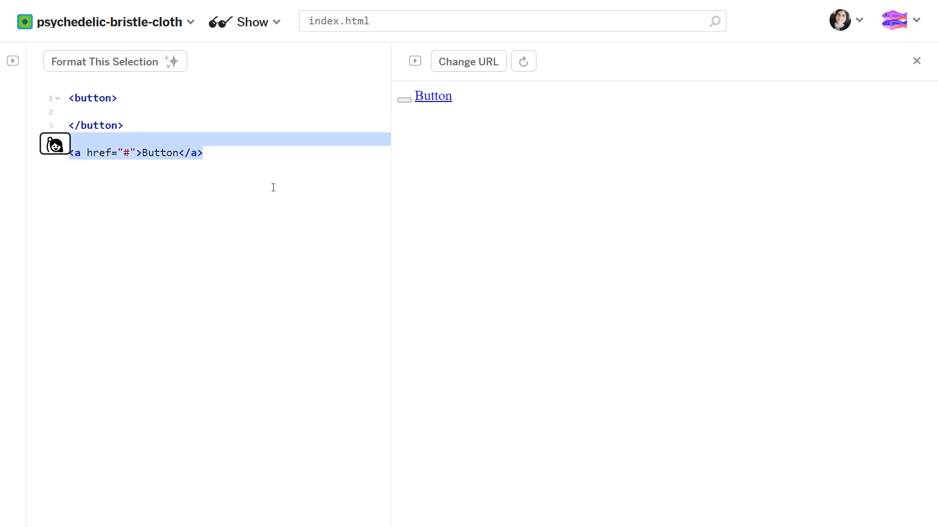
left_click(203, 152)
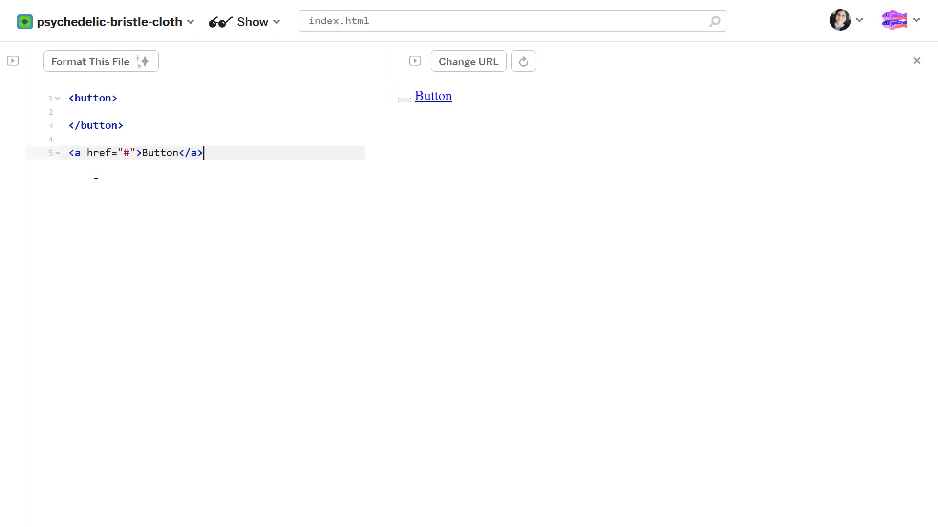
Remove the link line and label the button Expand section
triple_click(137, 153)
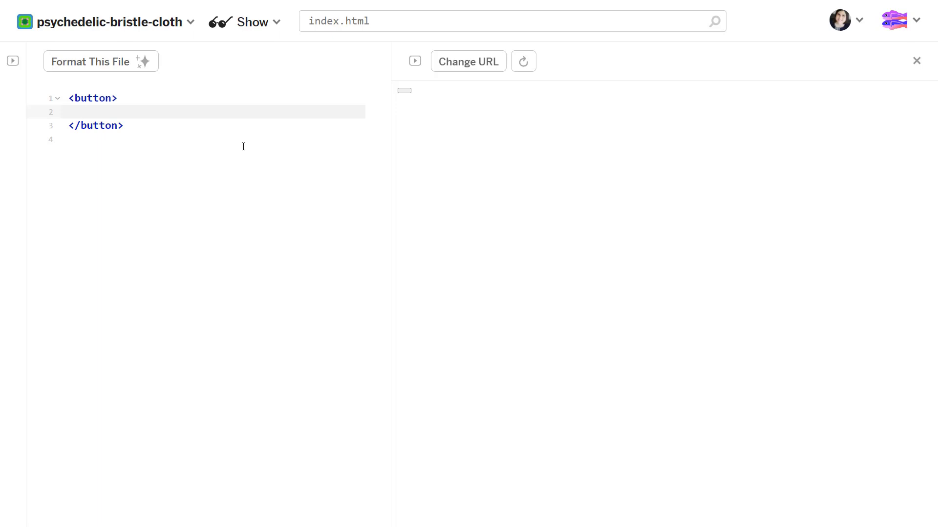
type("Expand te")
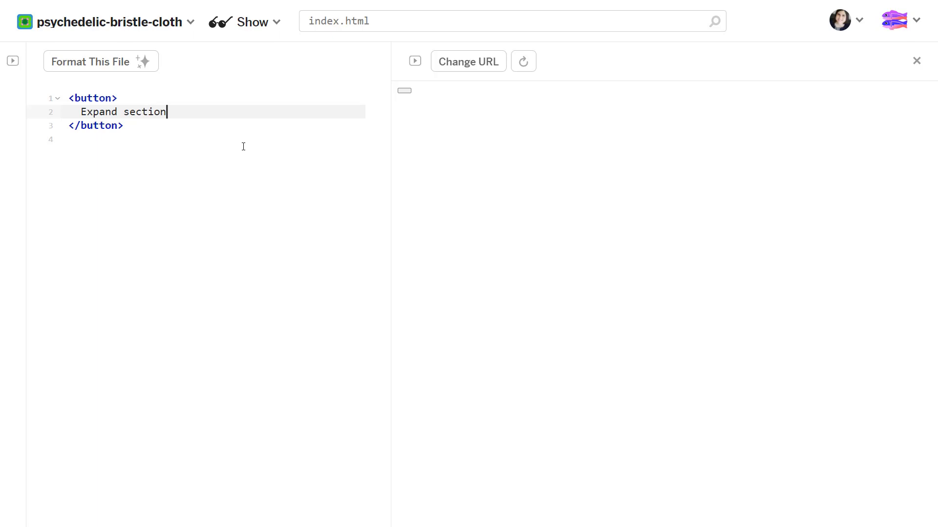
left_click(521, 61)
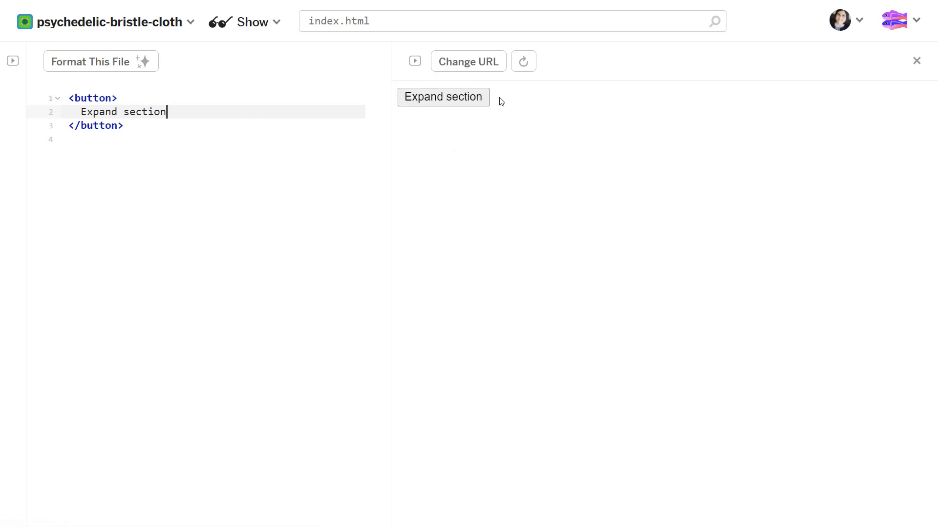
mouse_move(436, 120)
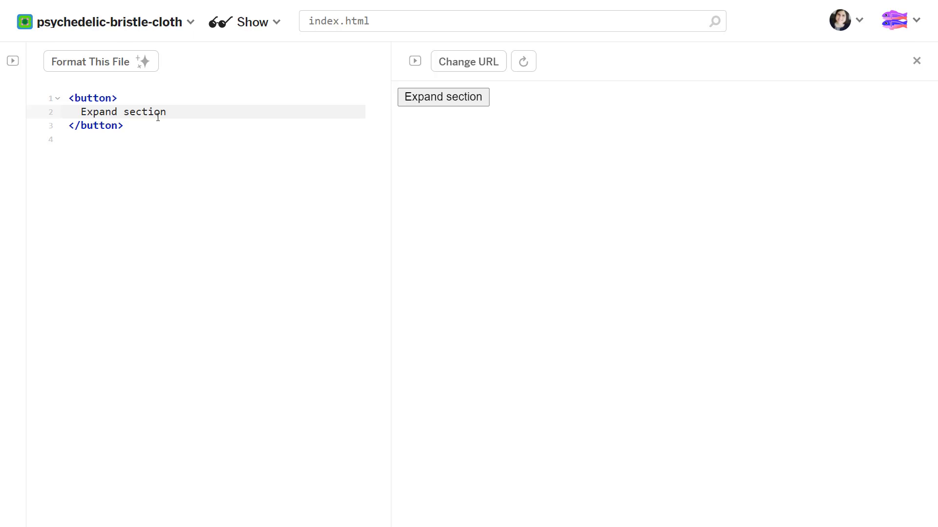
left_click(102, 98)
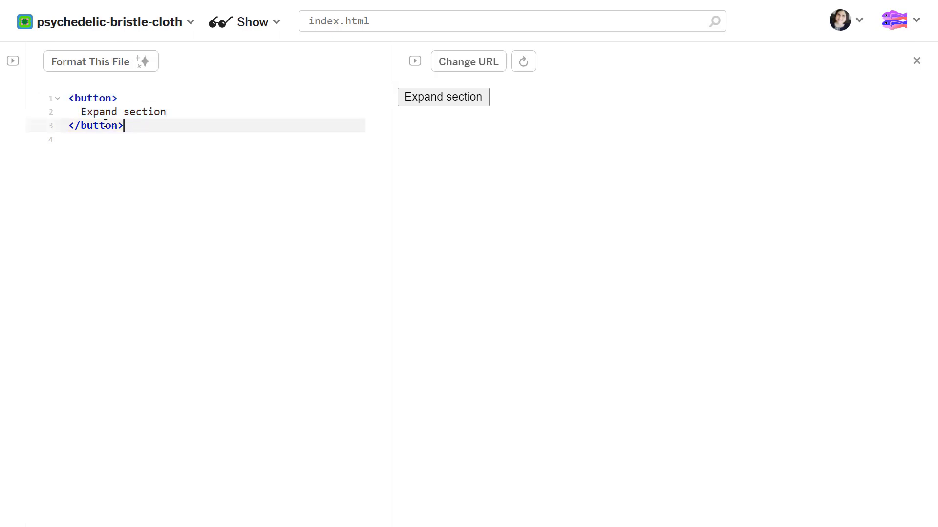
Edit around the button label, typing inpu and 'name' while keeping Expand section
double_click(123, 111)
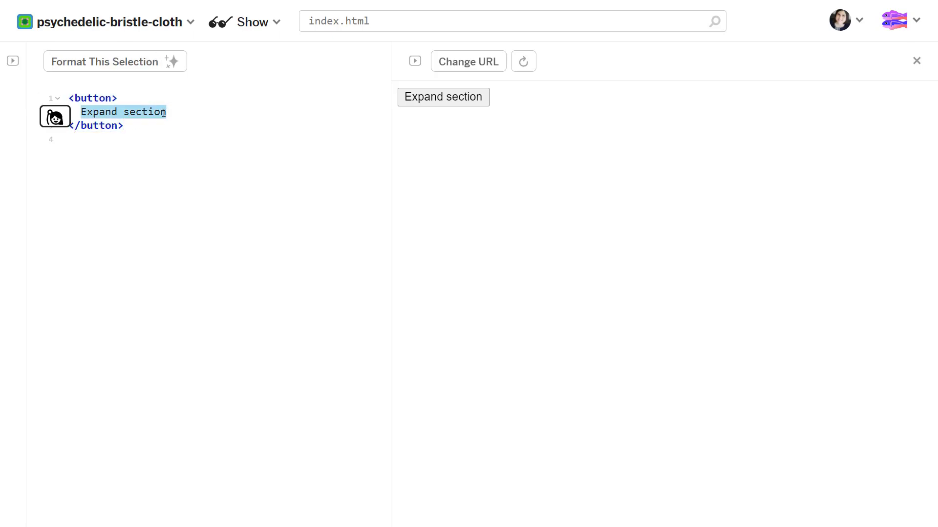
left_click(101, 111)
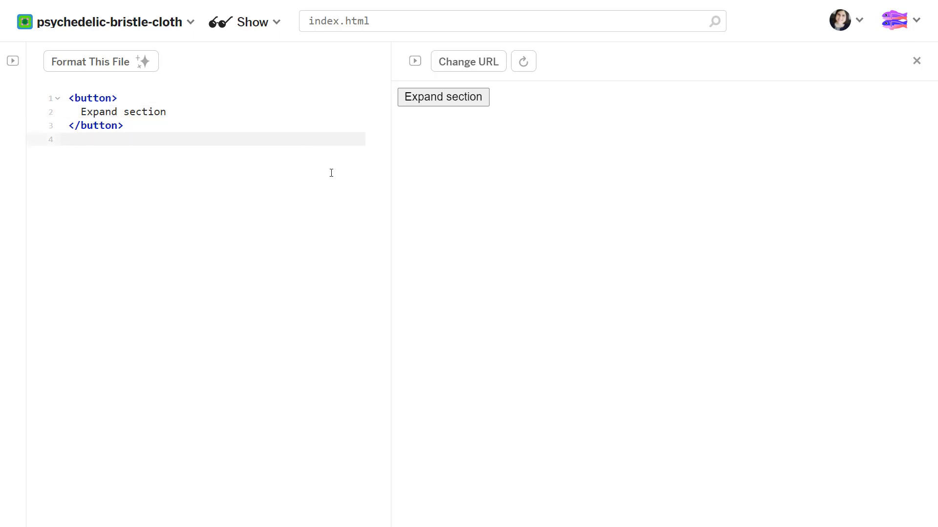
type("input name=\"name")
type("$_POST[")
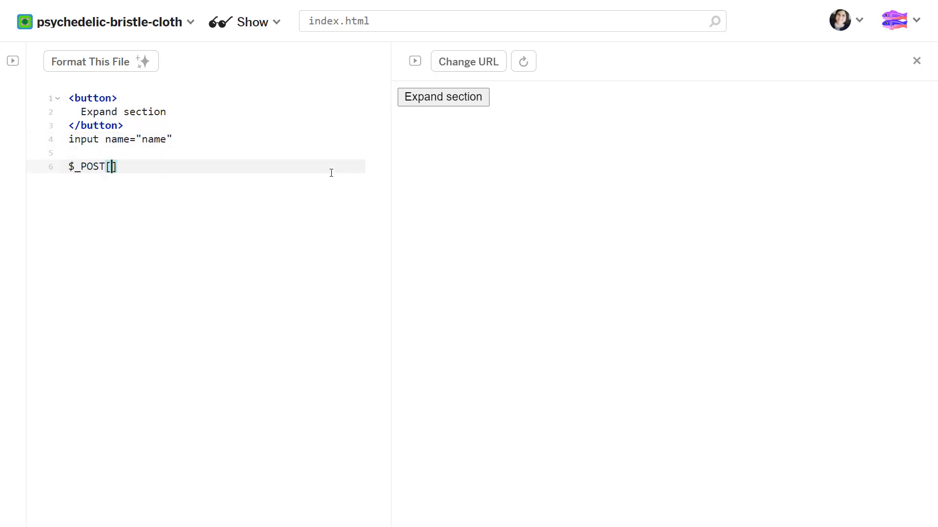
type("'name'")
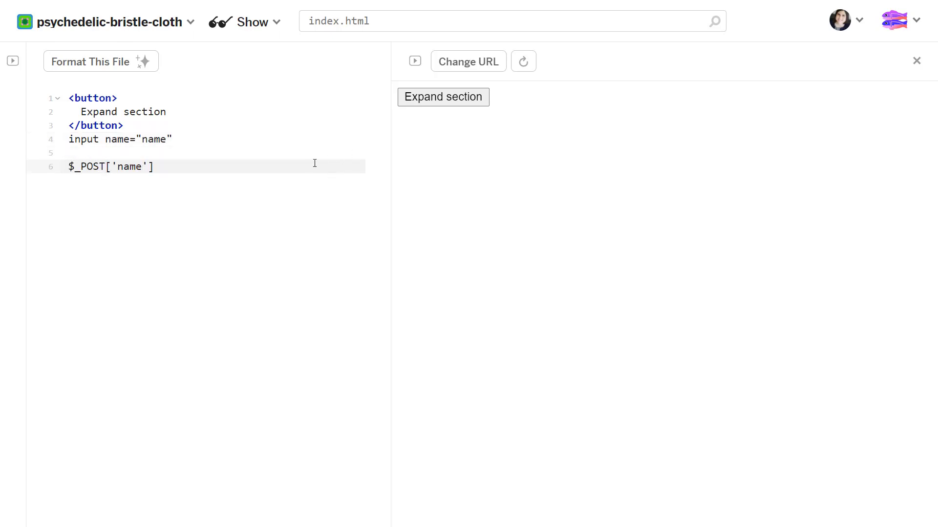
left_click(442, 97)
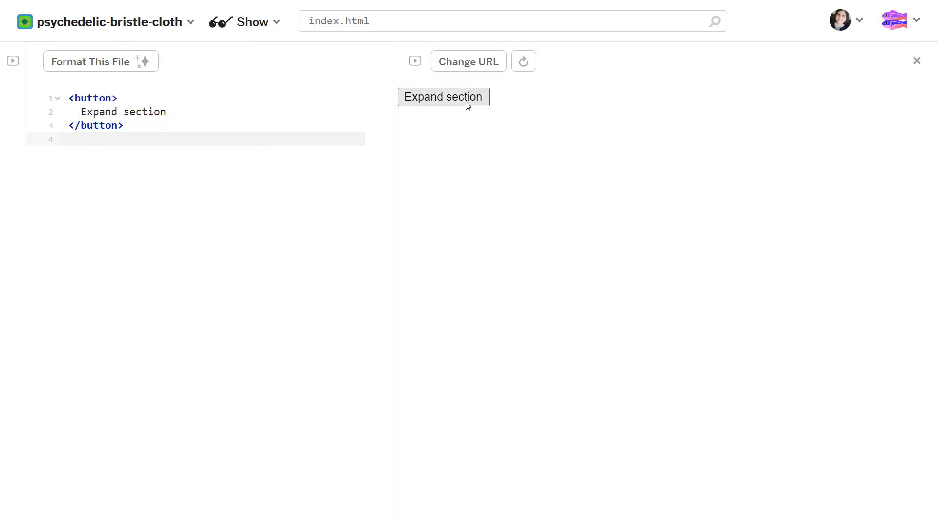
mouse_move(595, 310)
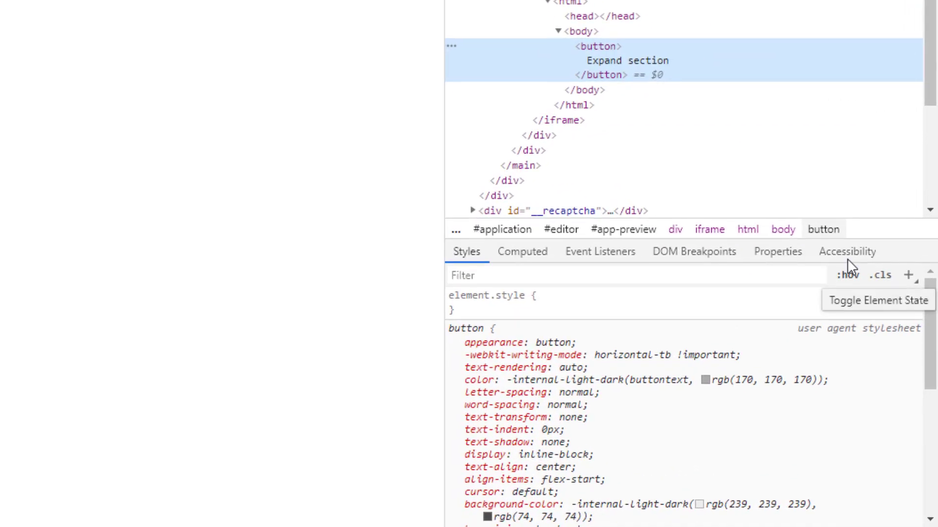
Review the button's computed name Expand section, role button, focusable in the Accessibility pane
left_click(845, 251)
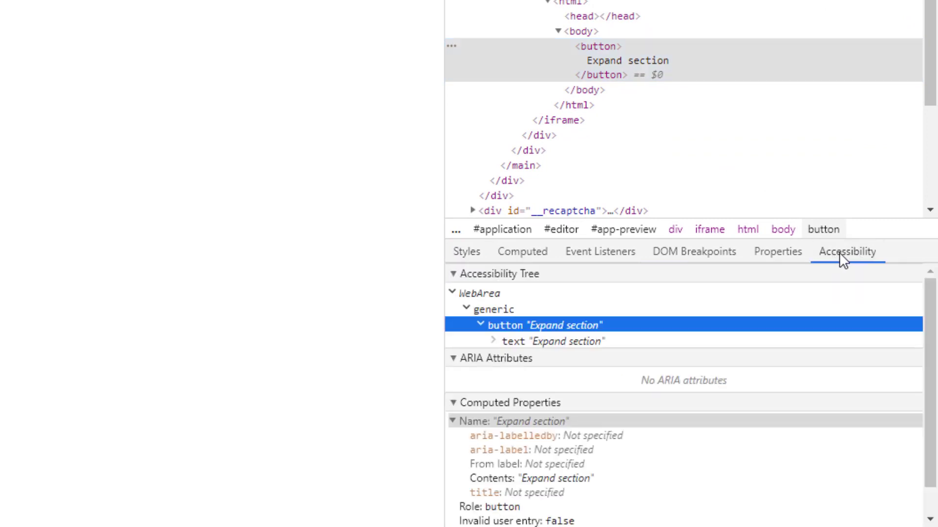
mouse_move(888, 261)
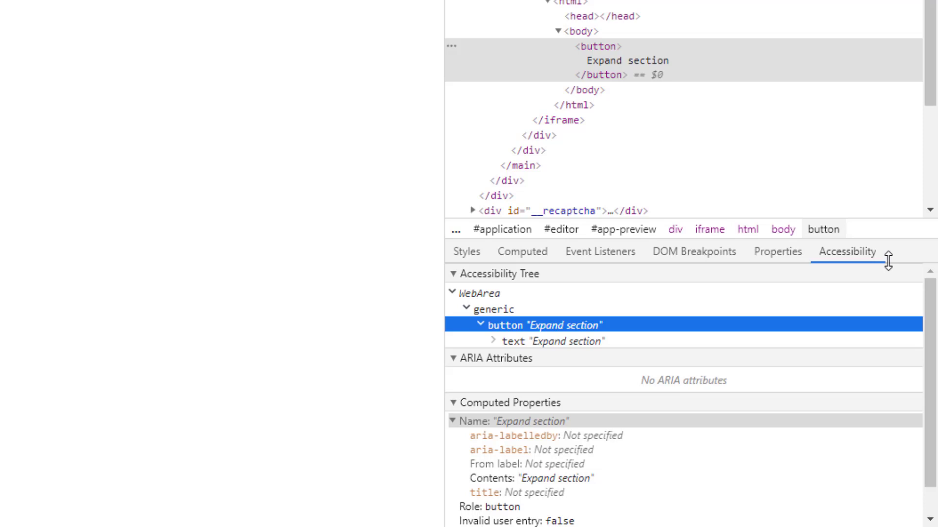
mouse_move(889, 262)
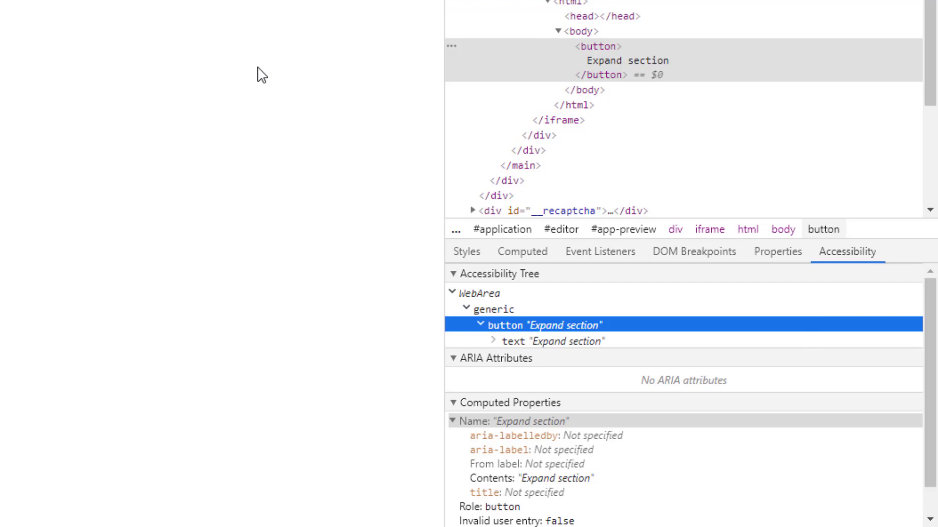
mouse_move(251, 48)
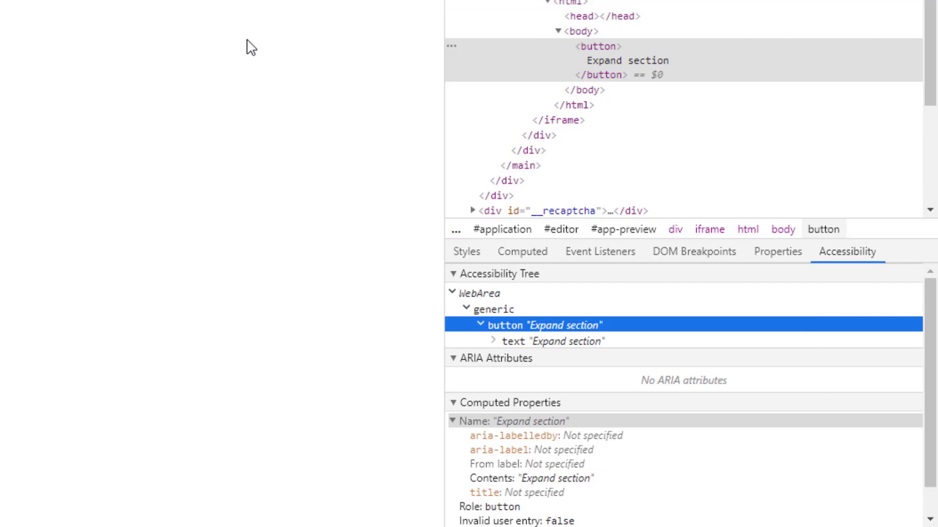
mouse_move(753, 438)
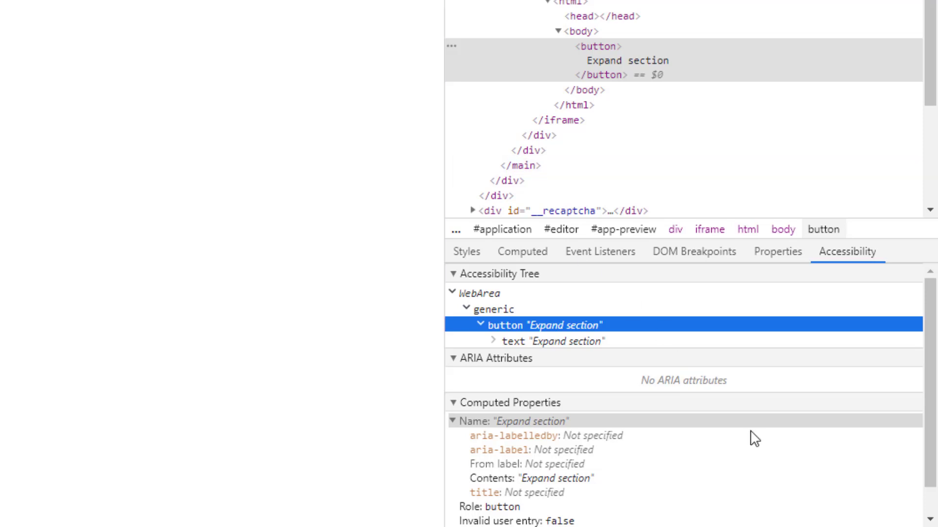
scroll("down", 3)
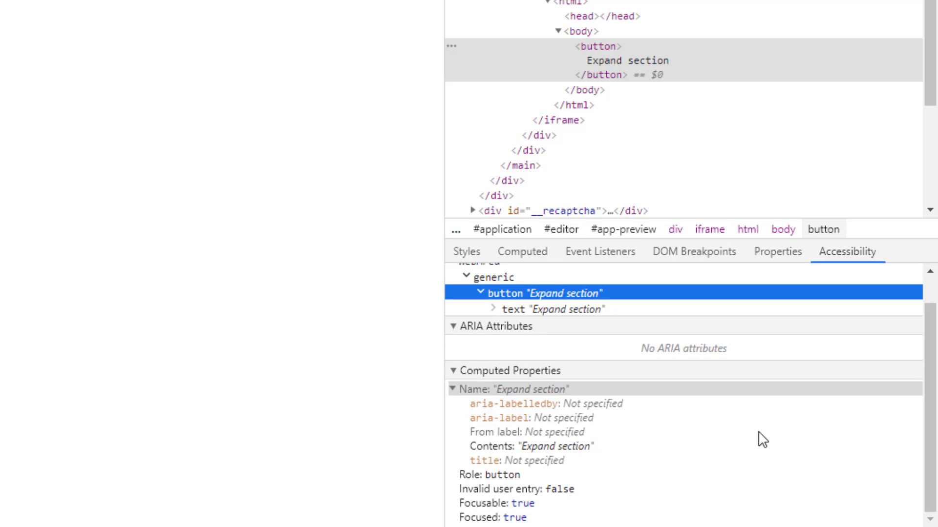
mouse_move(524, 411)
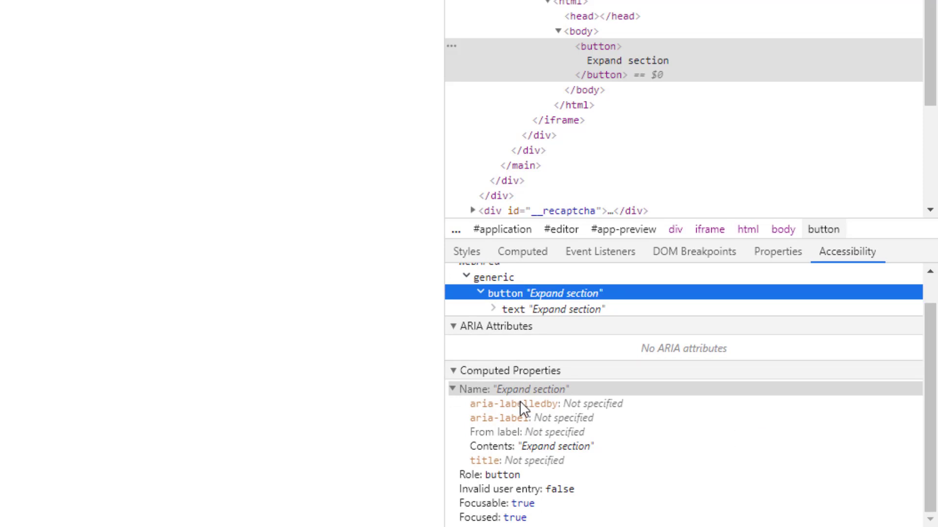
mouse_move(840, 266)
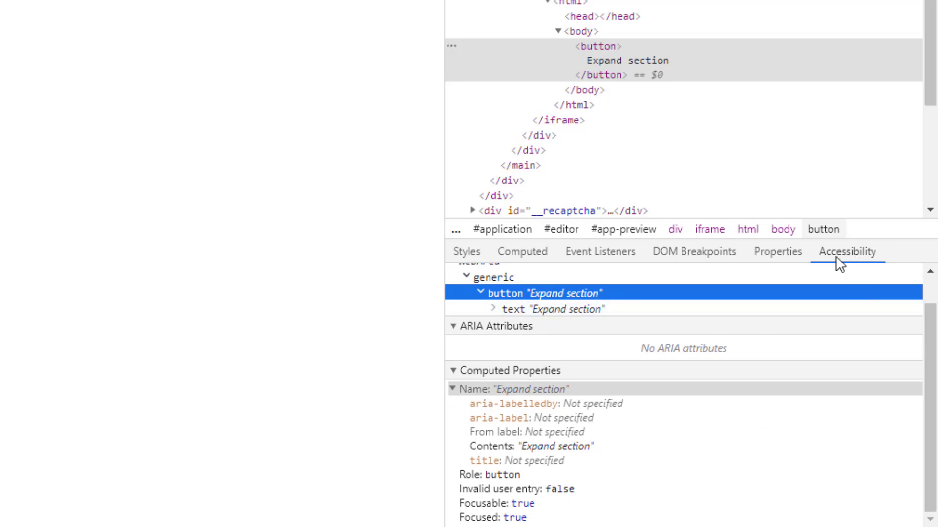
mouse_move(502, 394)
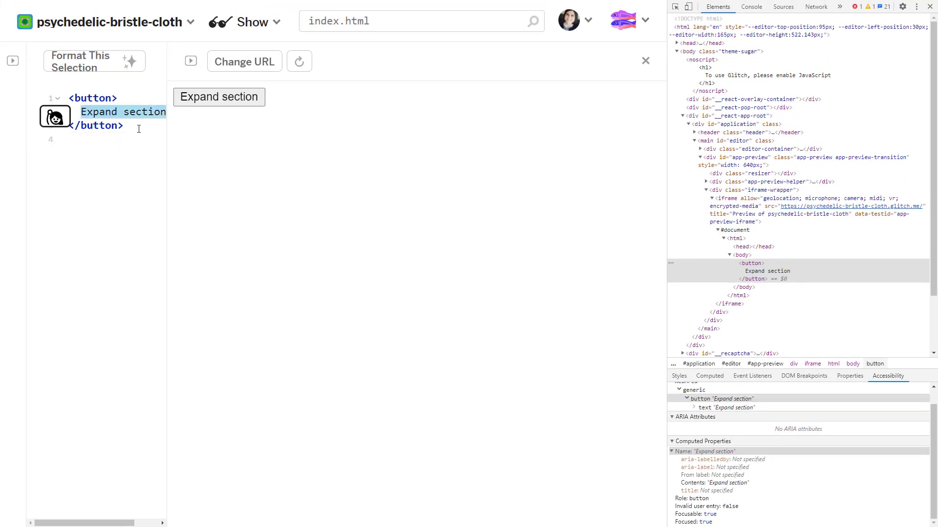
Set the button text to Fried Bacon and close DevTools to return to the editor and preview
type("Fried Bacon")
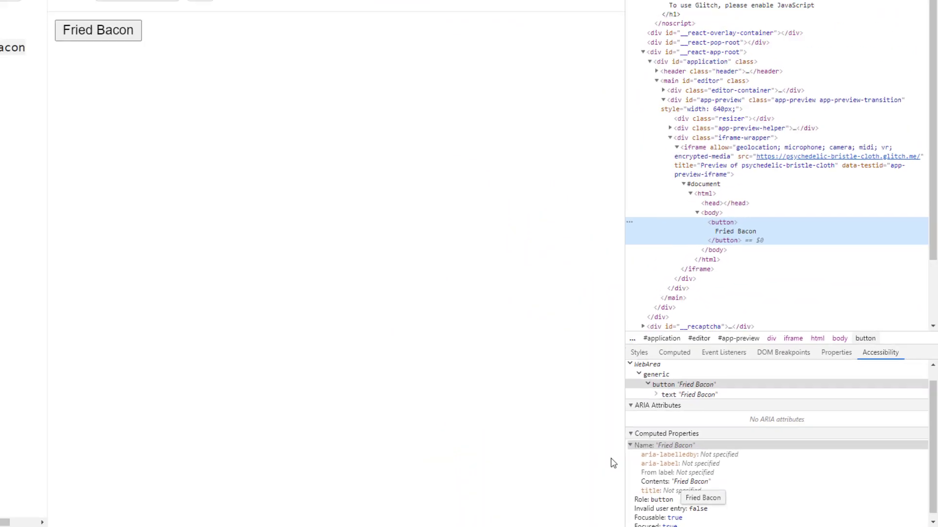
left_click(917, 7)
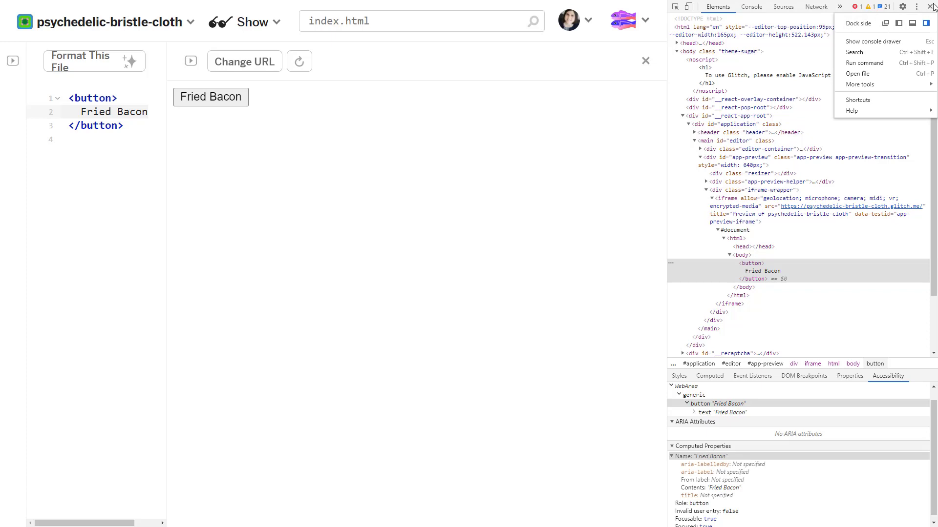
left_click(931, 7)
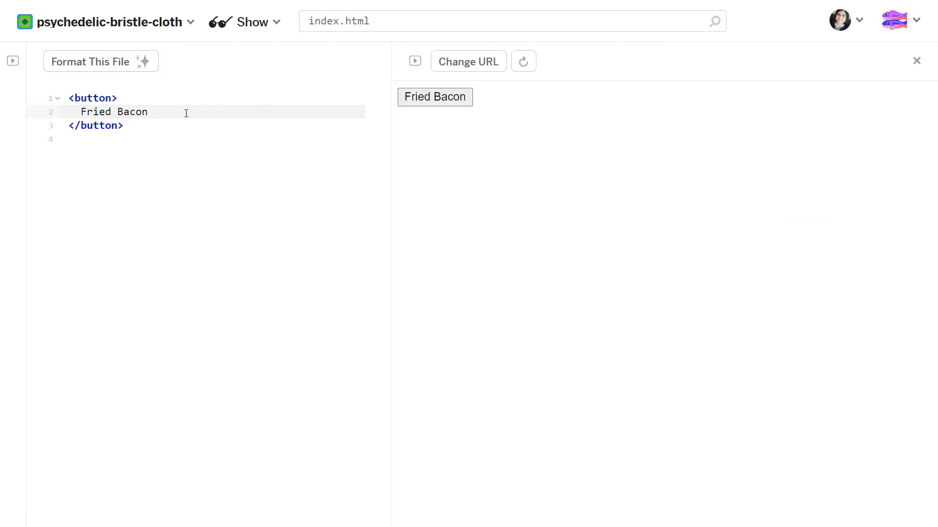
double_click(113, 112)
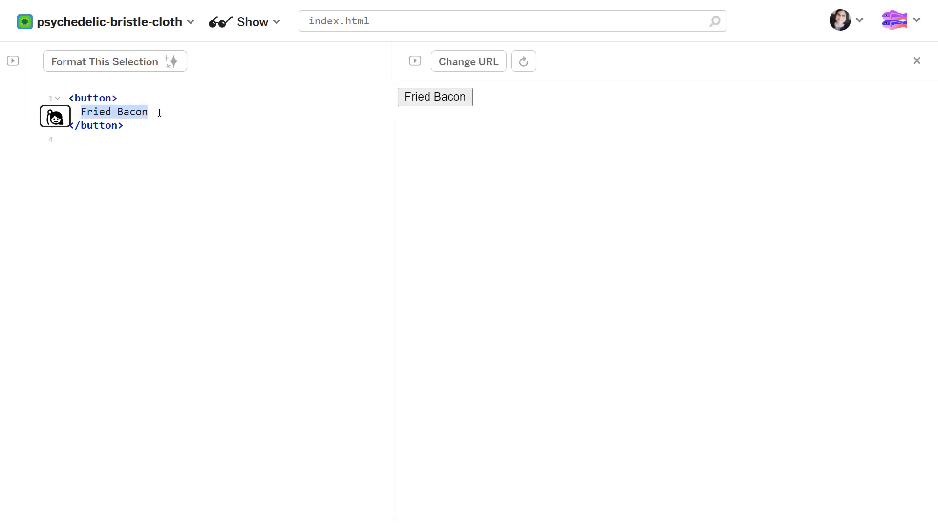
left_click(204, 119)
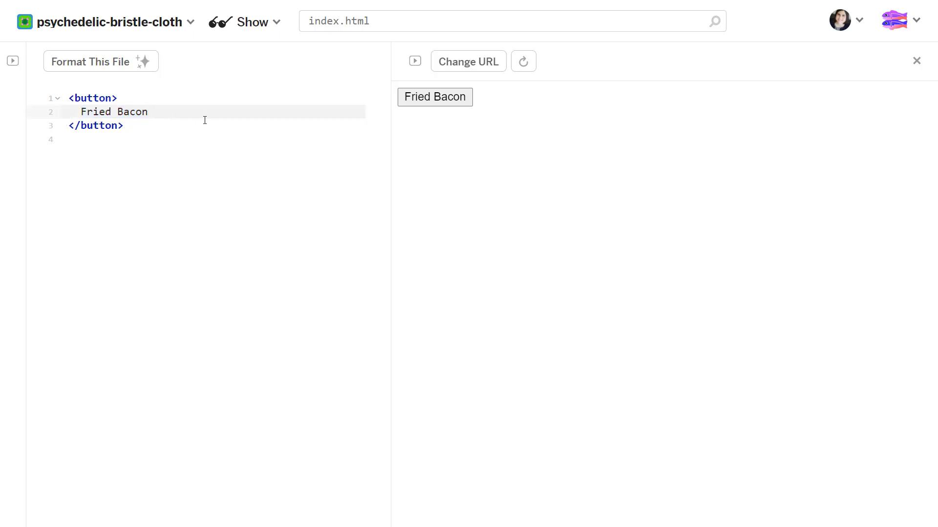
Replace Fried Bacon with 'yesterday I saw a pigeon fighting a monster' and try the button
double_click(113, 111)
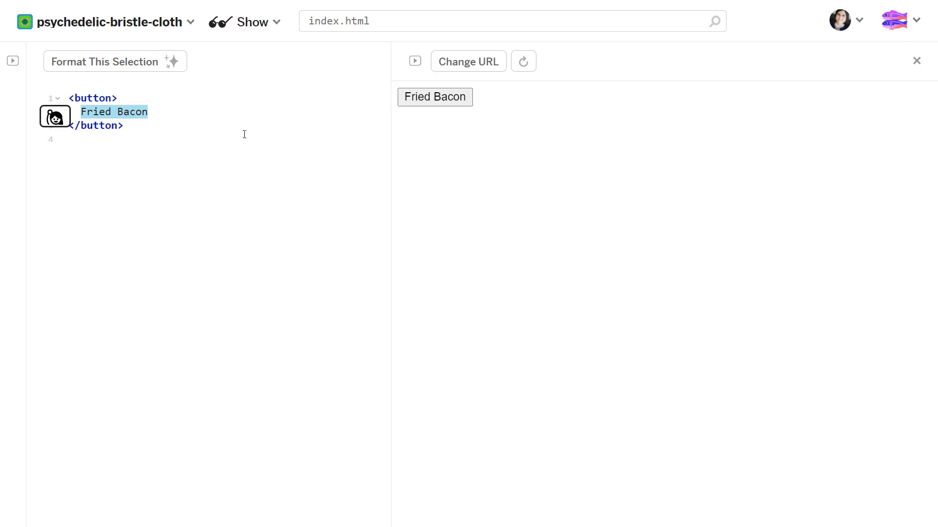
type("yesterday I saw")
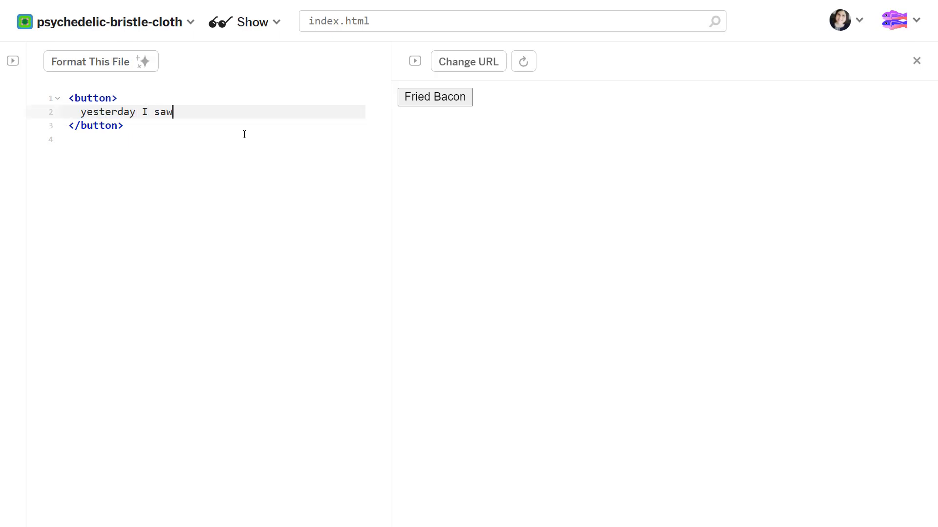
type("a pigeon fight")
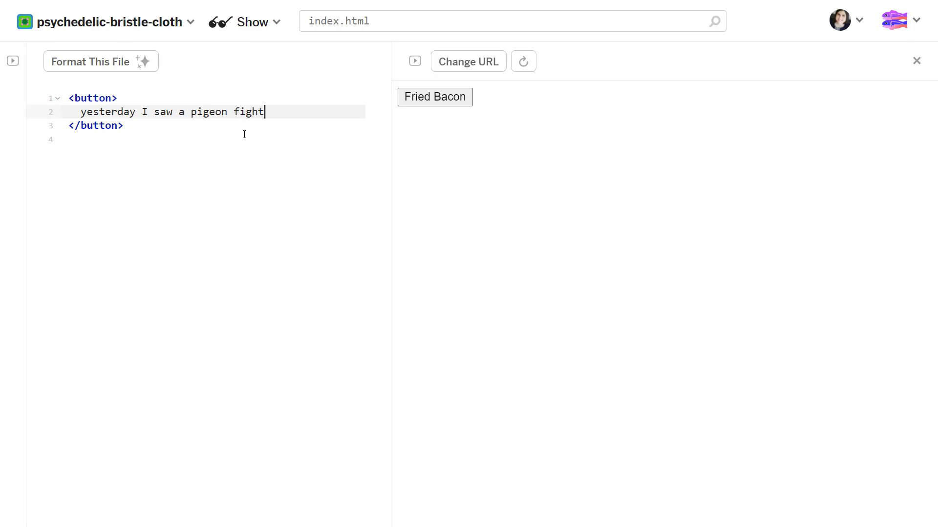
type("ing a")
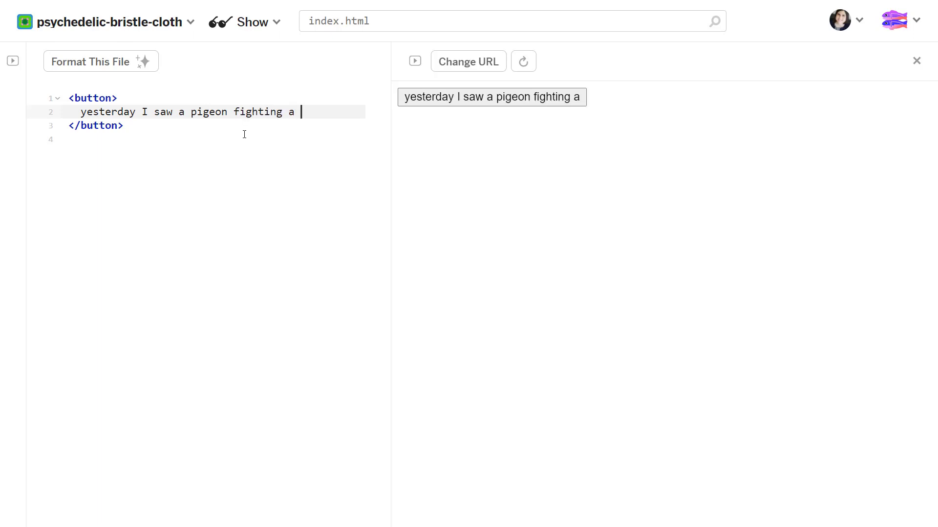
type("monster")
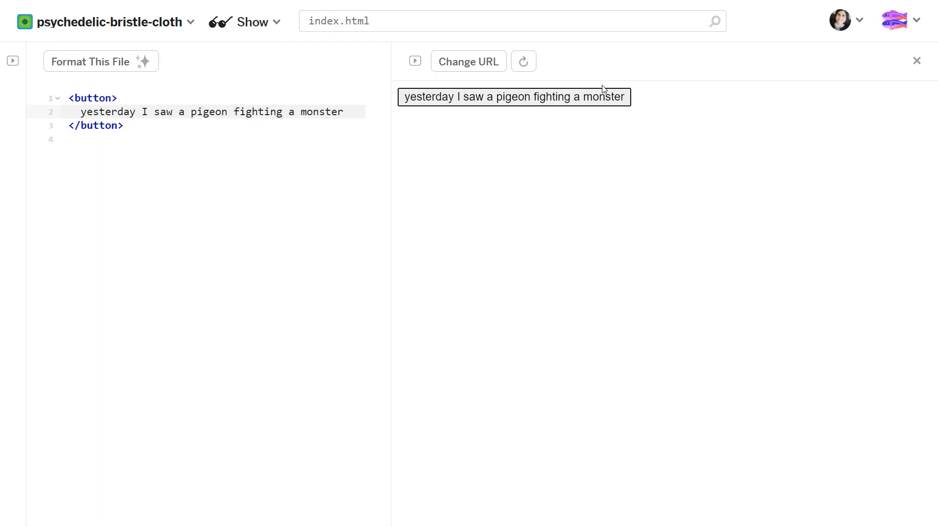
left_click(179, 112)
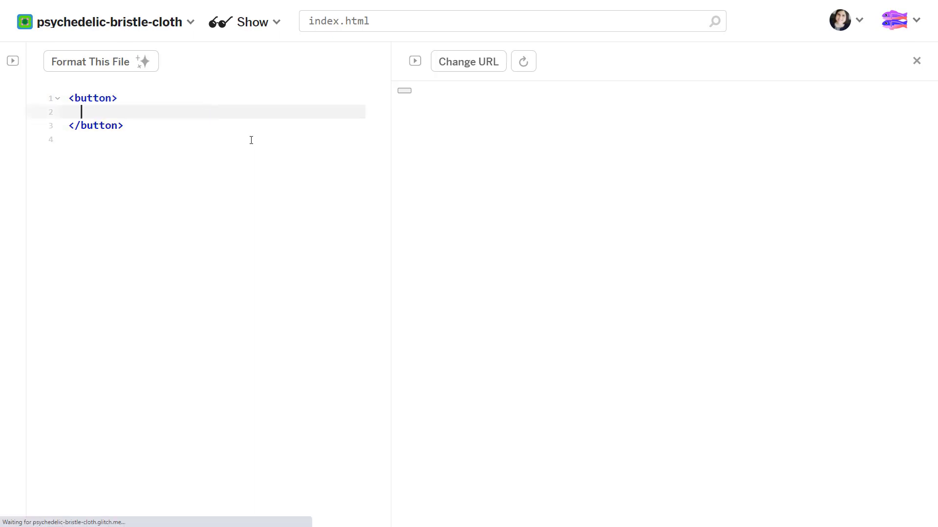
mouse_move(255, 114)
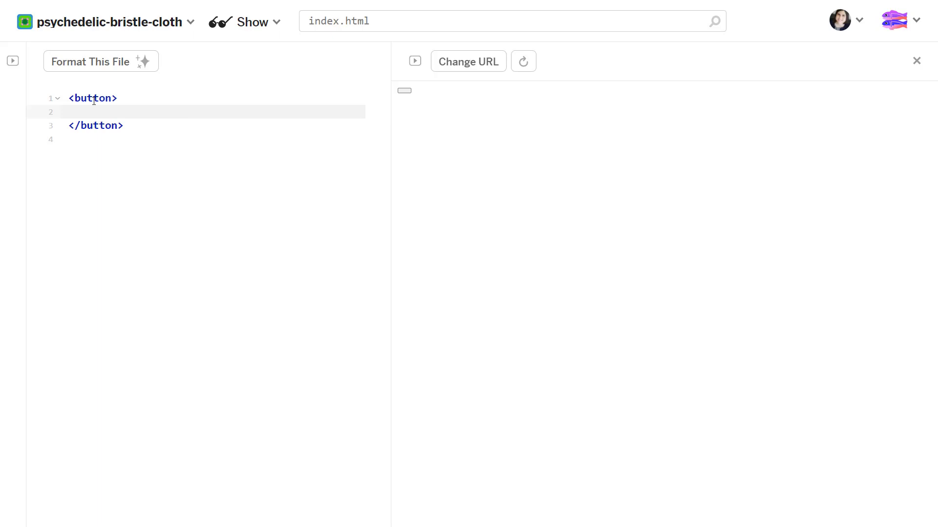
mouse_move(155, 120)
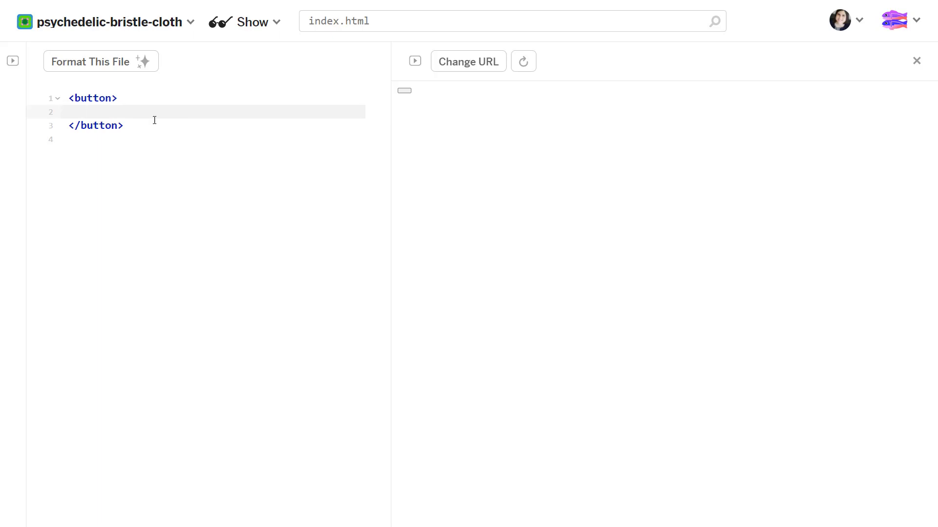
mouse_move(157, 116)
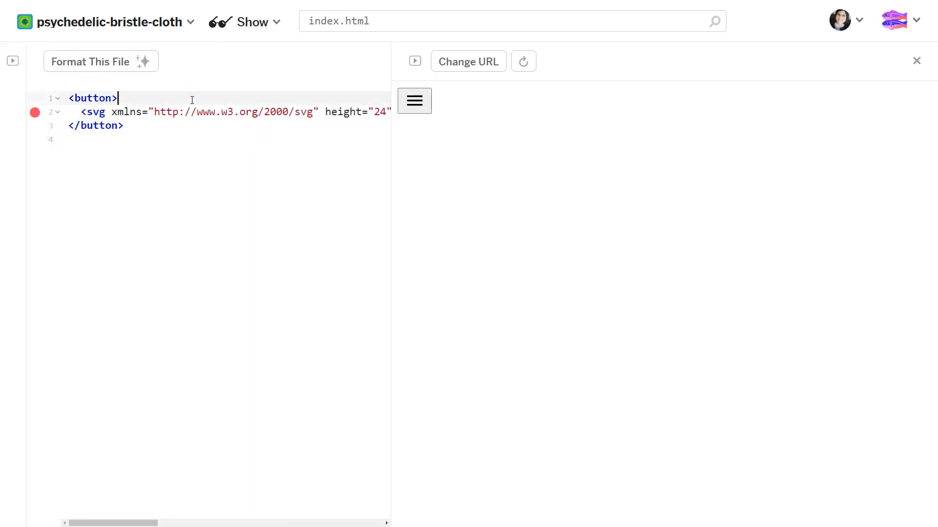
mouse_move(390, 164)
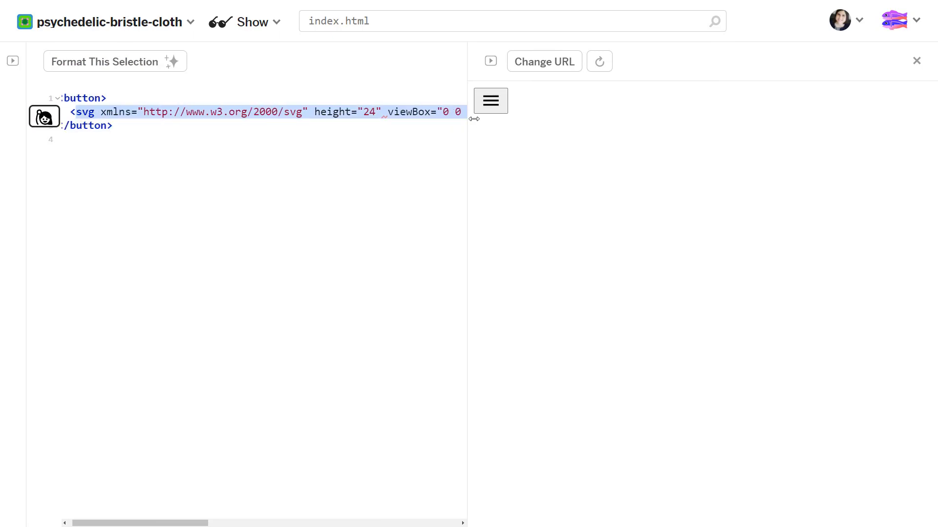
Leave the pasted SVG hamburger icon inside the button as an icon-only button
left_click(260, 112)
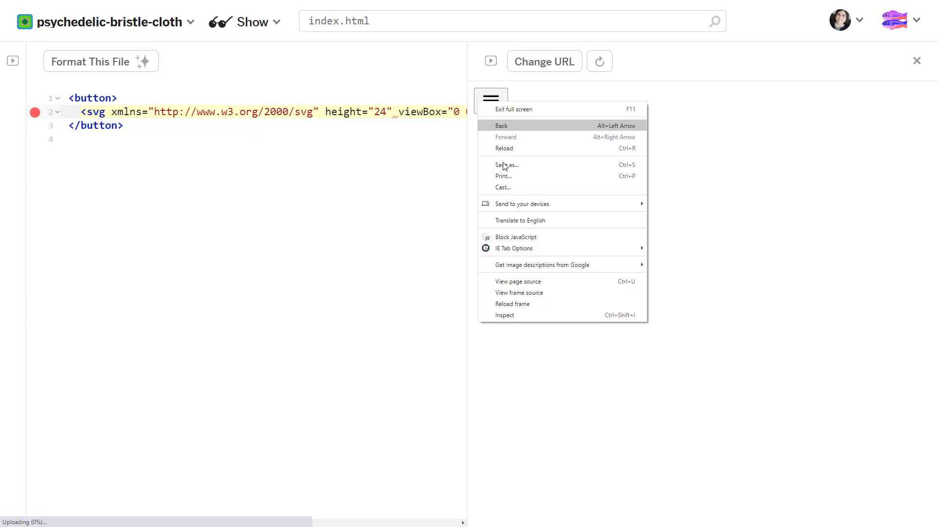
left_click(504, 316)
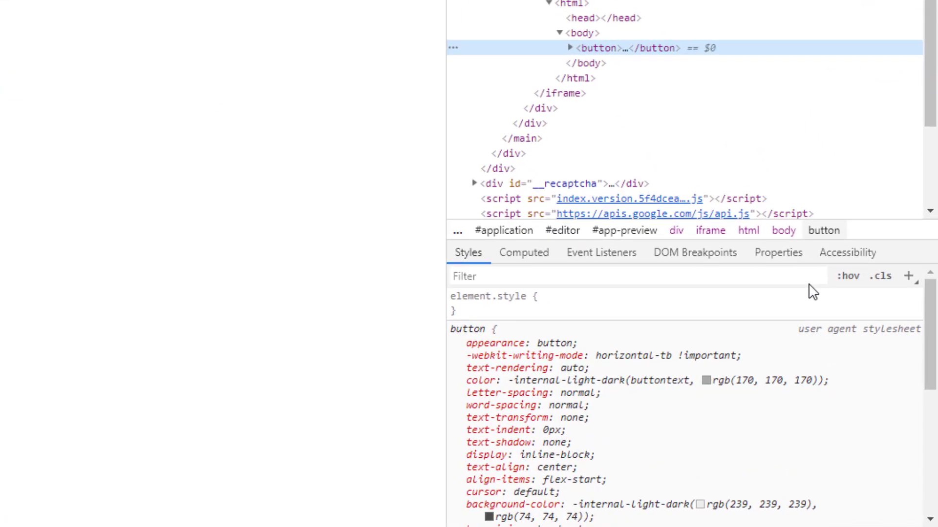
left_click(846, 252)
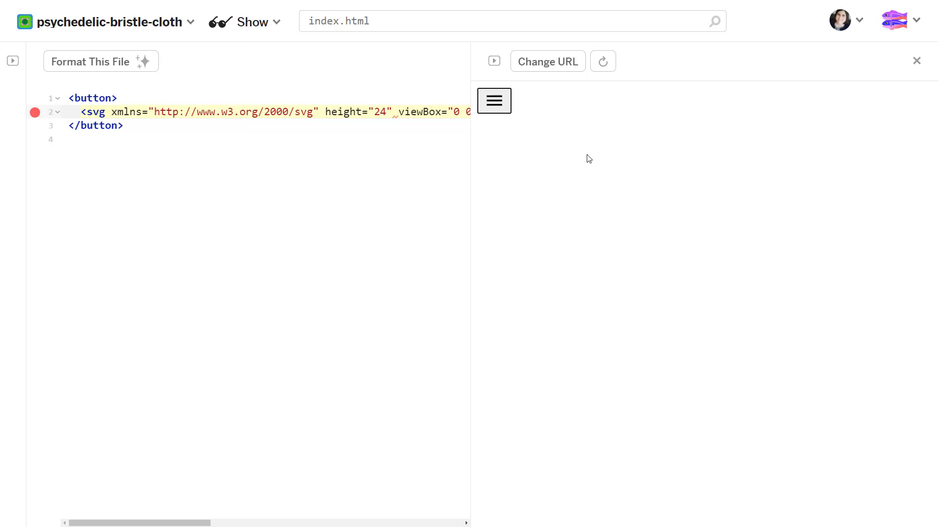
Add a visible Menu word before the SVG icon, then select it for removal
key("Enter")
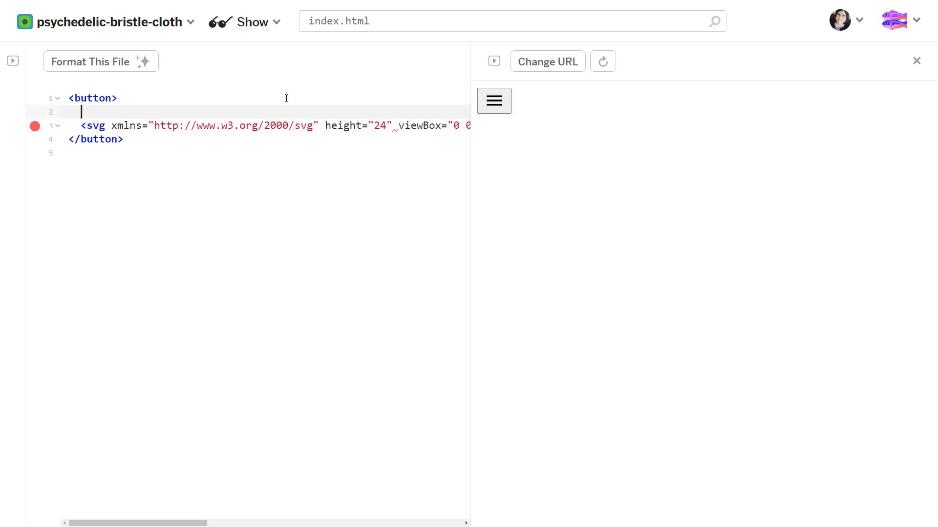
type("Menu")
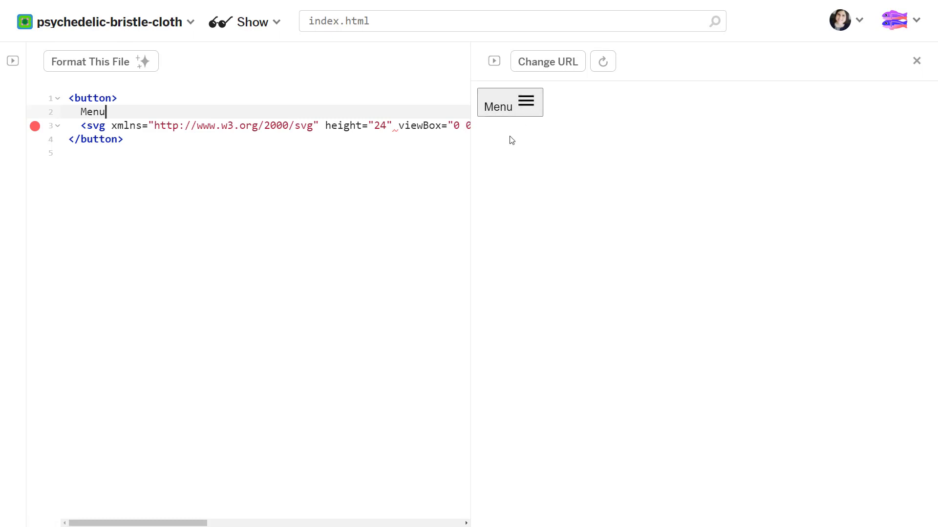
mouse_move(504, 150)
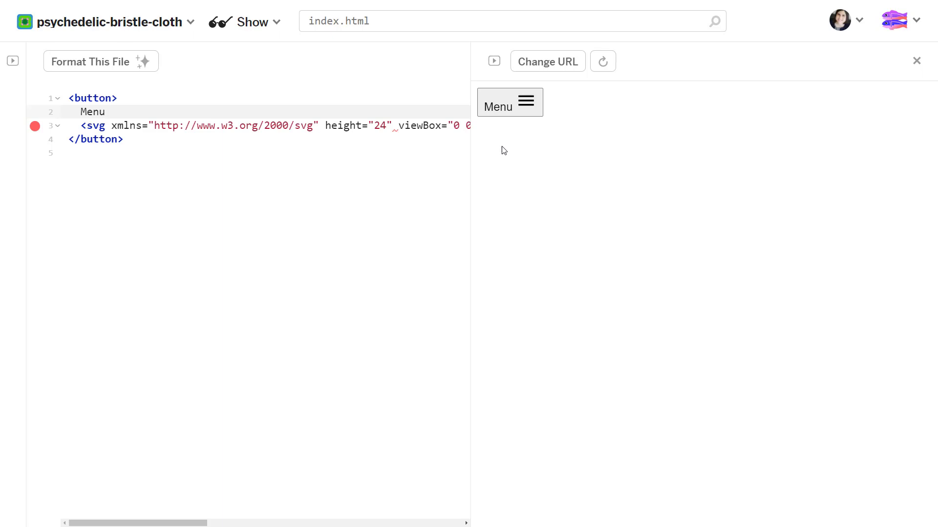
mouse_move(512, 172)
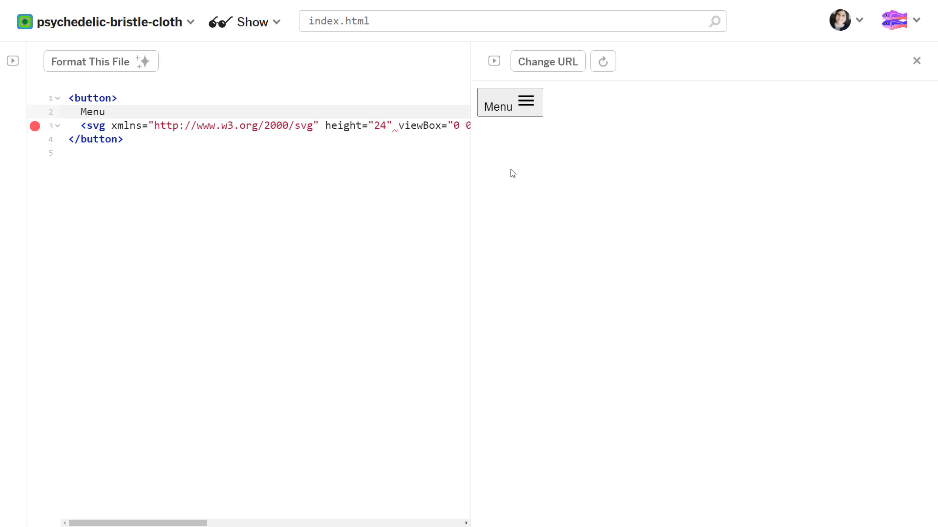
left_click(105, 111)
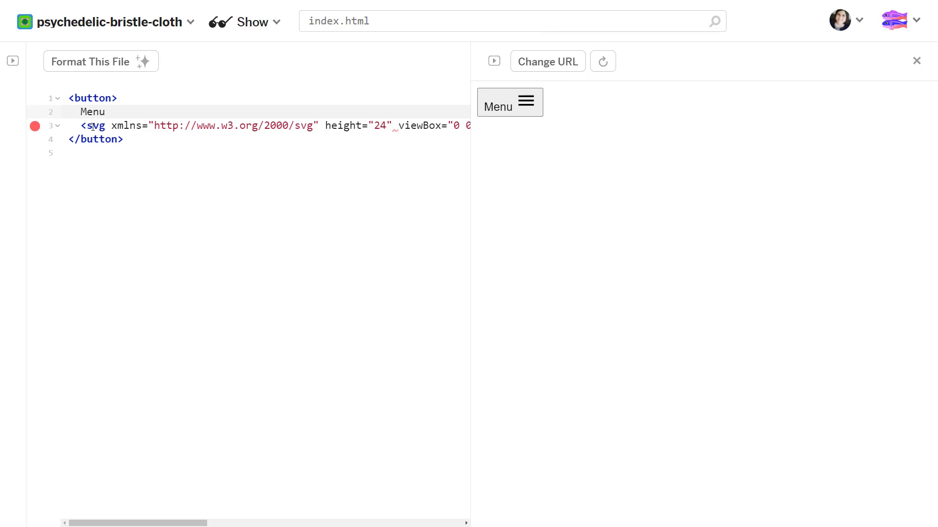
double_click(92, 111)
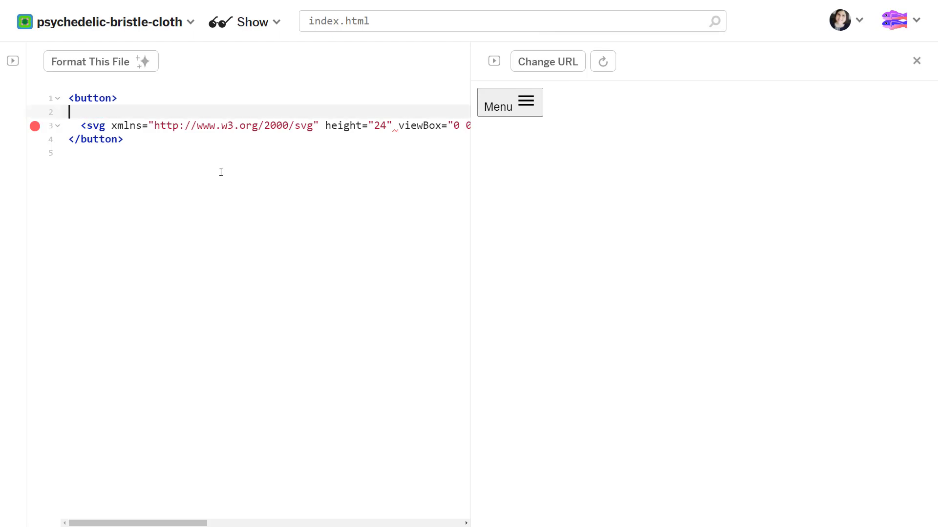
Delete the visible Menu word and give the button aria-label="Menu" instead
key("Backspace")
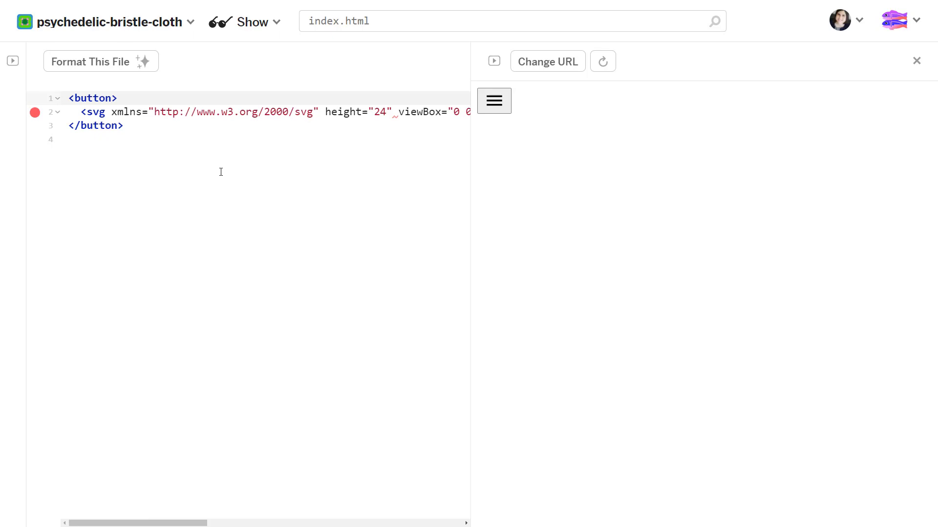
left_click(118, 98)
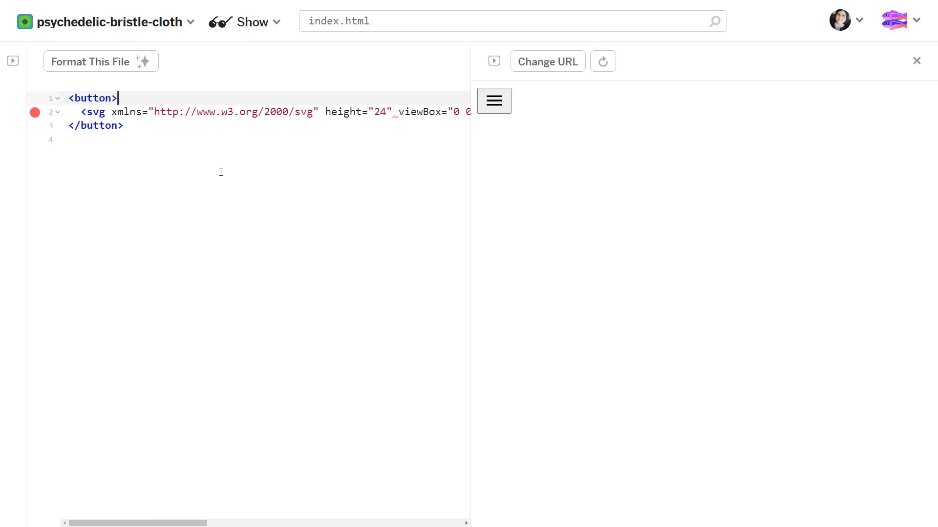
type("aria-label=\"")
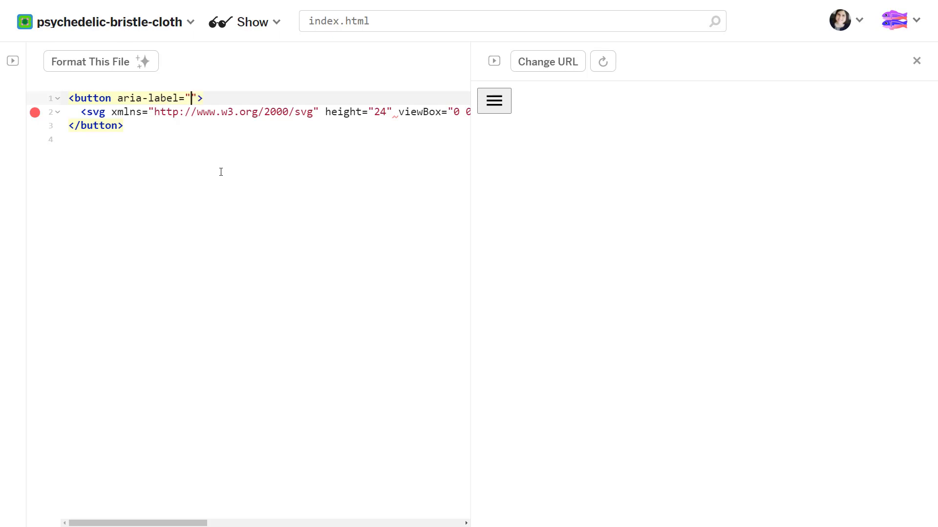
type("Menu")
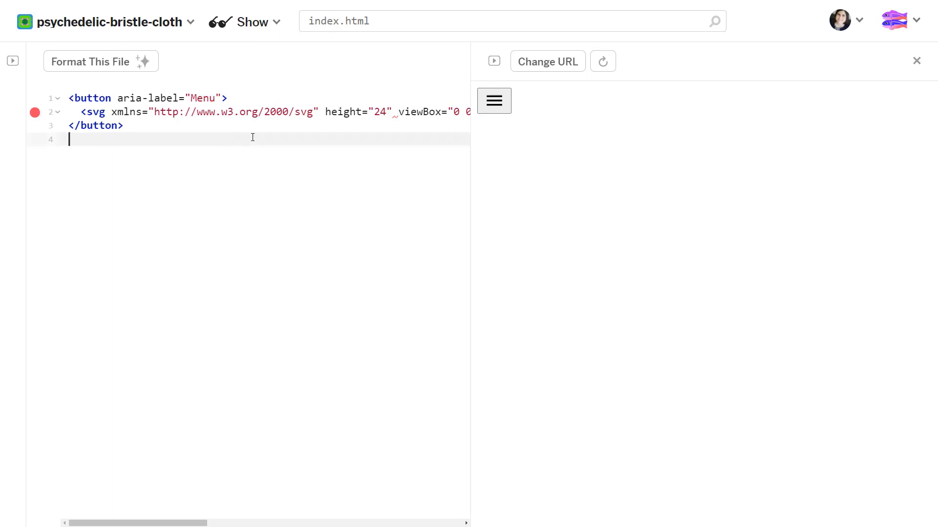
left_click(228, 98)
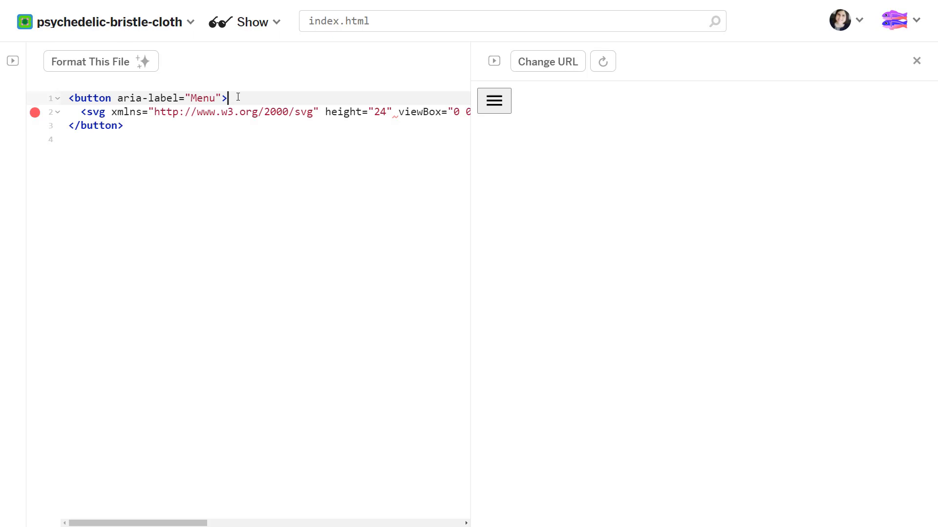
type("Menu")
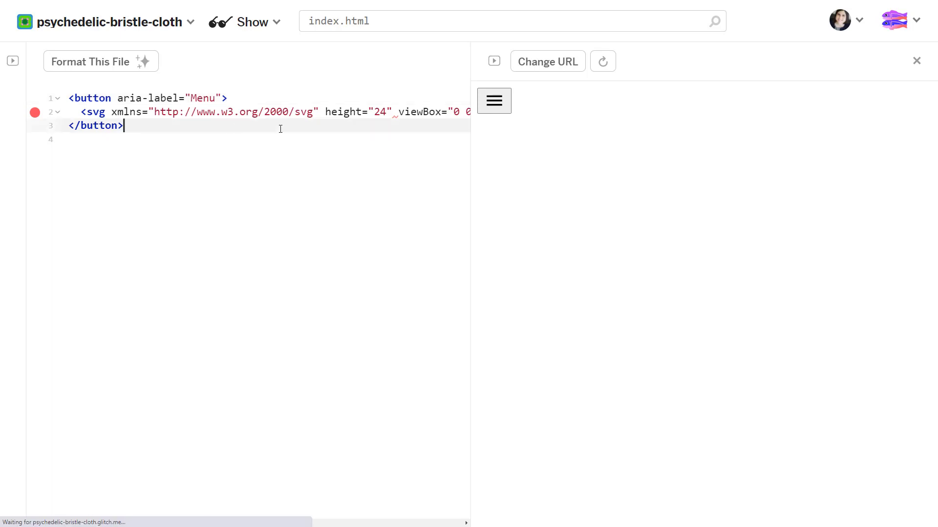
left_click(120, 98)
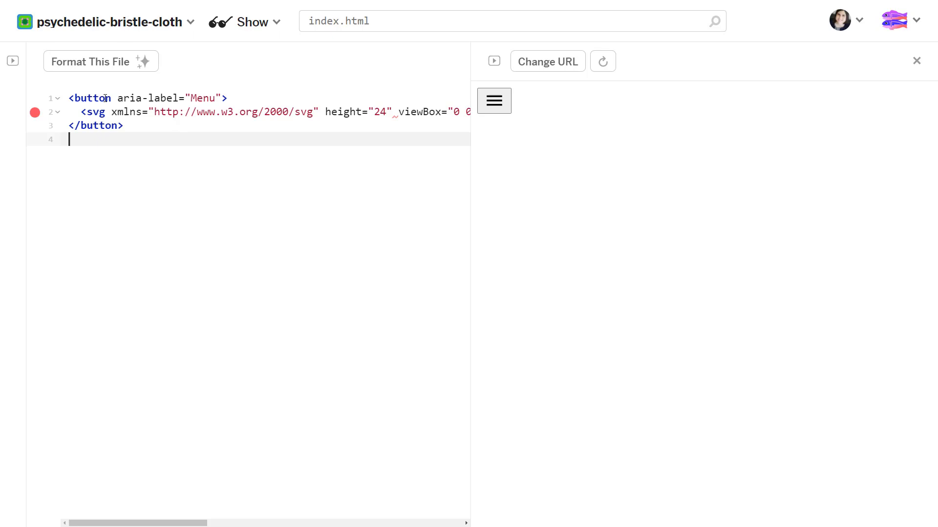
mouse_move(303, 181)
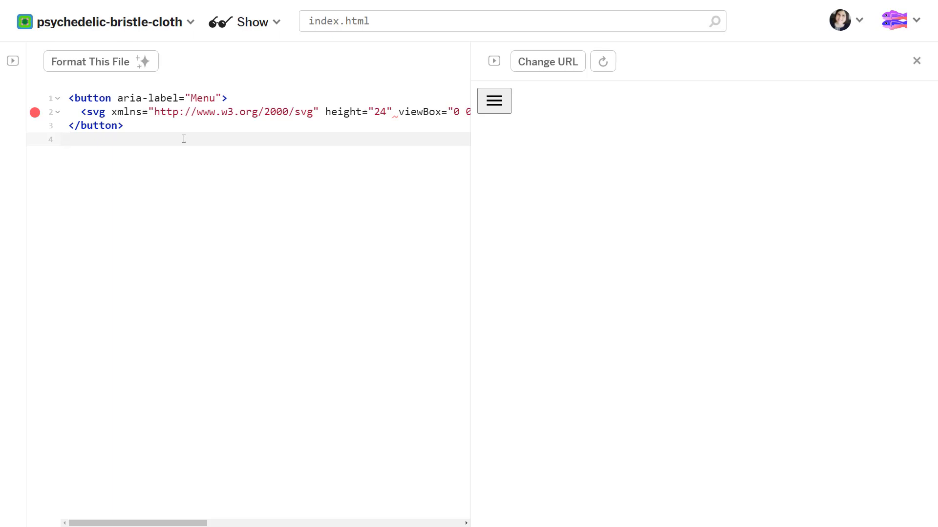
mouse_move(202, 102)
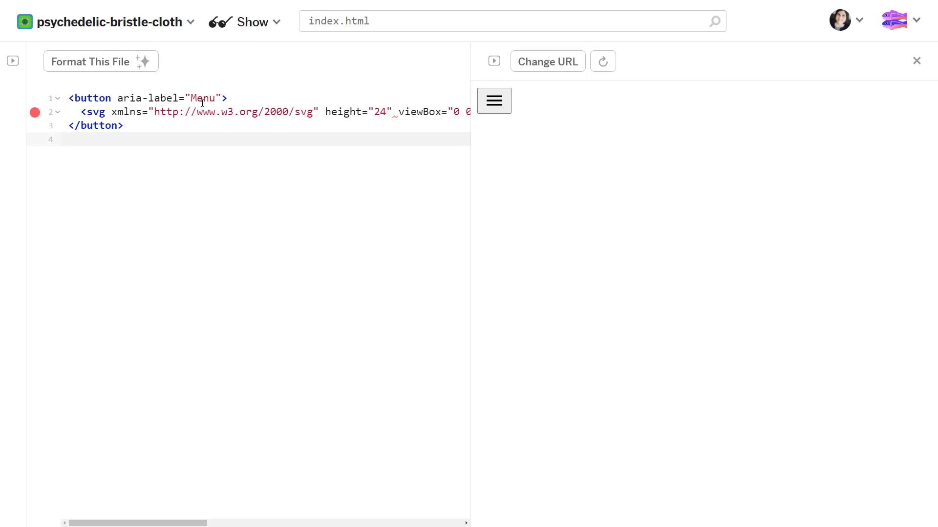
key("Enter")
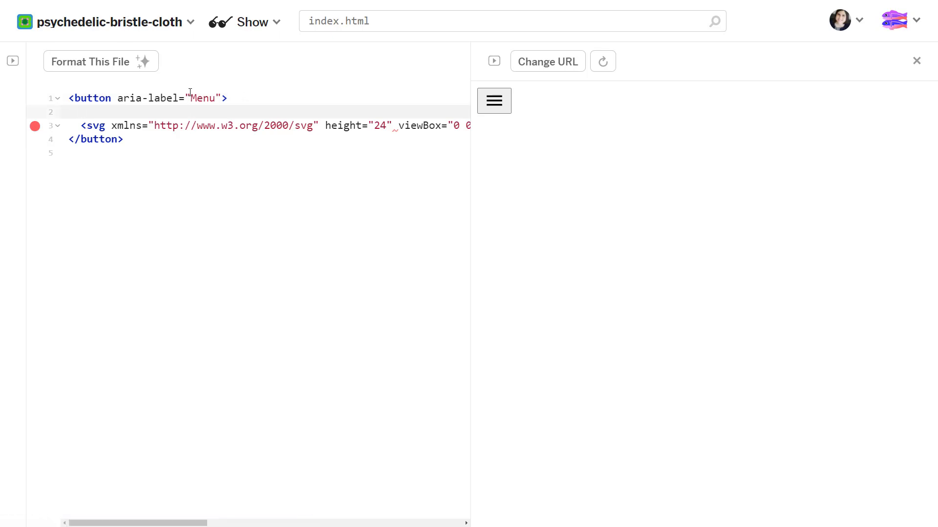
key("Backspace")
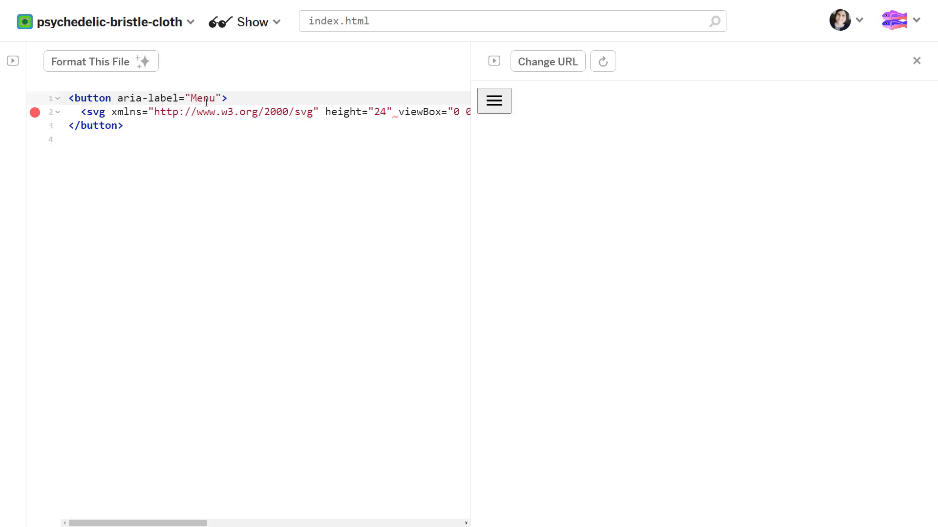
key("Enter")
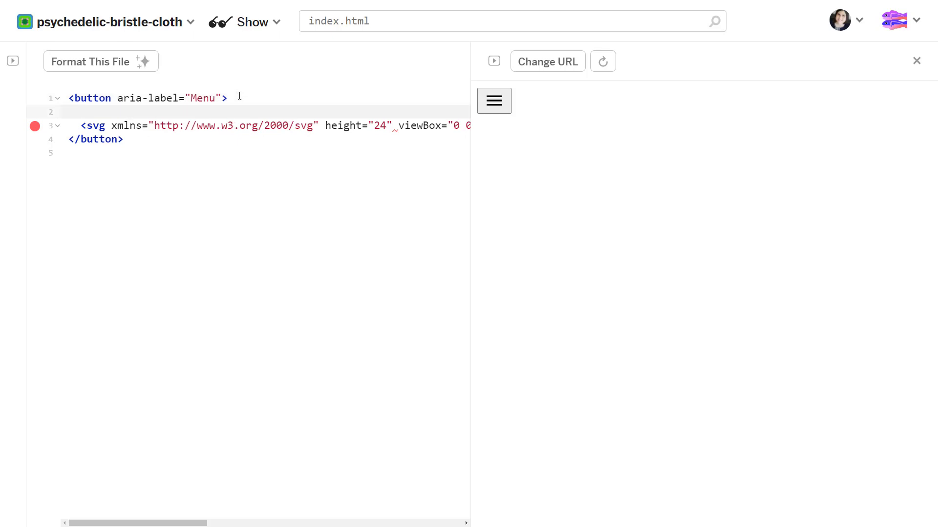
type("Nav")
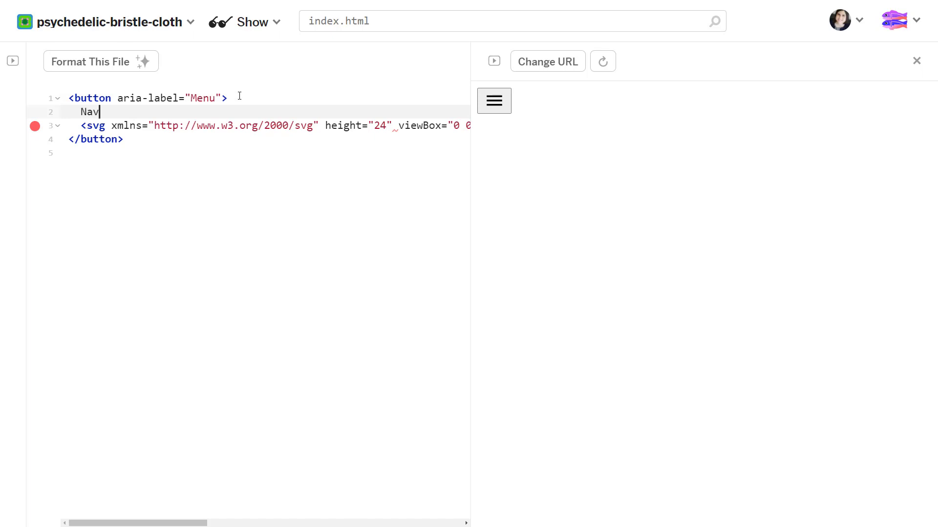
type("igation")
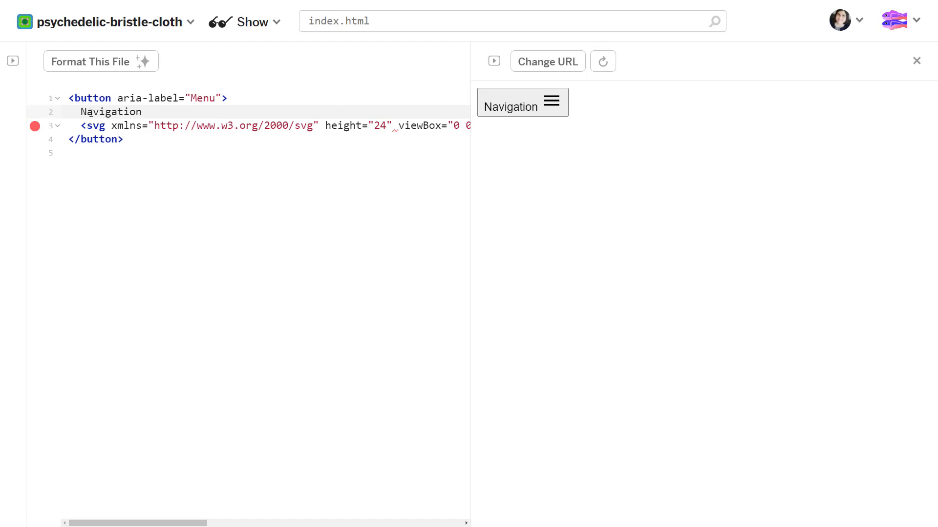
left_click(147, 112)
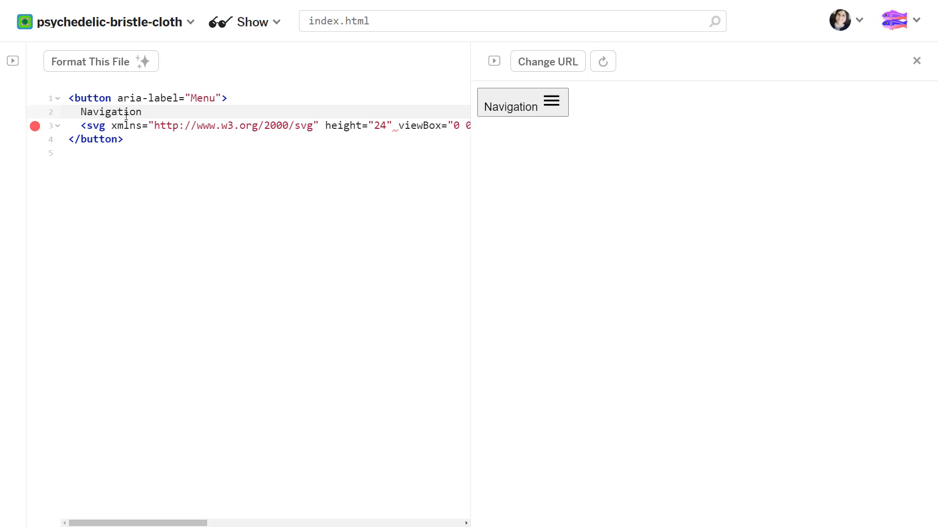
double_click(110, 112)
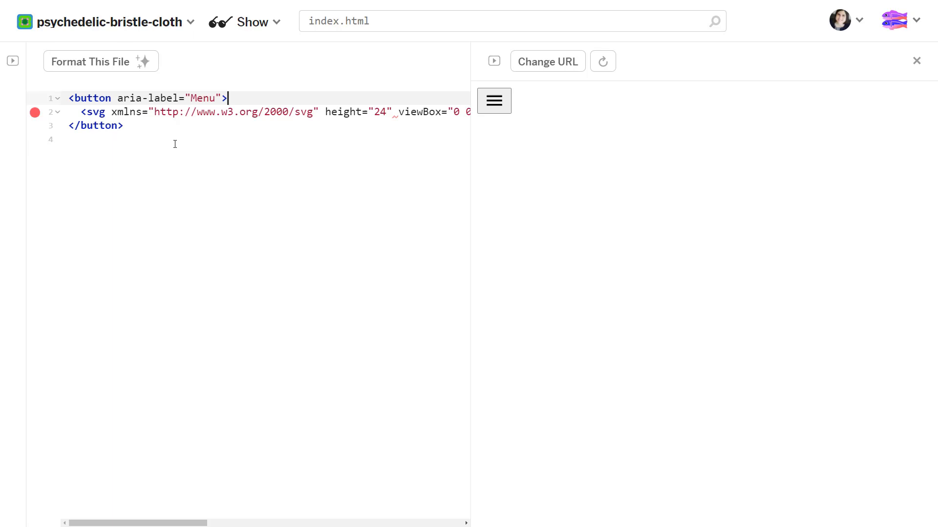
mouse_move(583, 320)
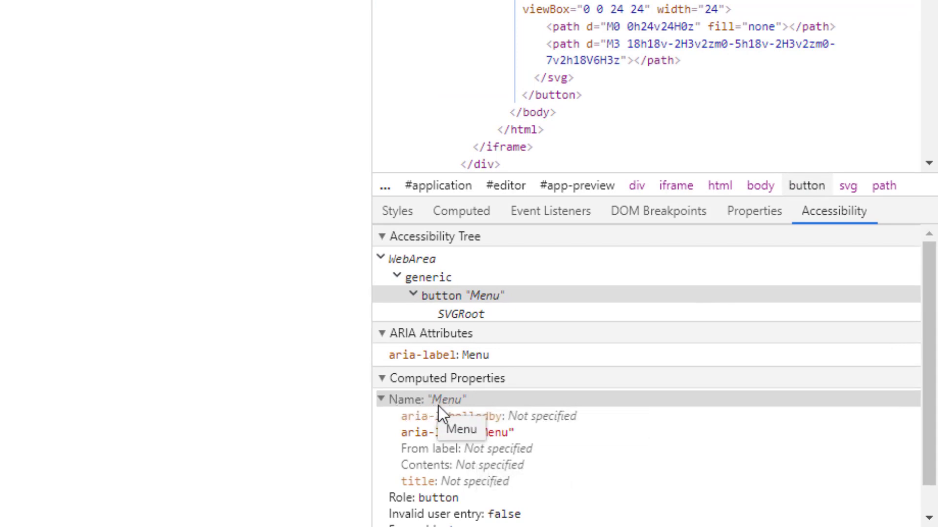
left_click(915, 60)
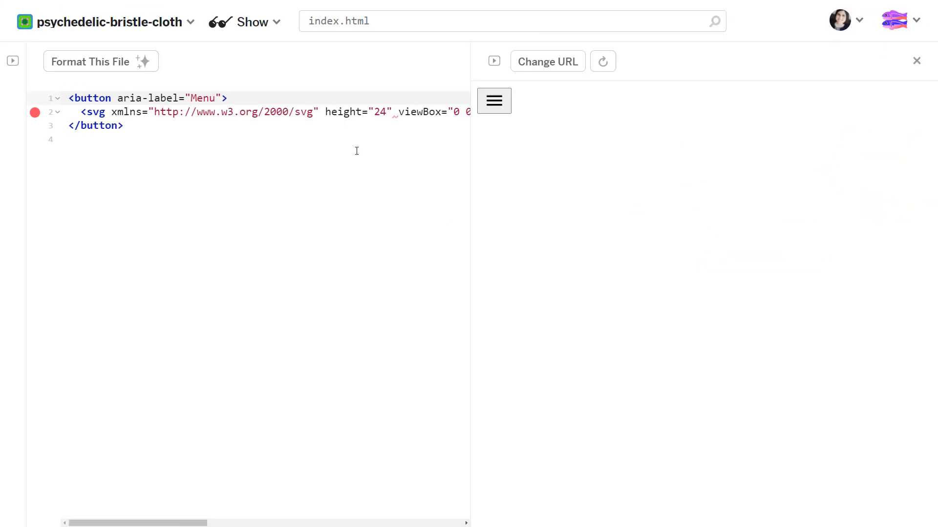
Switch to aria-labelledby="text" with a <p id="text">Menu</p> paragraph naming the button
left_click(185, 97)
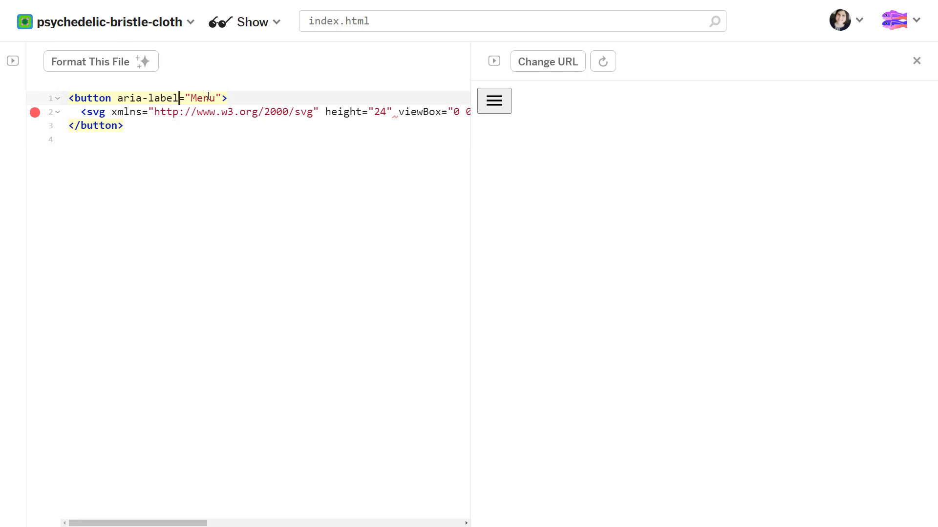
type("ledby")
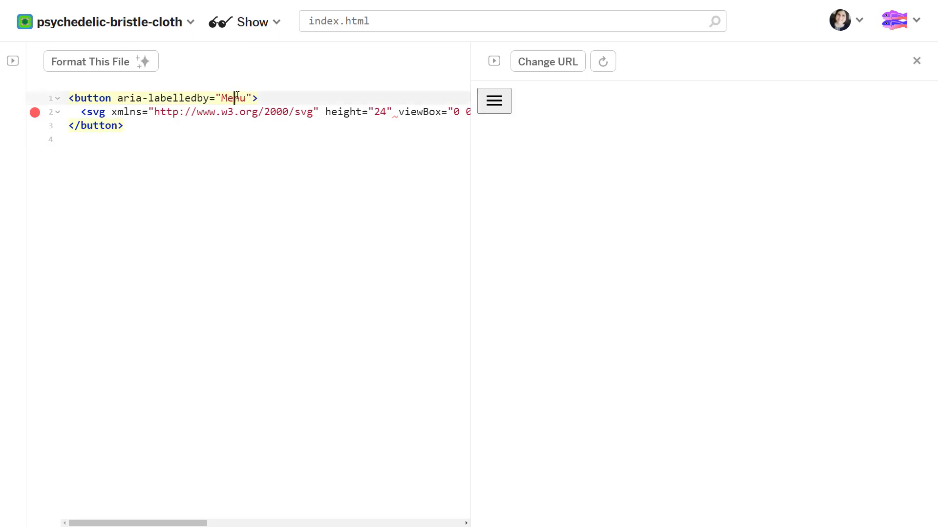
type("text")
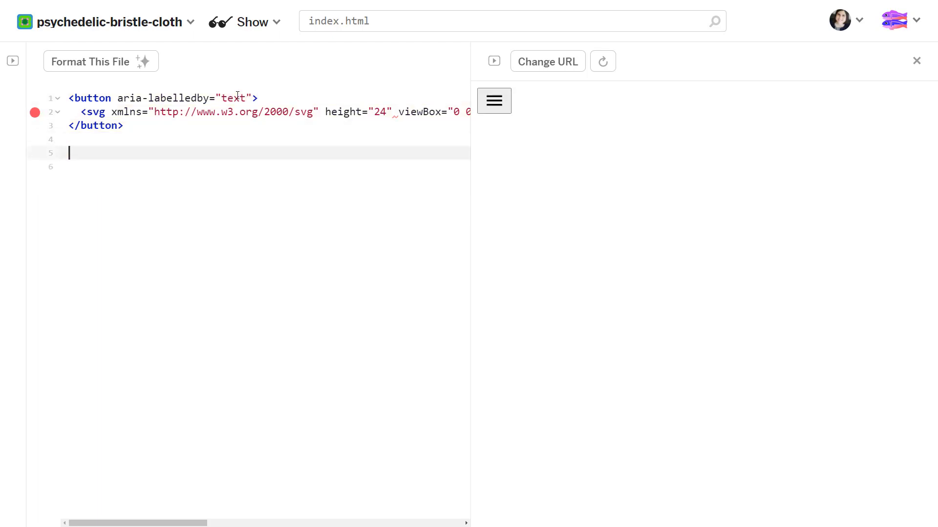
mouse_move(285, 159)
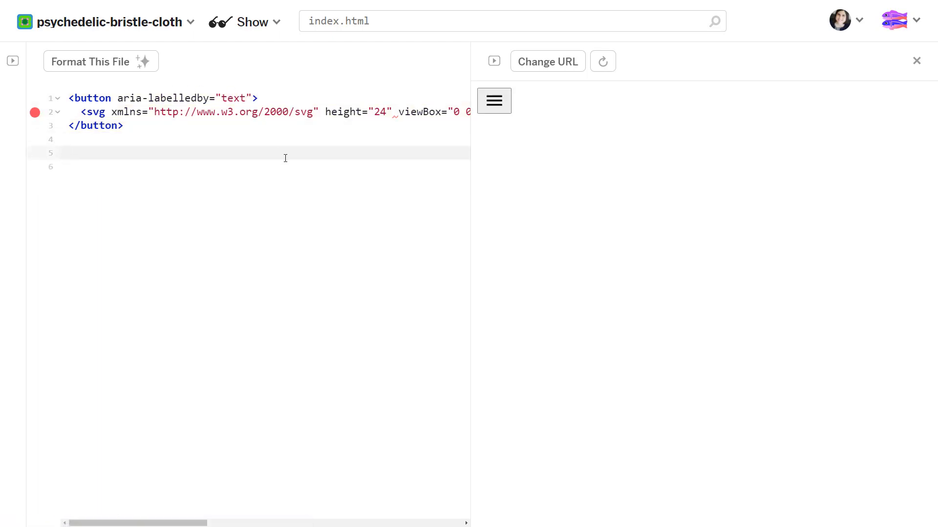
type("<p id=\"tex\">")
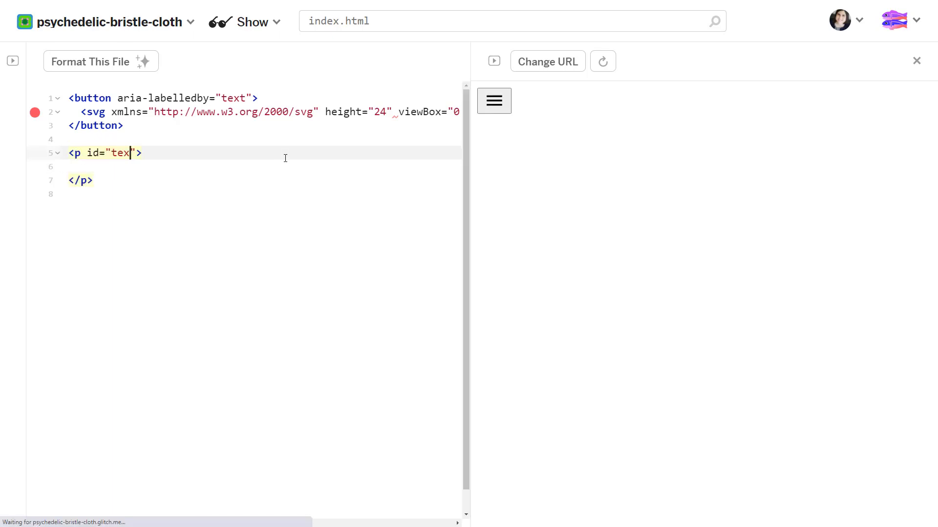
type("Menu")
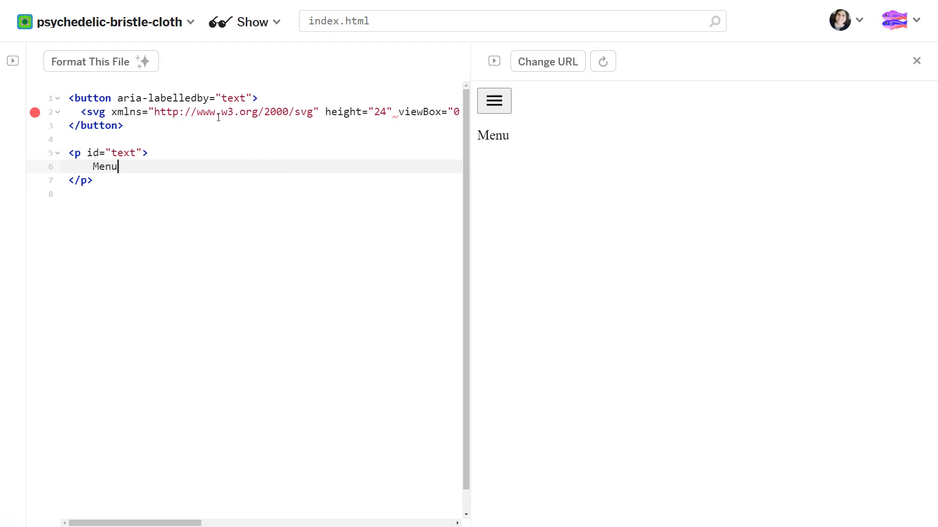
left_click(153, 97)
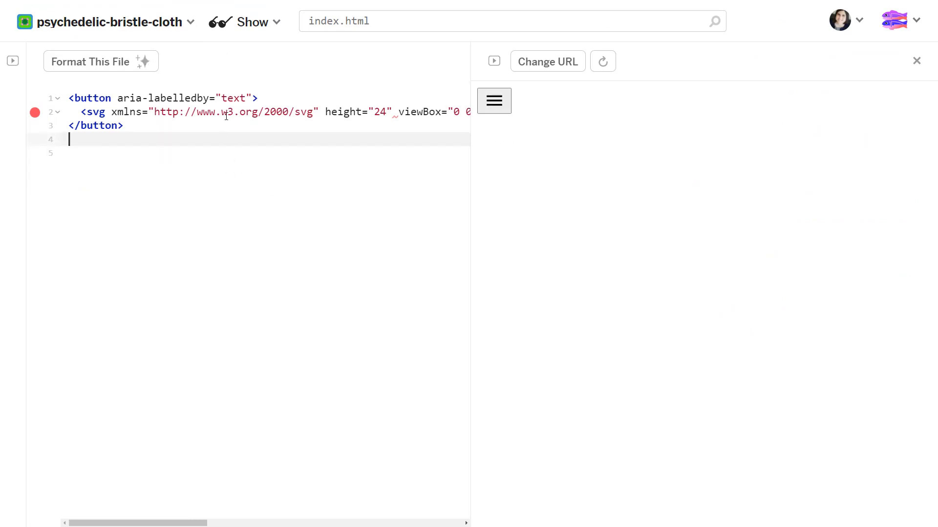
left_click(254, 98)
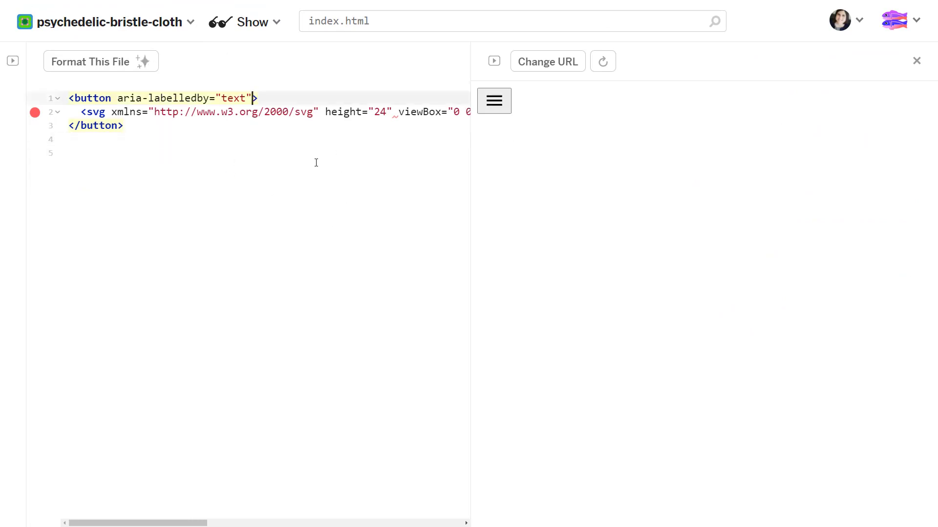
mouse_move(331, 205)
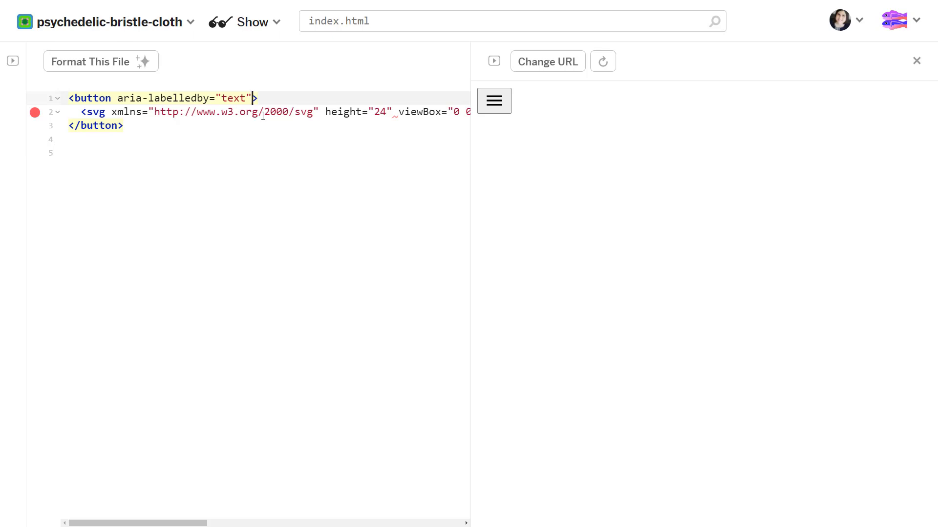
mouse_move(297, 139)
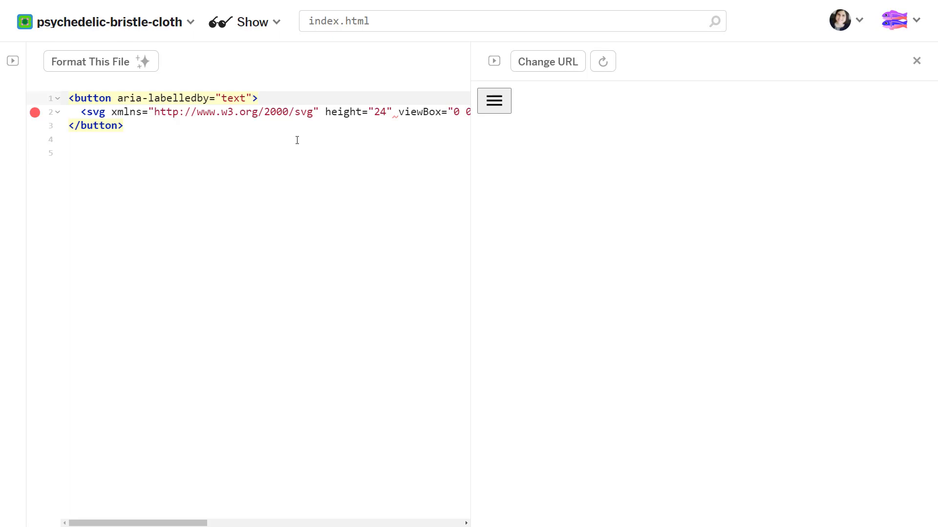
mouse_move(547, 156)
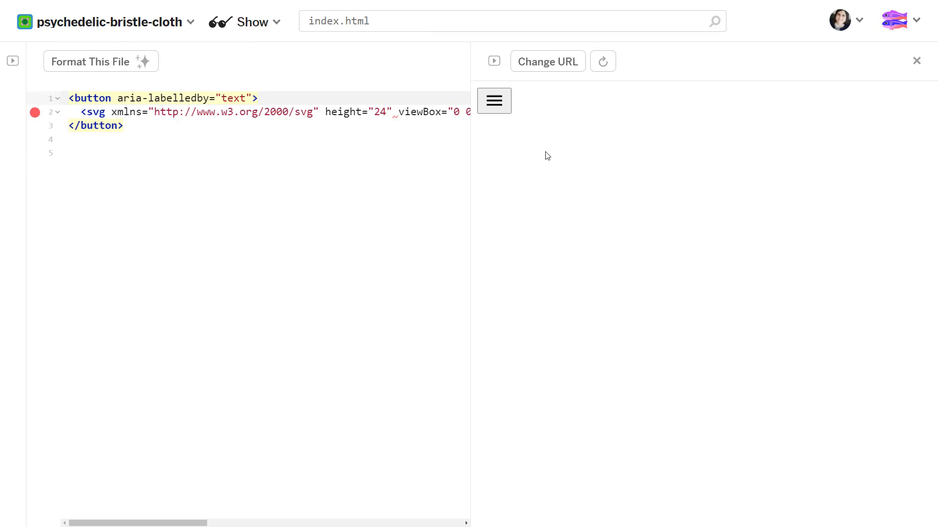
left_click(254, 98)
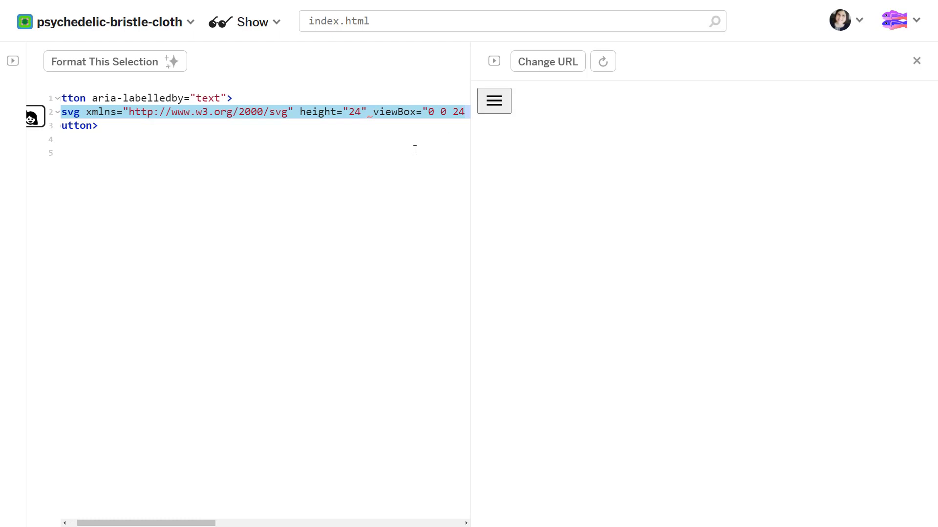
Give the labelled button the text Expand section
scroll("right", 3)
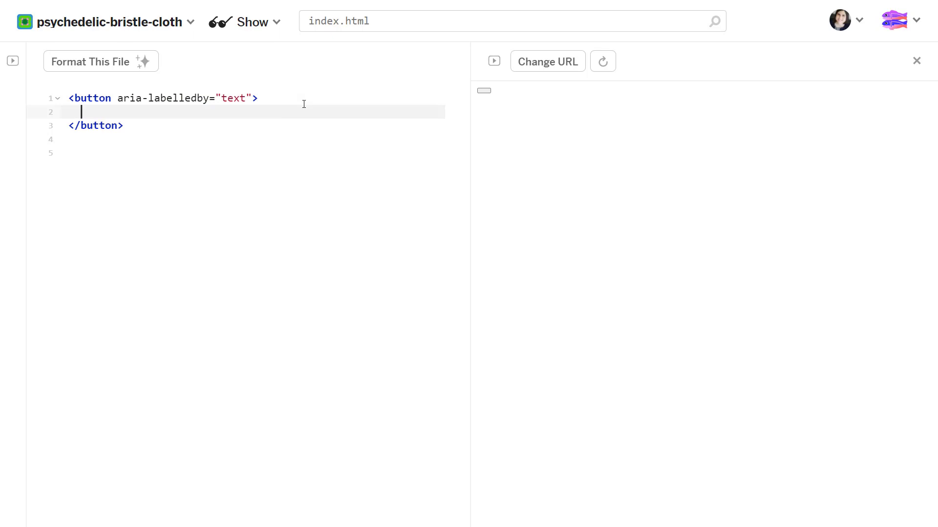
type("Expand e")
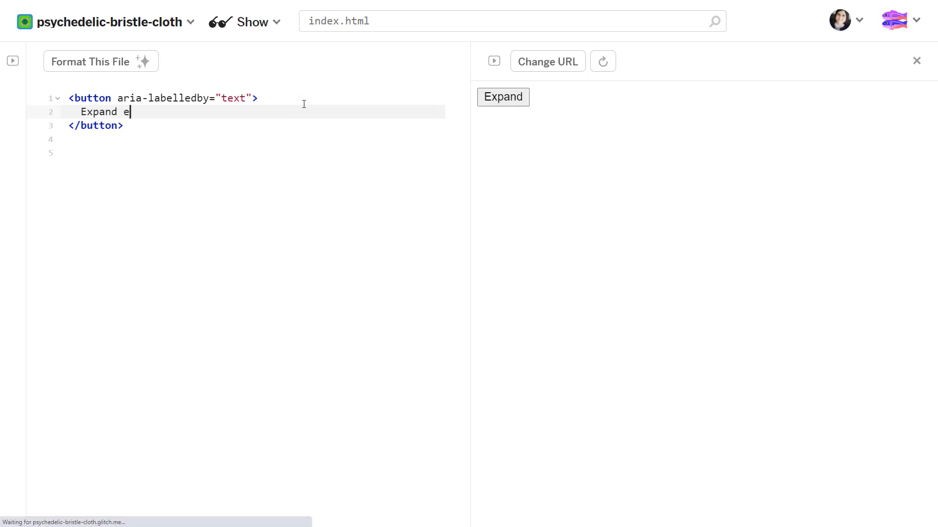
type("ction")
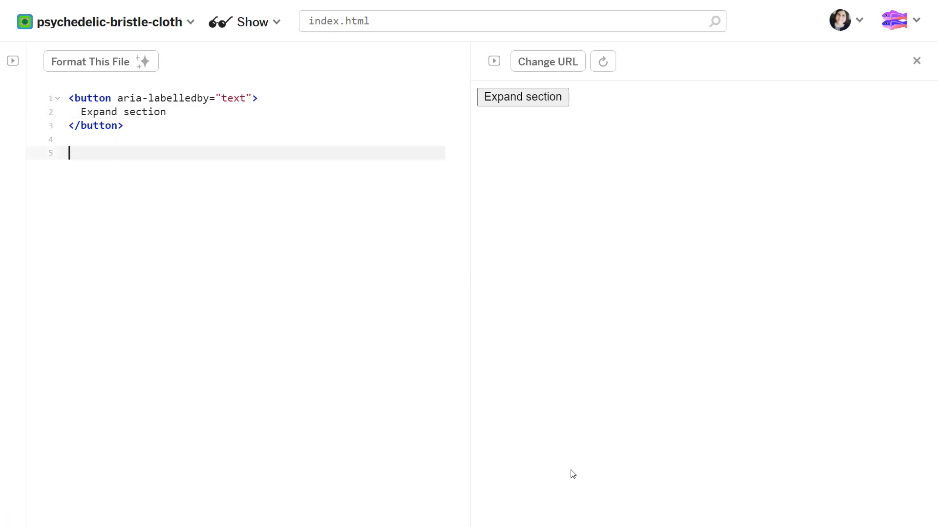
left_click(245, 98)
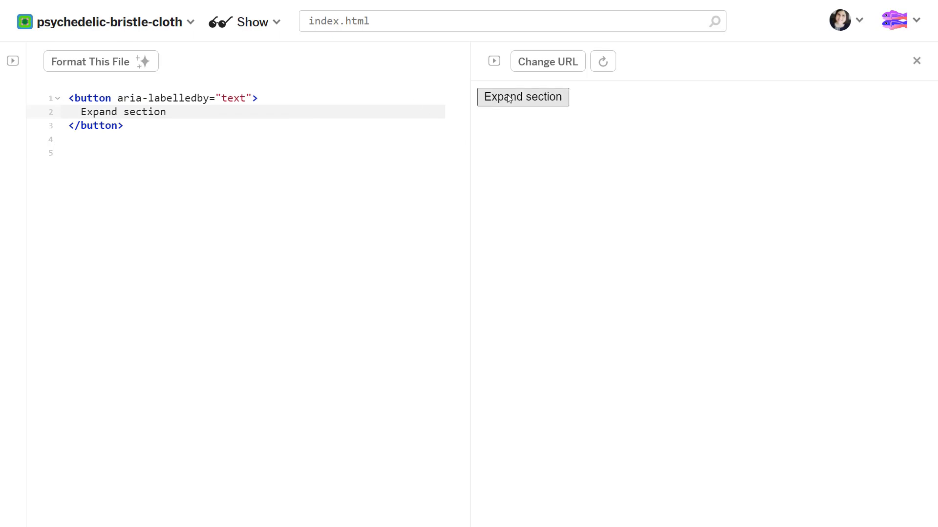
mouse_move(372, 348)
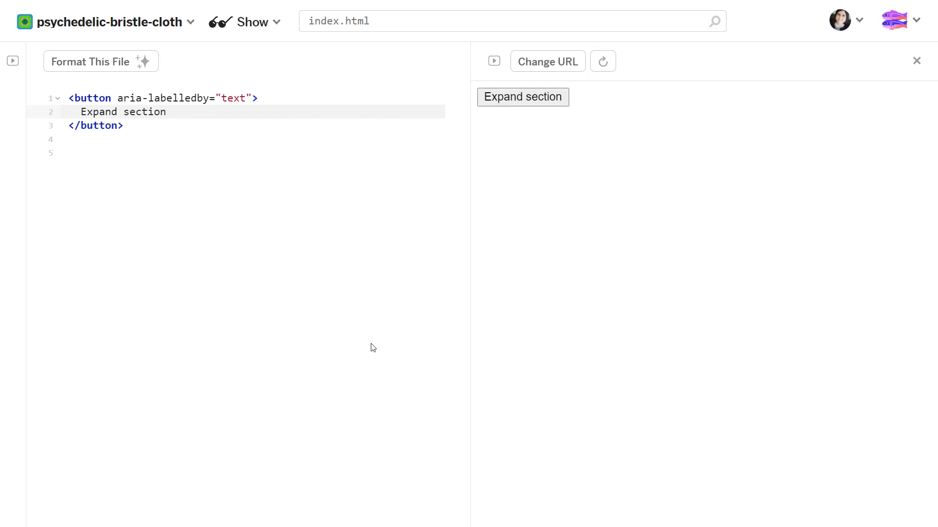
mouse_move(201, 166)
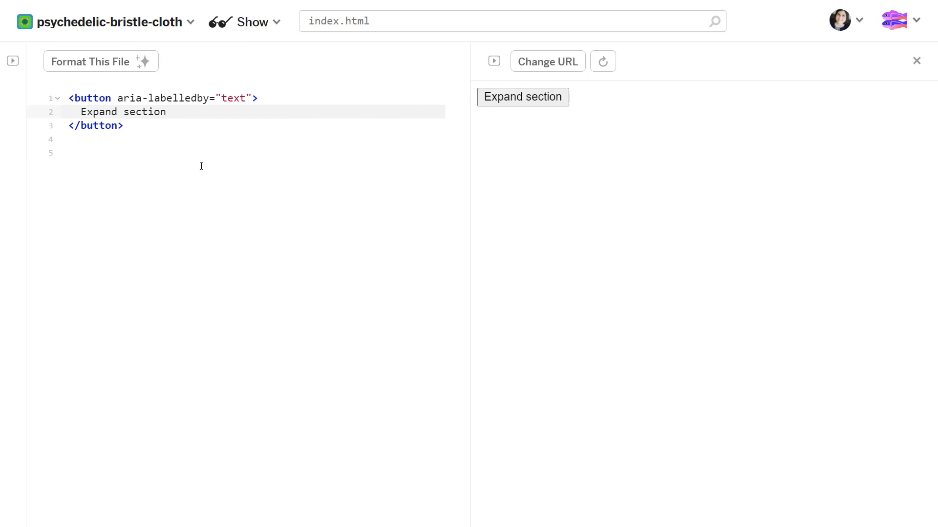
Style the button background:blue; color:white; and select its label to replace with +
left_click(166, 111)
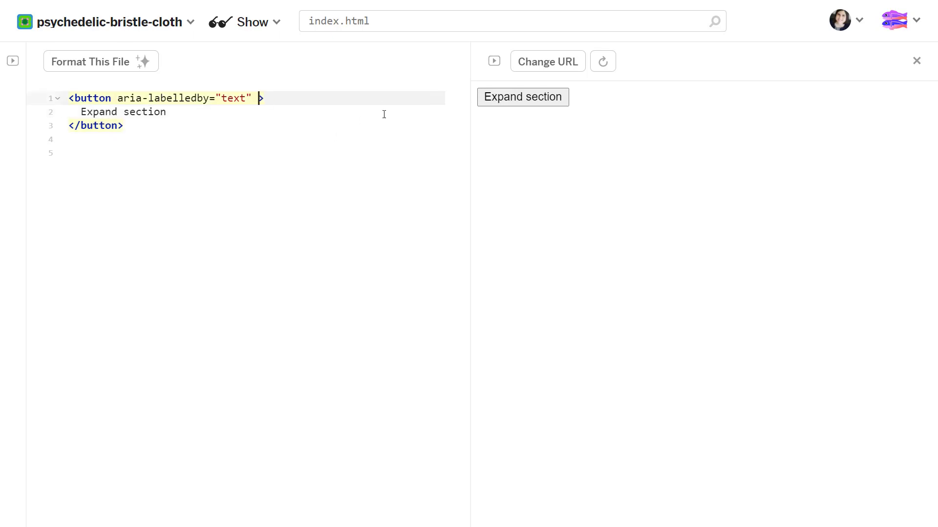
type("style=\"\"")
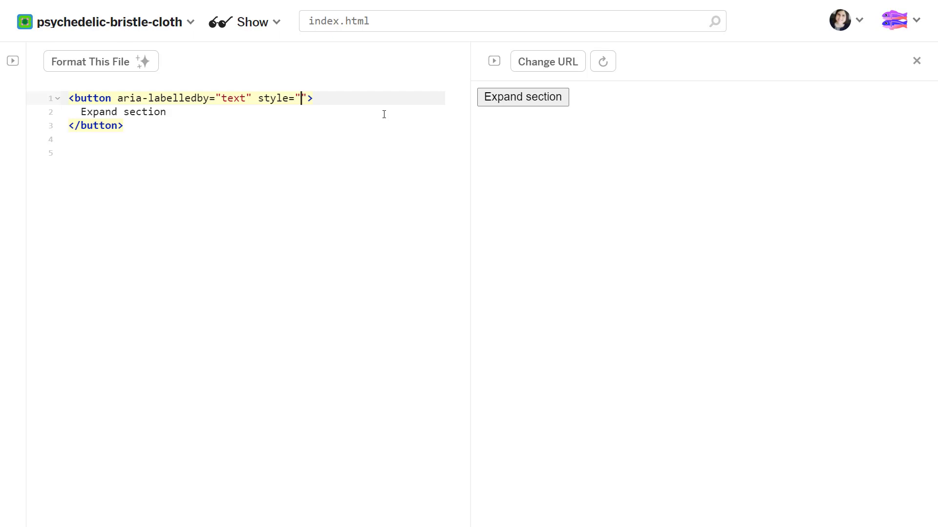
type("back")
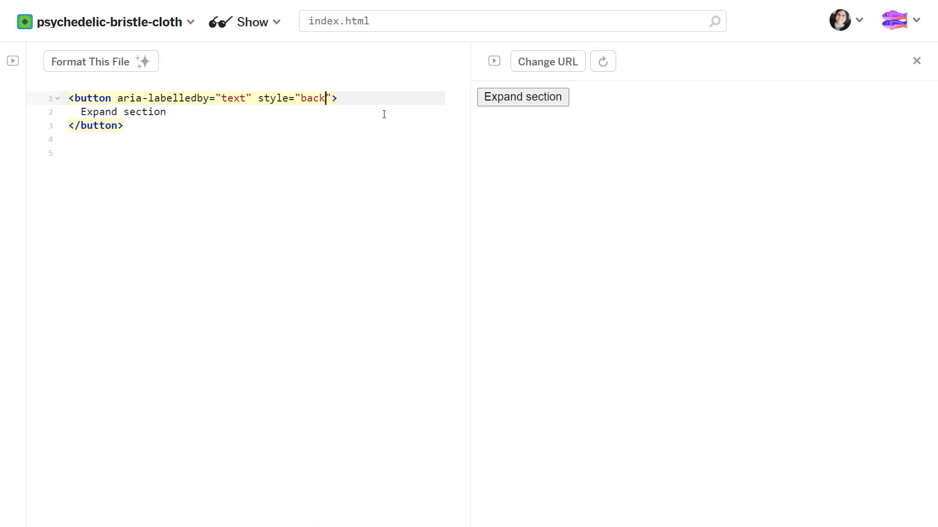
type("ground:blu")
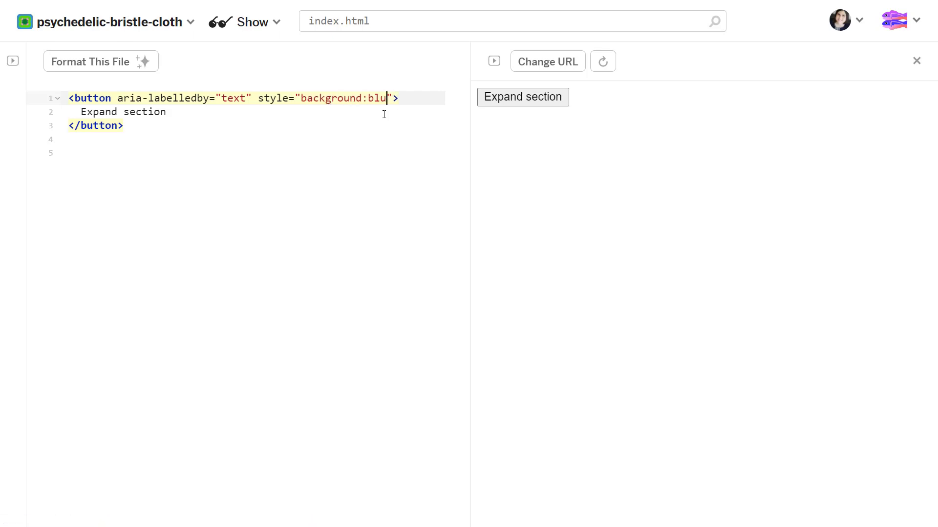
type("e;color:whi")
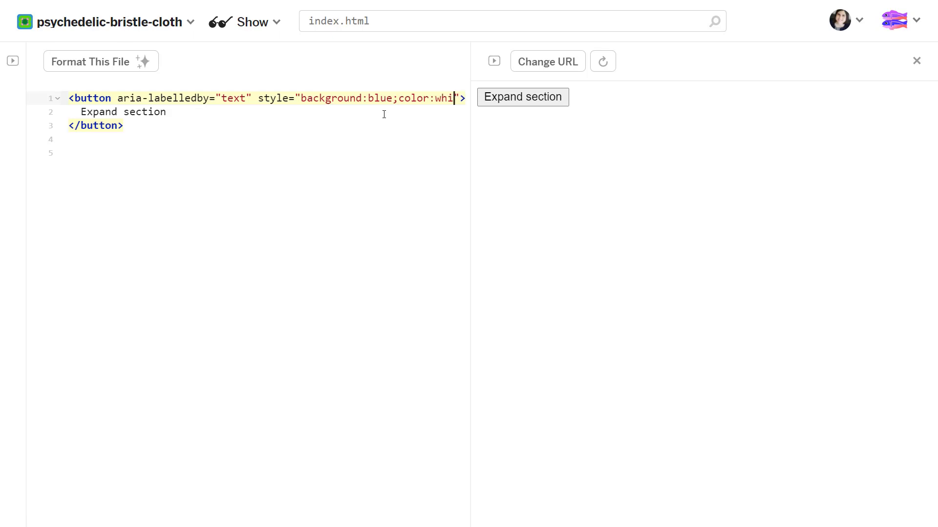
type("te;")
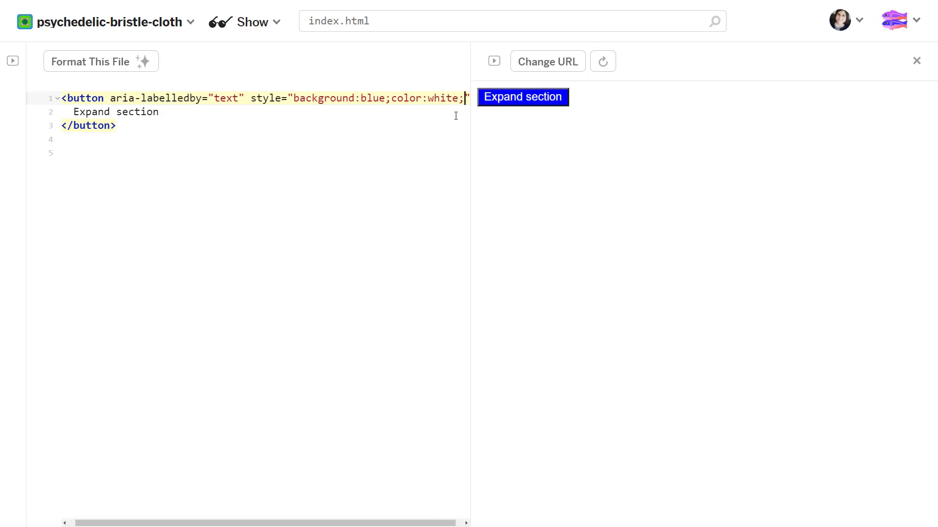
mouse_move(177, 134)
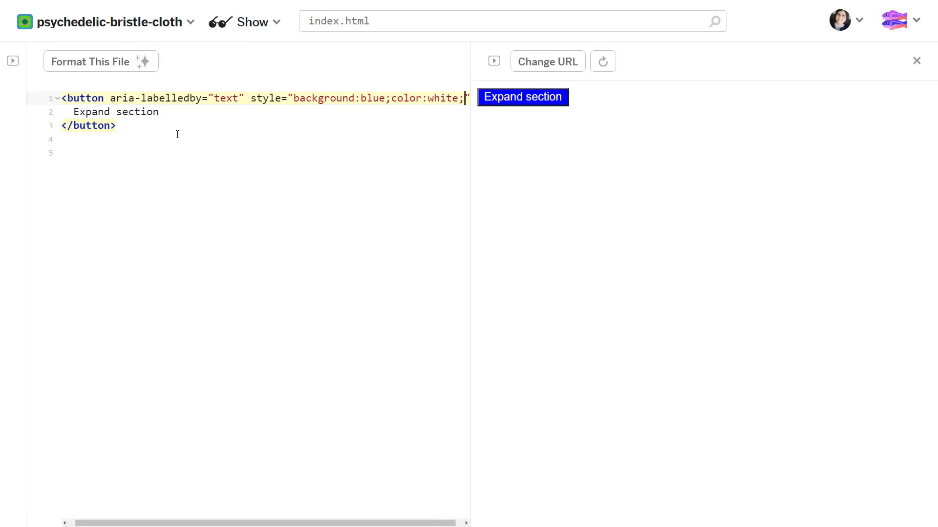
double_click(115, 112)
type("+")
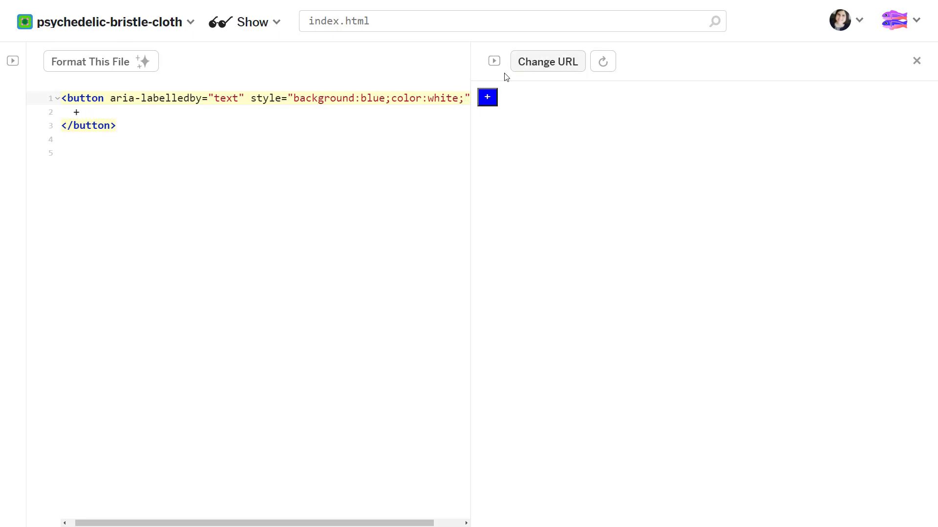
Add height:44px and width:44px to the plus button's inline style and check the larger preview
type("height=")
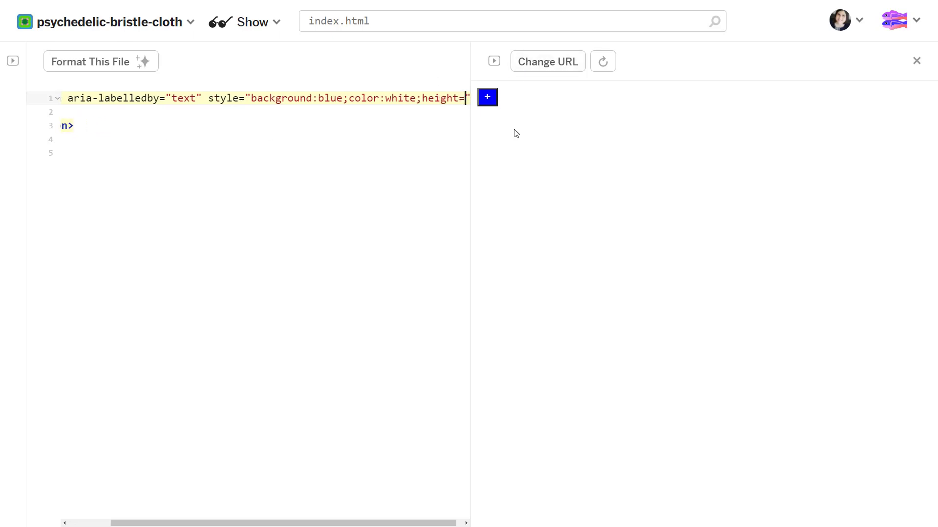
type(":44")
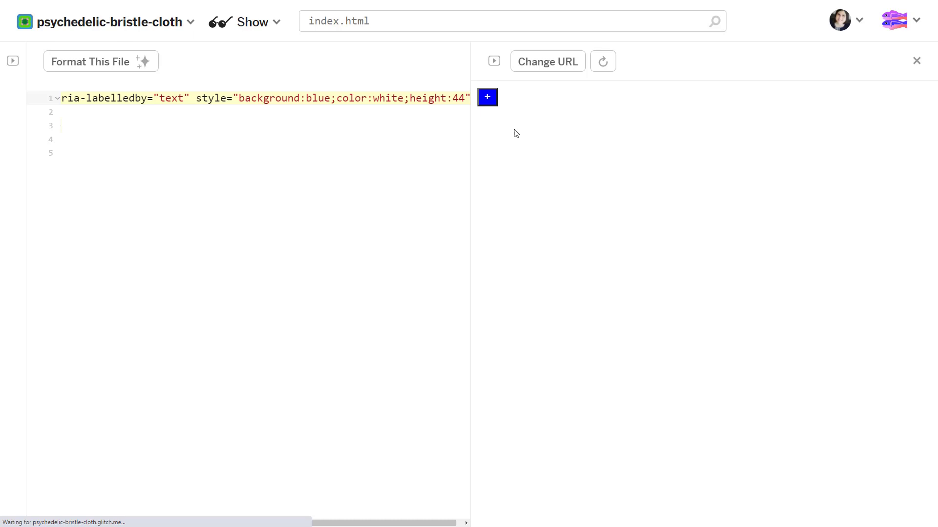
type("px;wiegt")
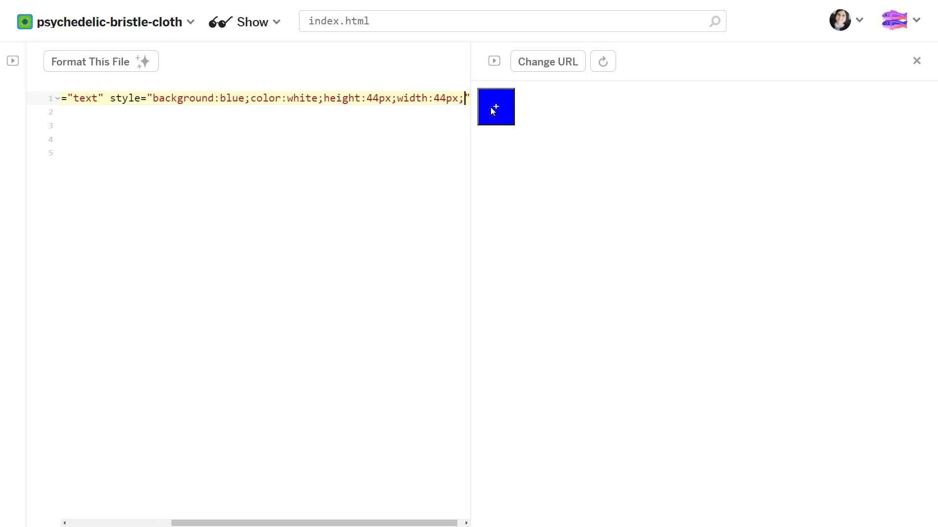
mouse_move(505, 114)
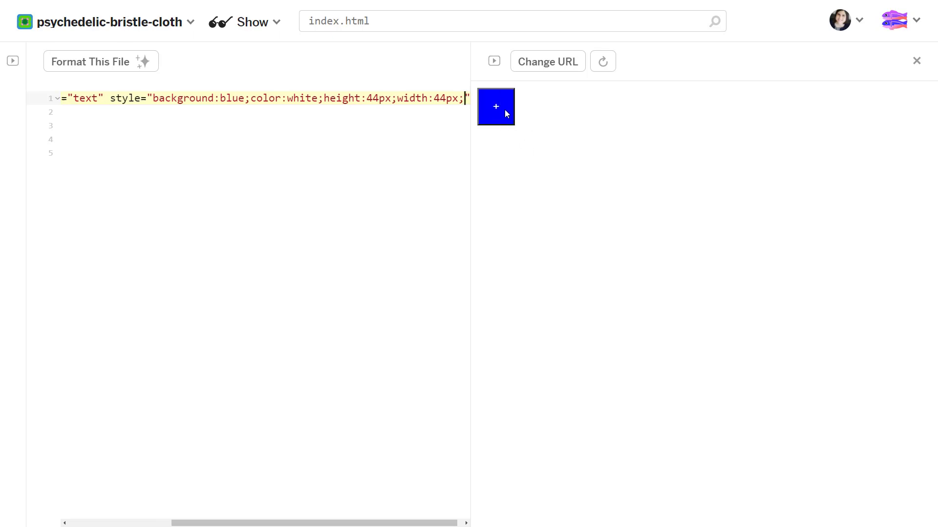
mouse_move(503, 125)
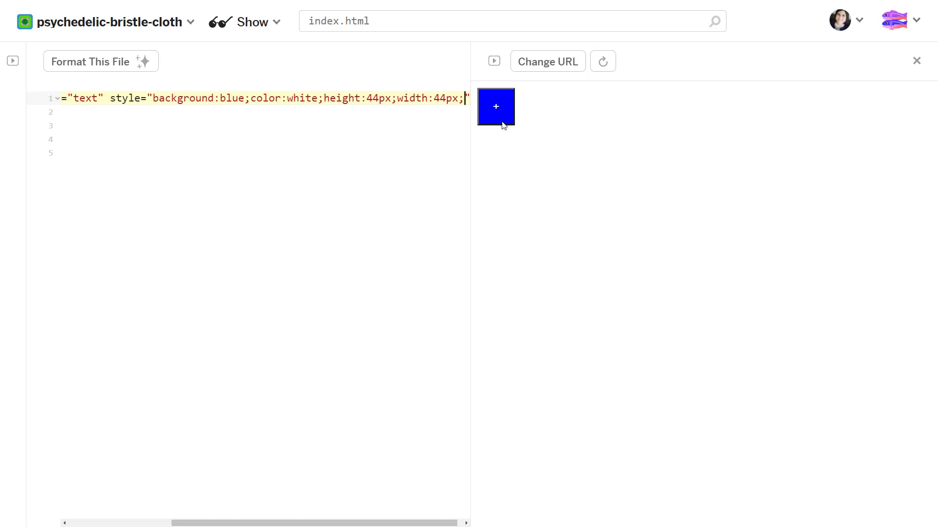
mouse_move(531, 150)
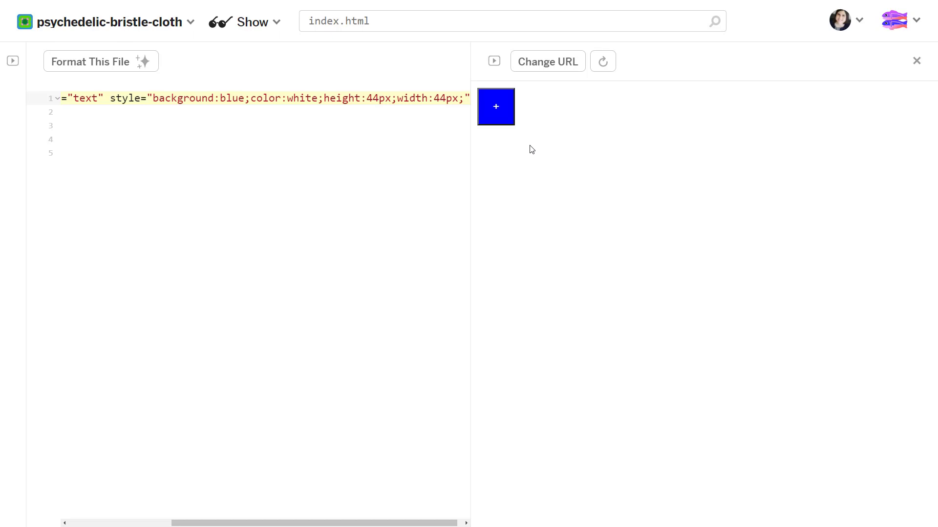
mouse_move(519, 143)
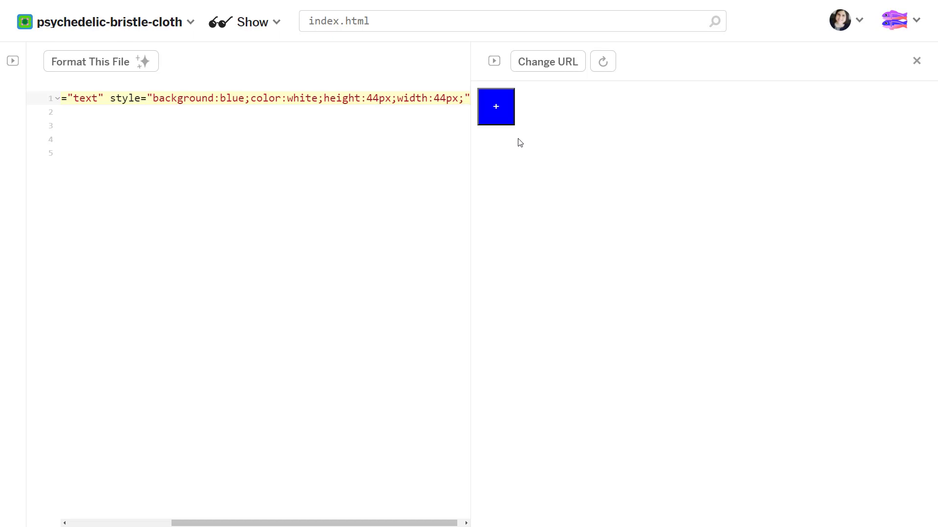
left_click(465, 98)
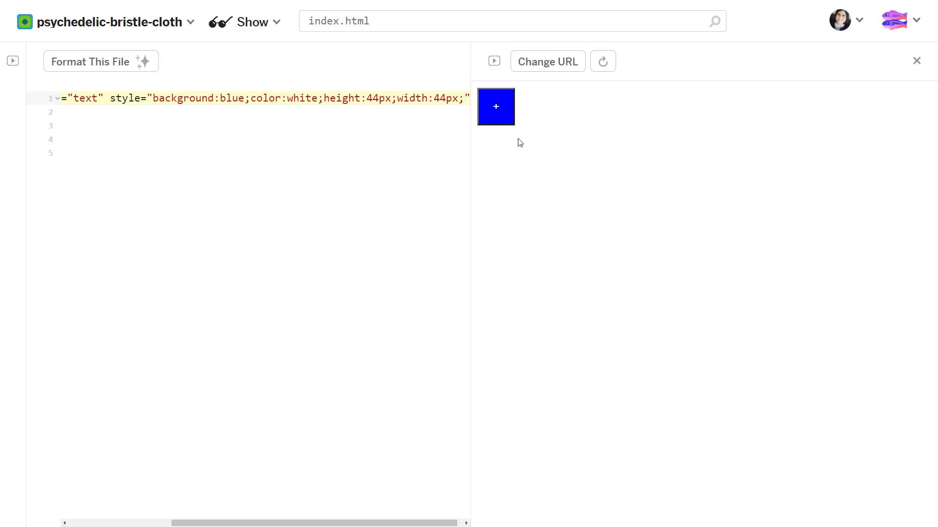
left_click(101, 61)
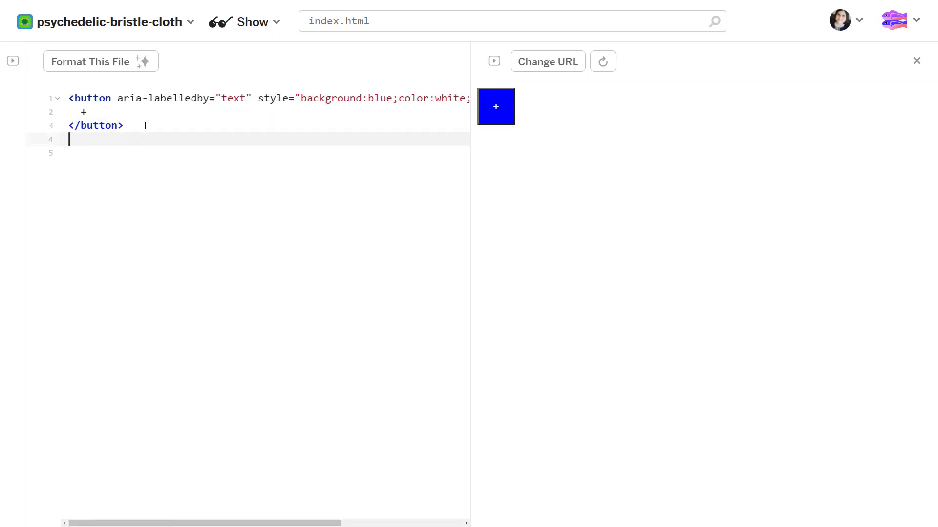
mouse_move(246, 148)
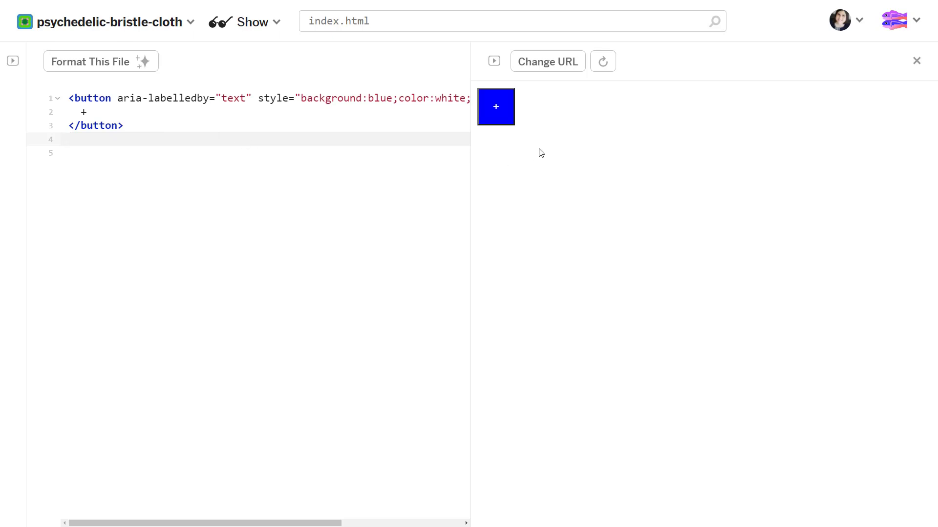
mouse_move(482, 102)
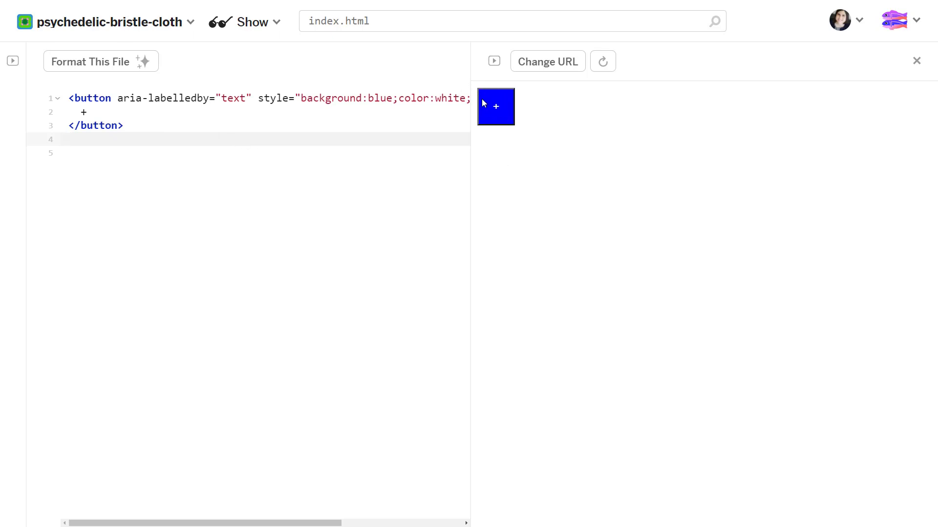
mouse_move(504, 108)
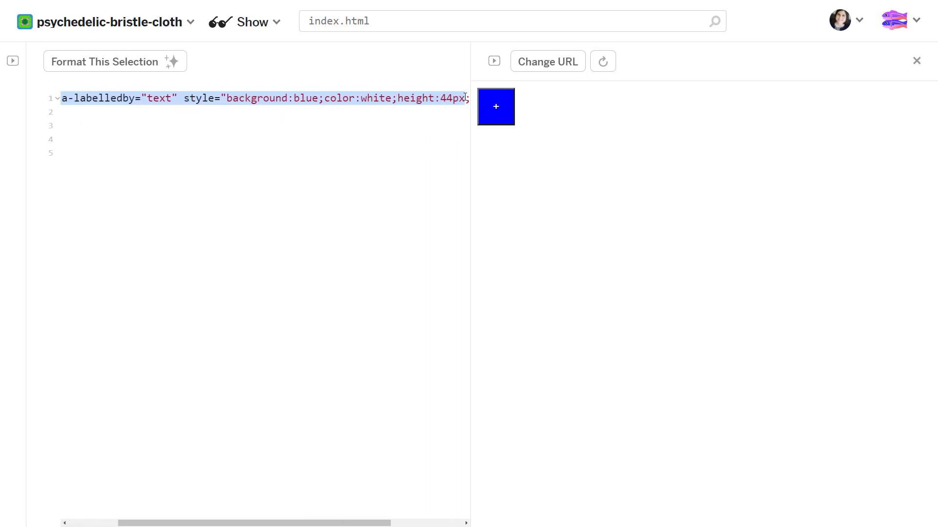
Swap the button's attributes for aria-pressed, trying "mixed" then leaving the value empty
left_click(105, 61)
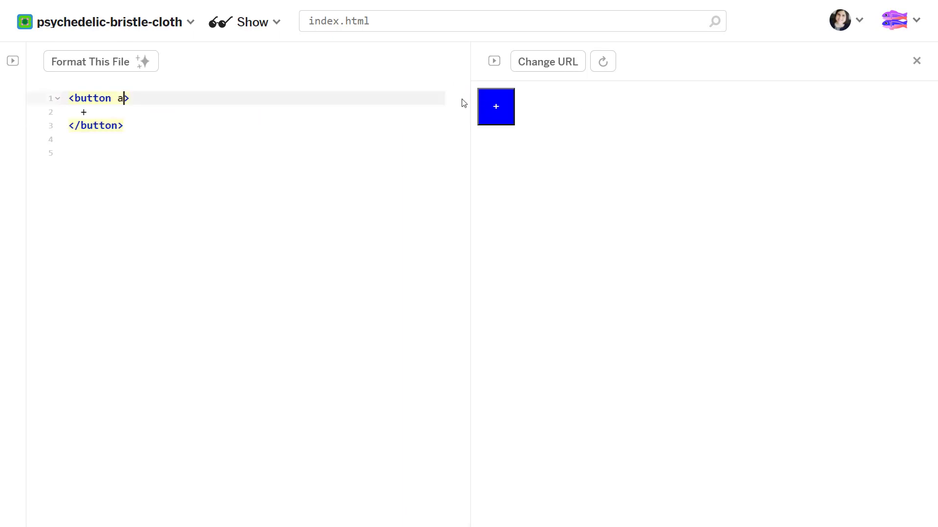
type("ria-pa")
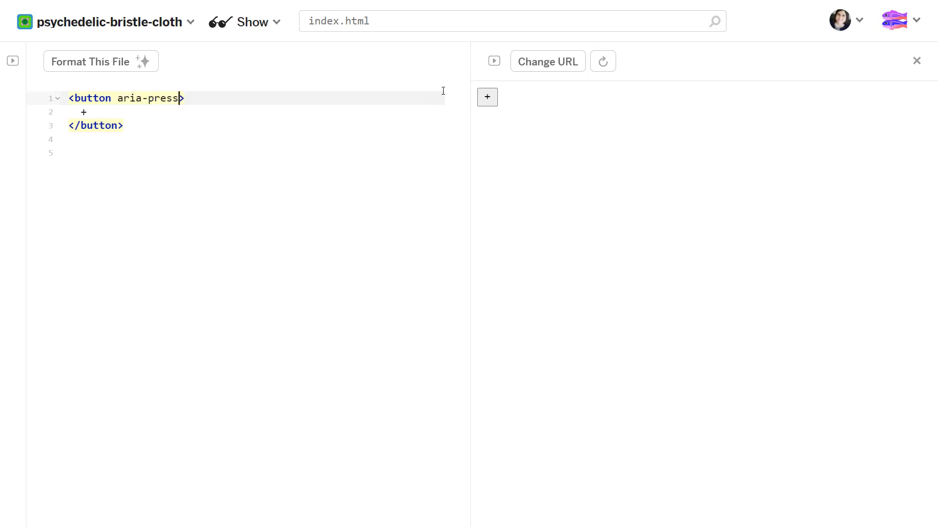
type("ed=\"f\"")
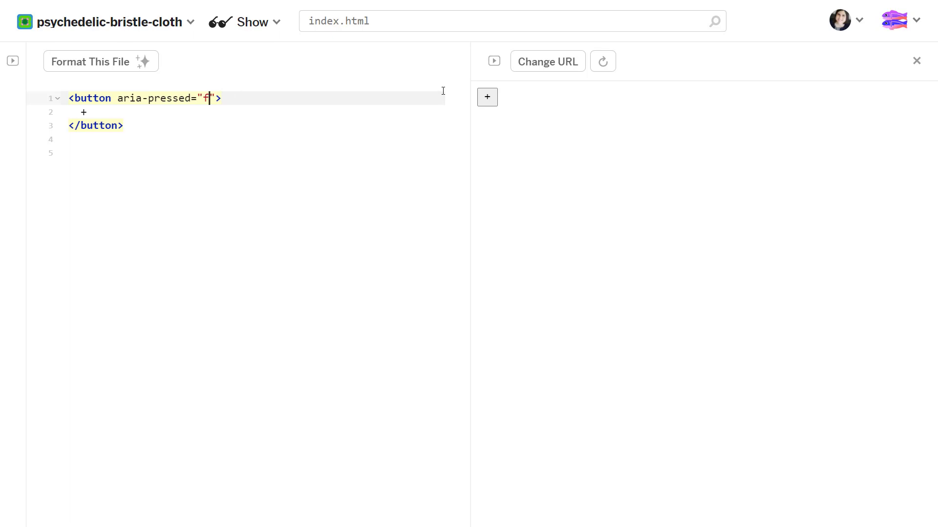
type("mzie")
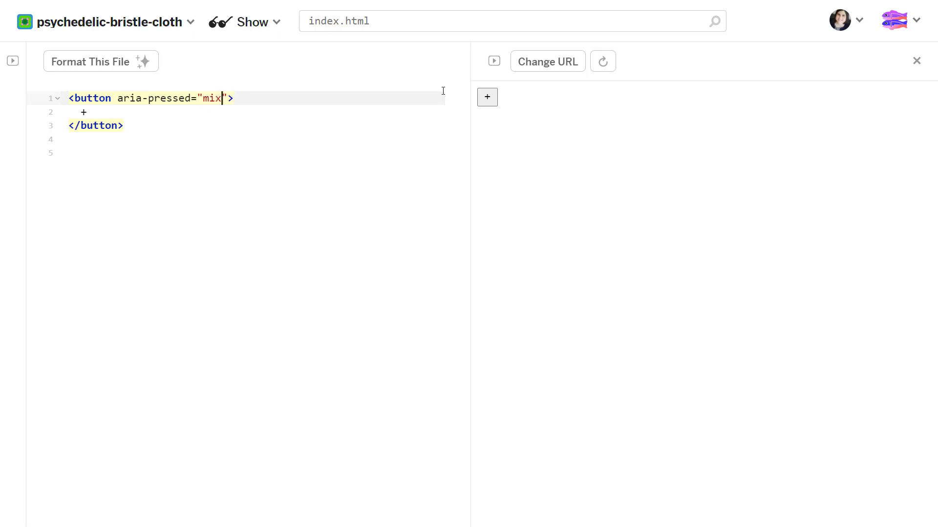
type("ed")
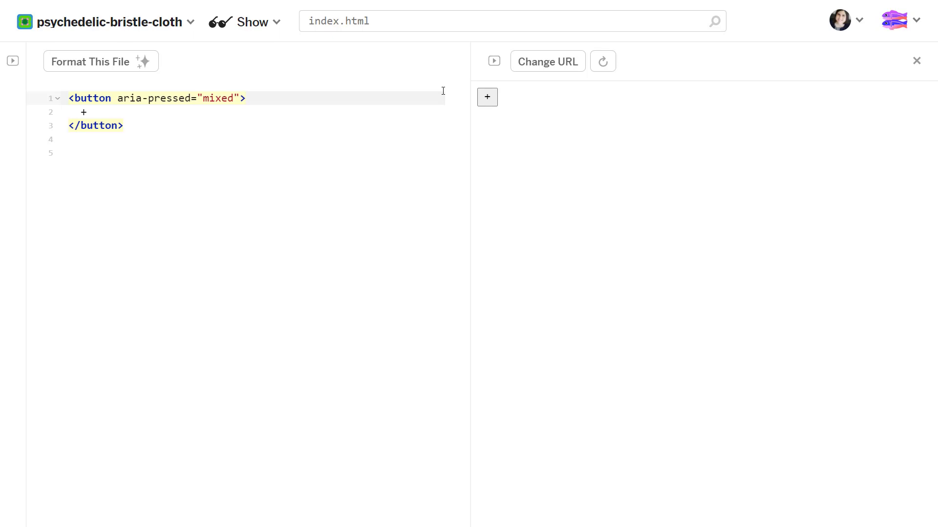
left_click(233, 98)
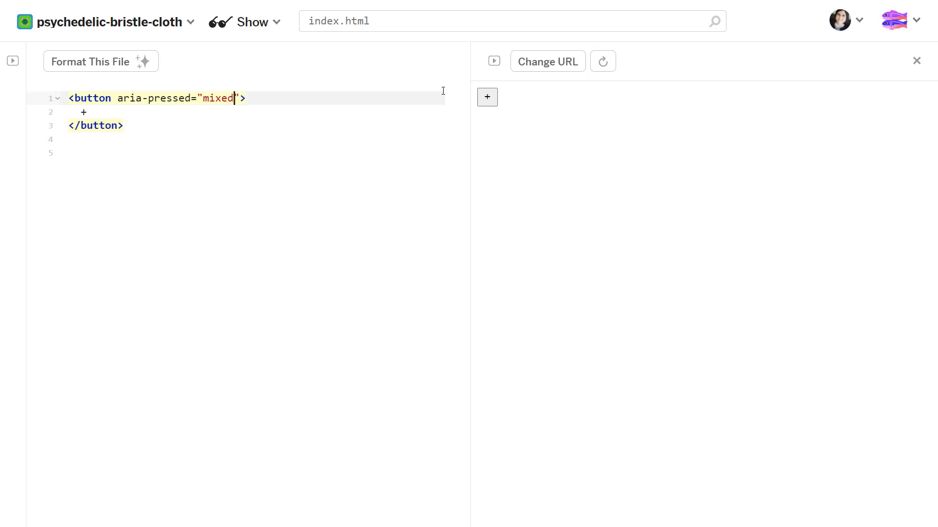
key("Backspace")
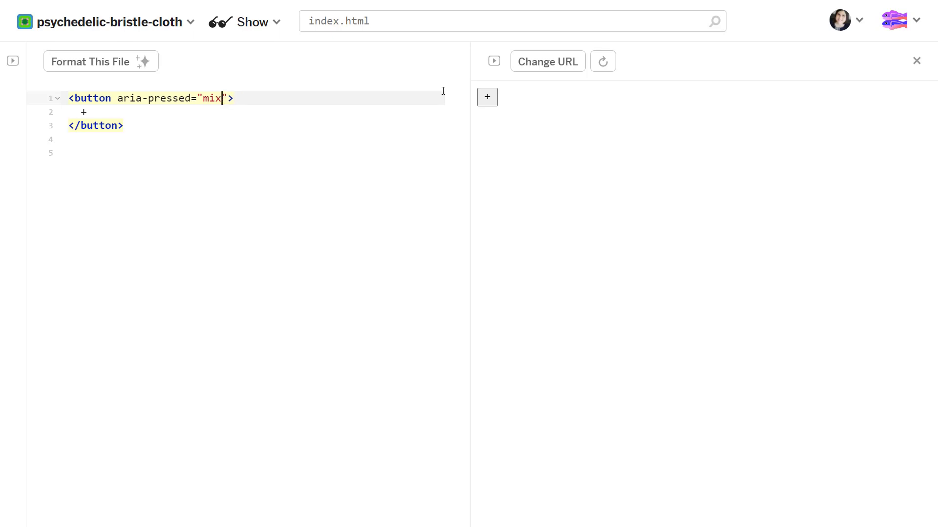
key("Backspace")
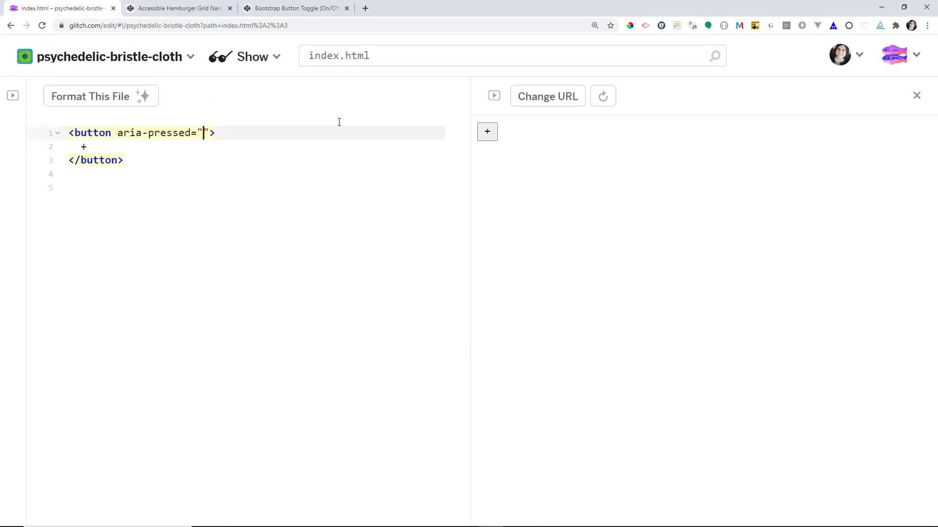
View the Bootstrap Button Toggle pen full screen and turn the large default-colour switch ON
left_click(294, 9)
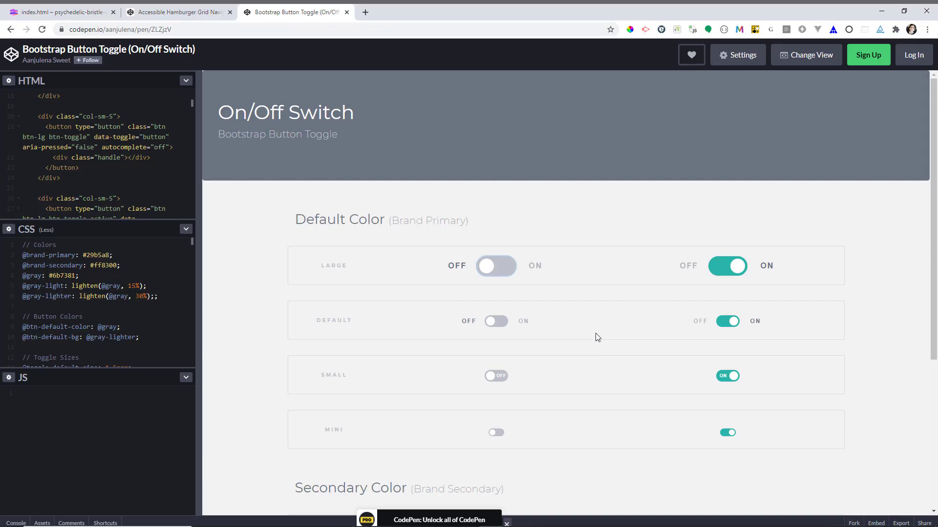
key("F11")
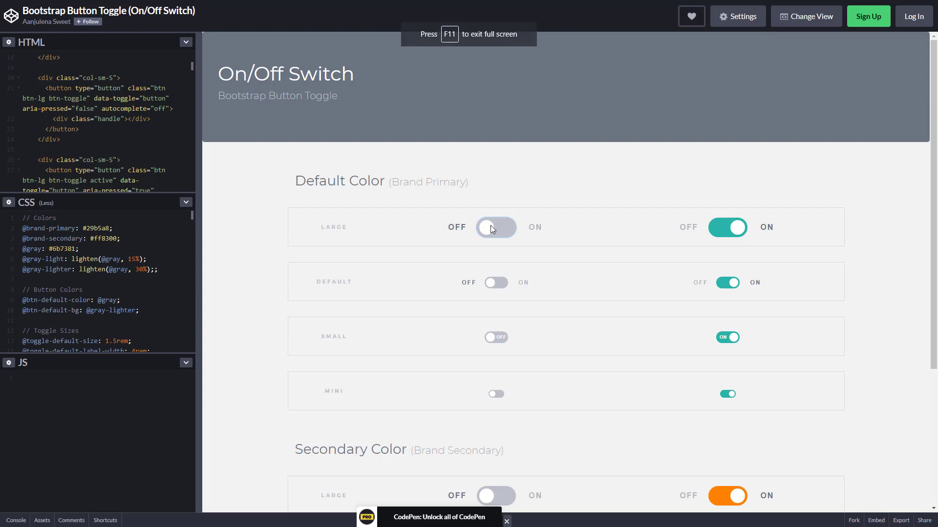
mouse_move(518, 223)
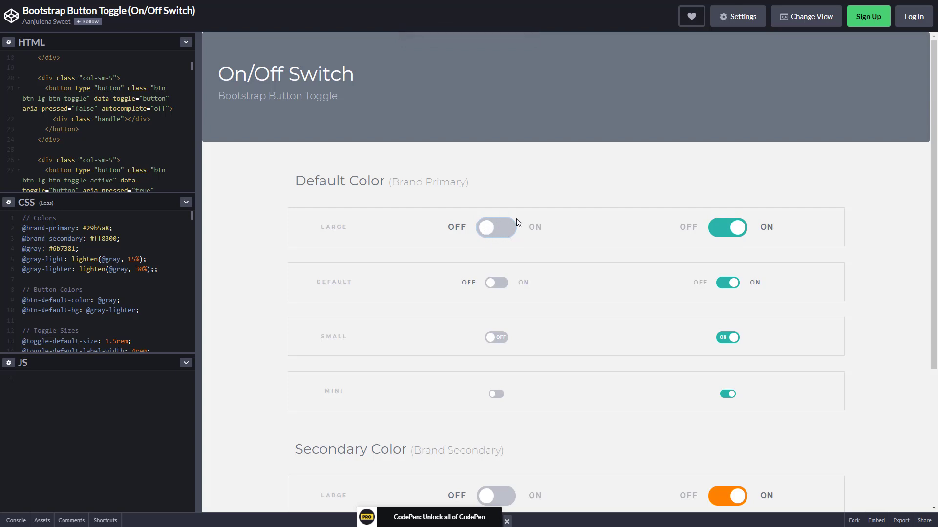
mouse_move(509, 239)
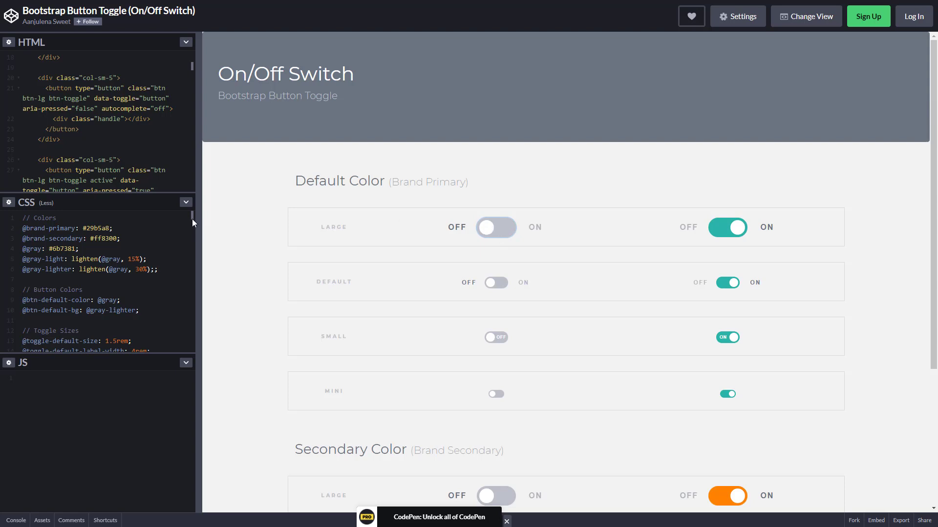
scroll("down", 3)
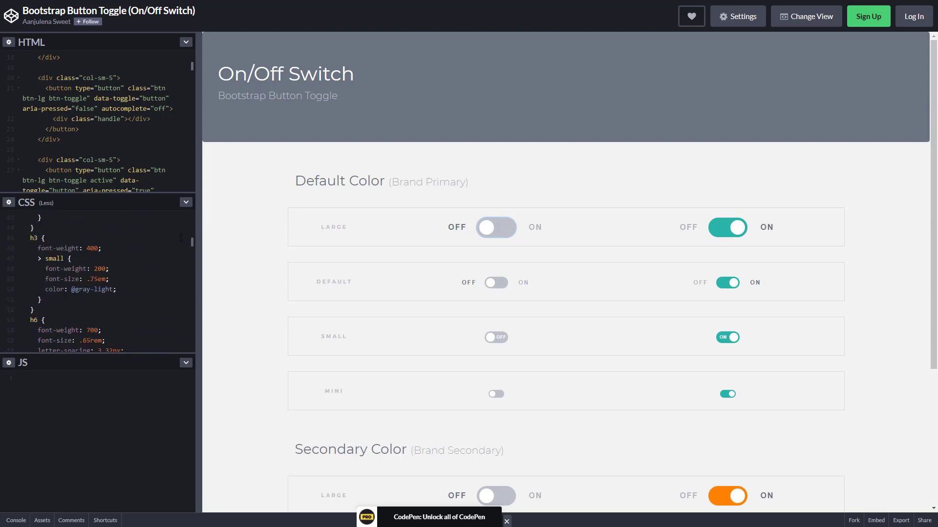
left_click(496, 228)
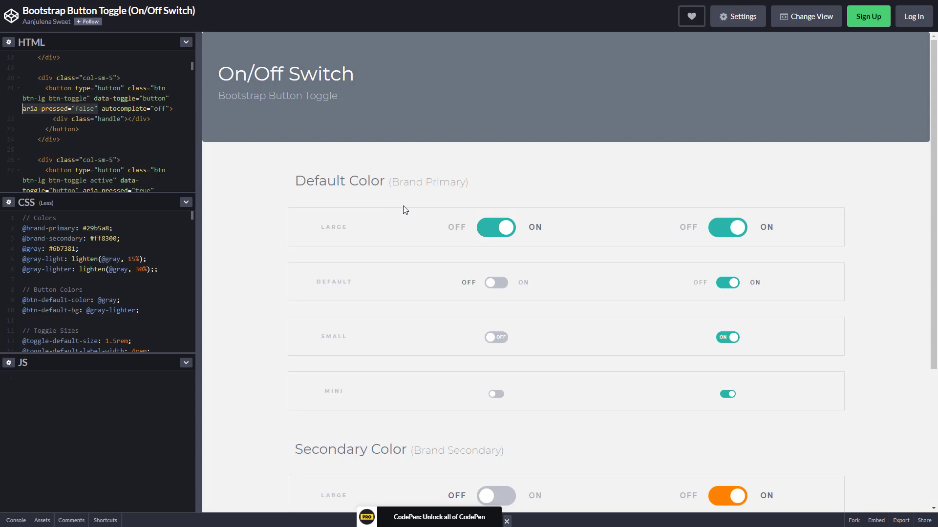
mouse_move(507, 124)
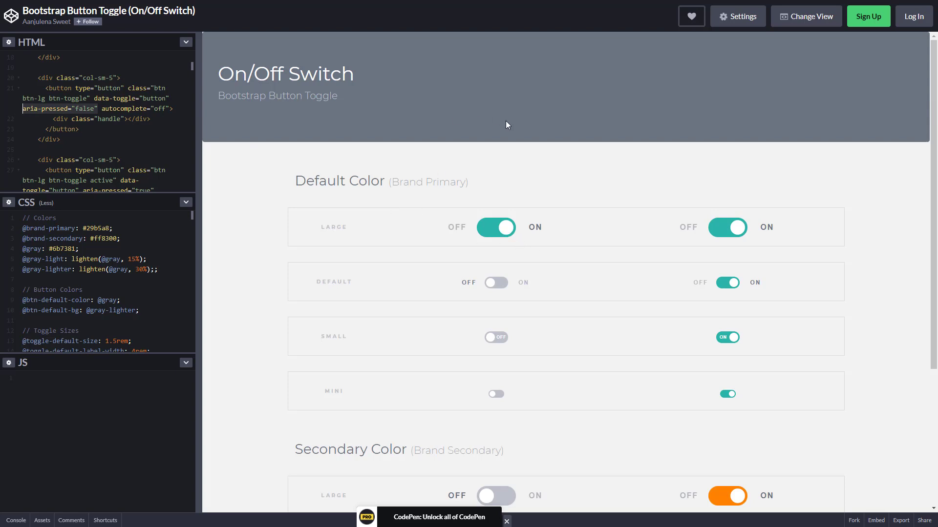
mouse_move(632, 94)
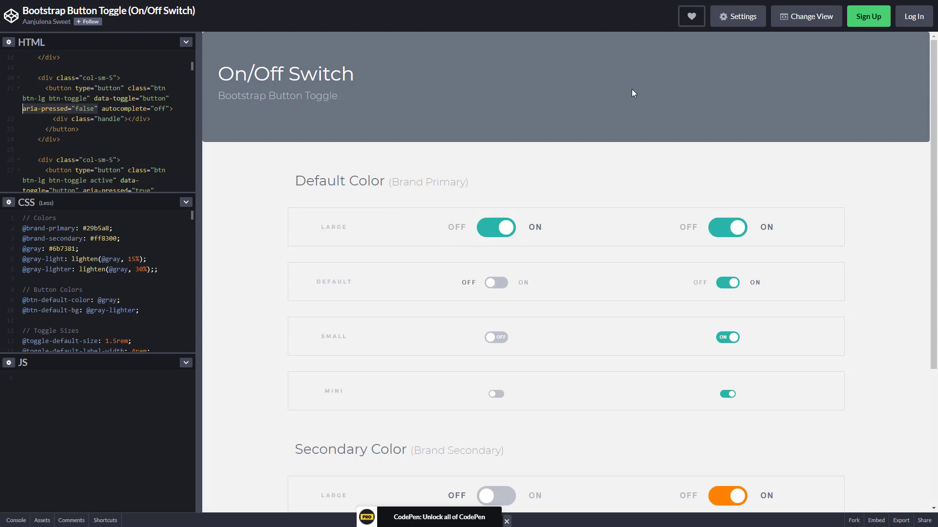
mouse_move(584, 55)
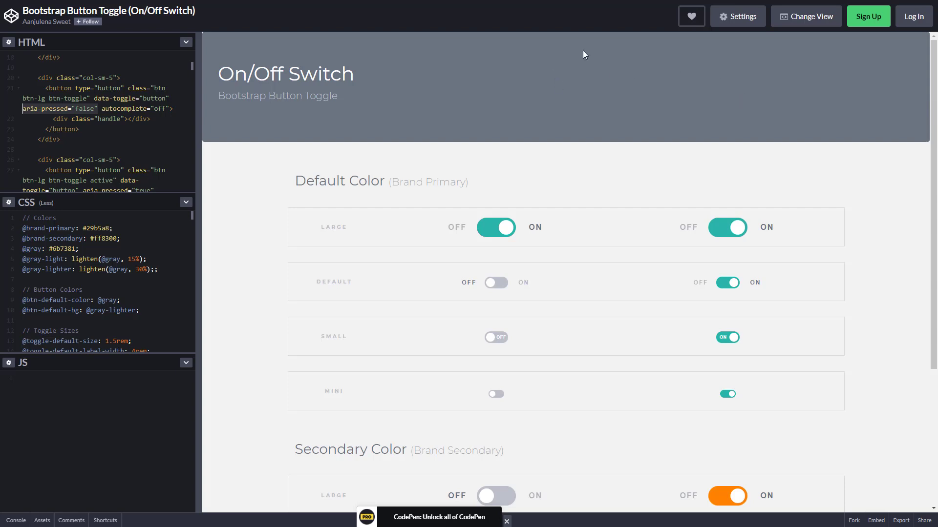
mouse_move(531, 15)
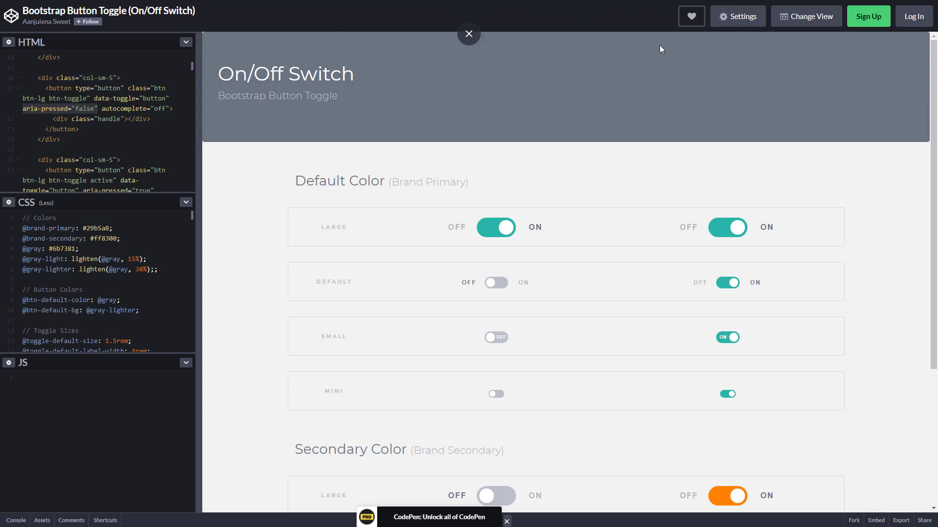
Leave full screen and bring up the Accessible Hamburger Grid Navigation pen
left_click(468, 33)
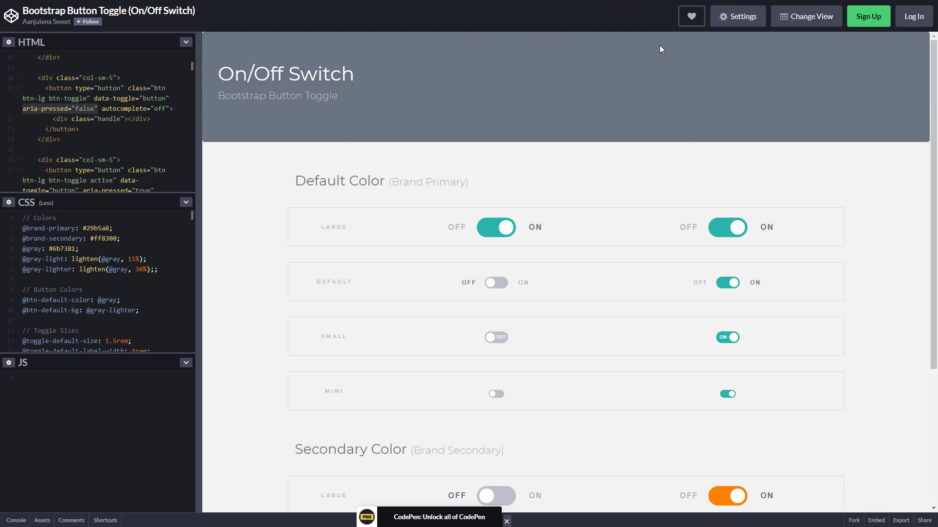
left_click(23, 108)
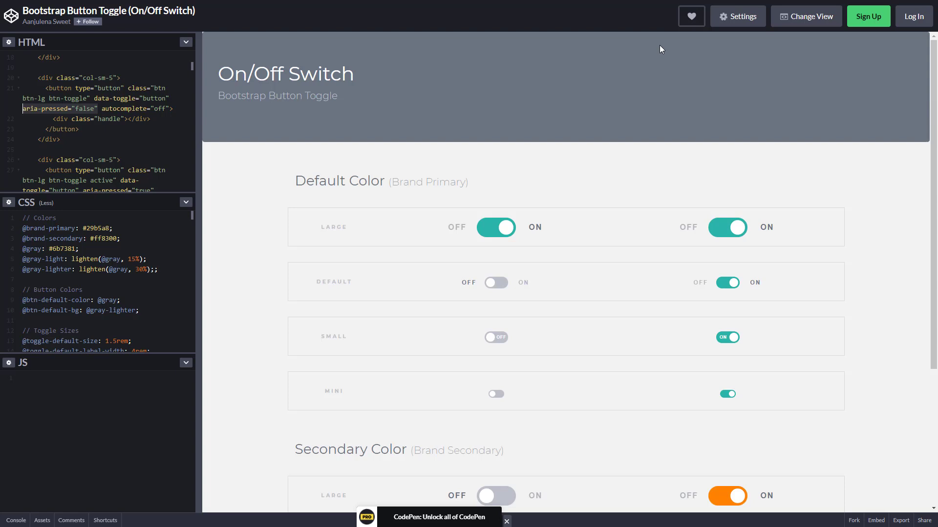
key("F11")
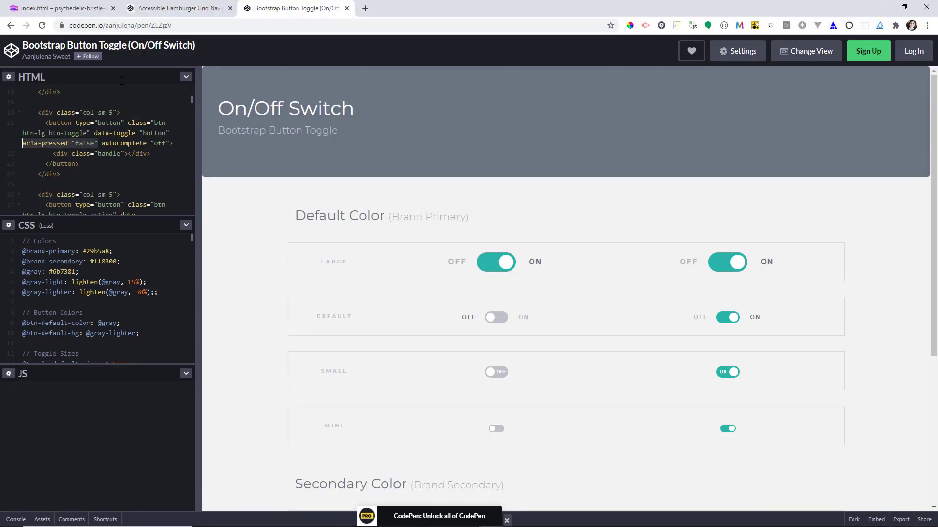
left_click(178, 8)
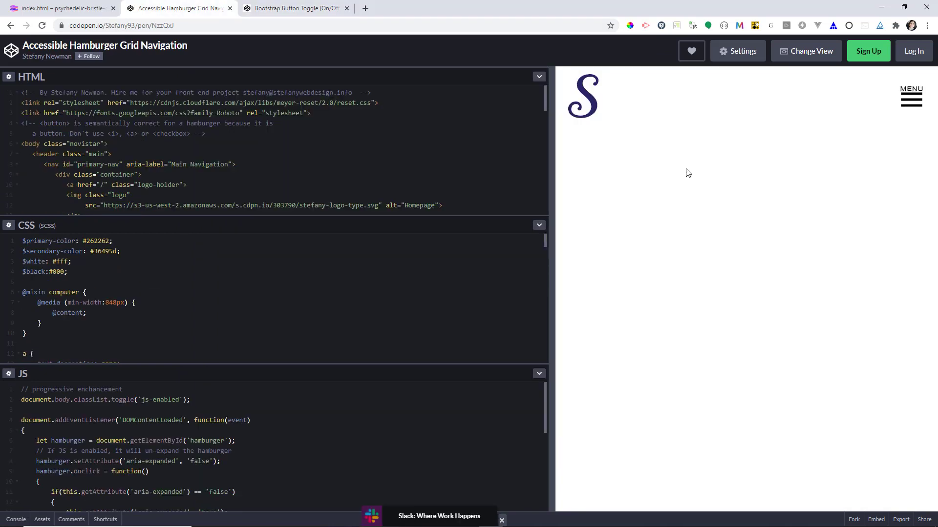
Back in Glitch's index.html, rename the button's attribute to aria-expanded
left_click(59, 8)
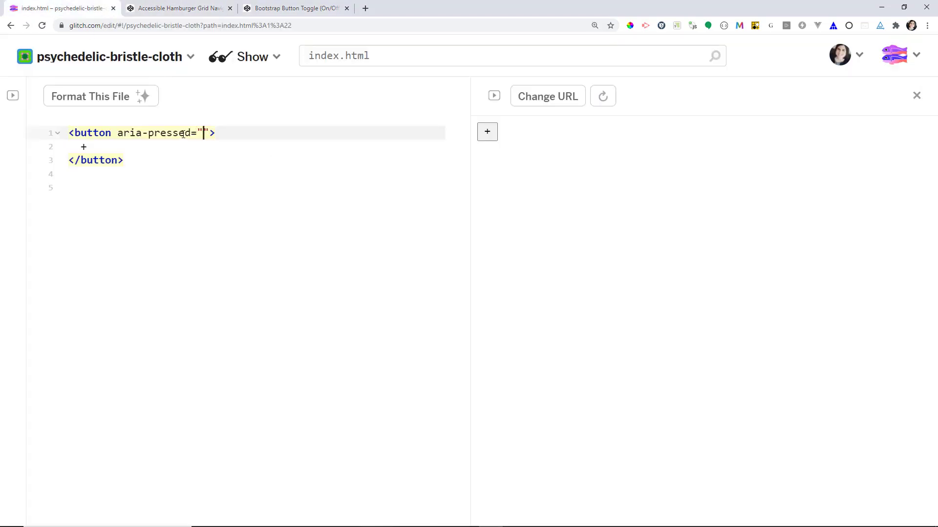
type("aria-expanded")
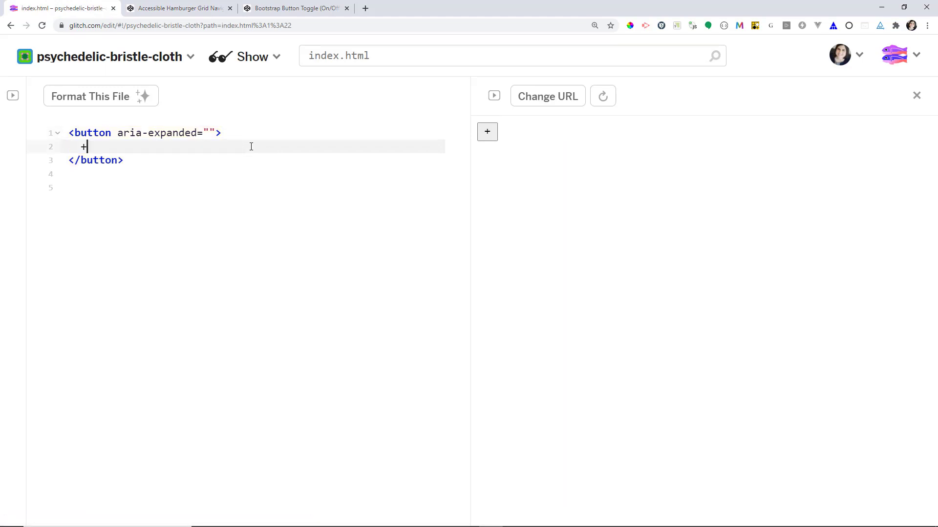
key("F11")
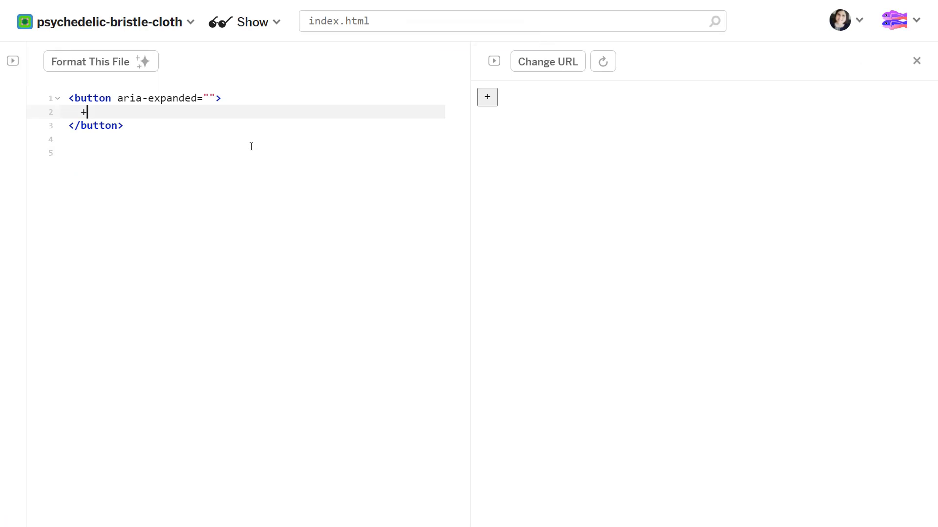
mouse_move(204, 109)
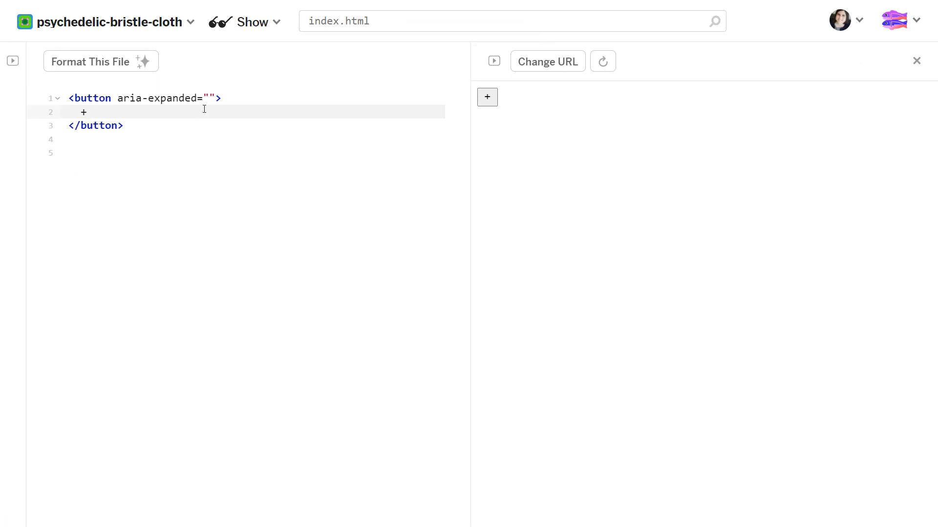
left_click(208, 98)
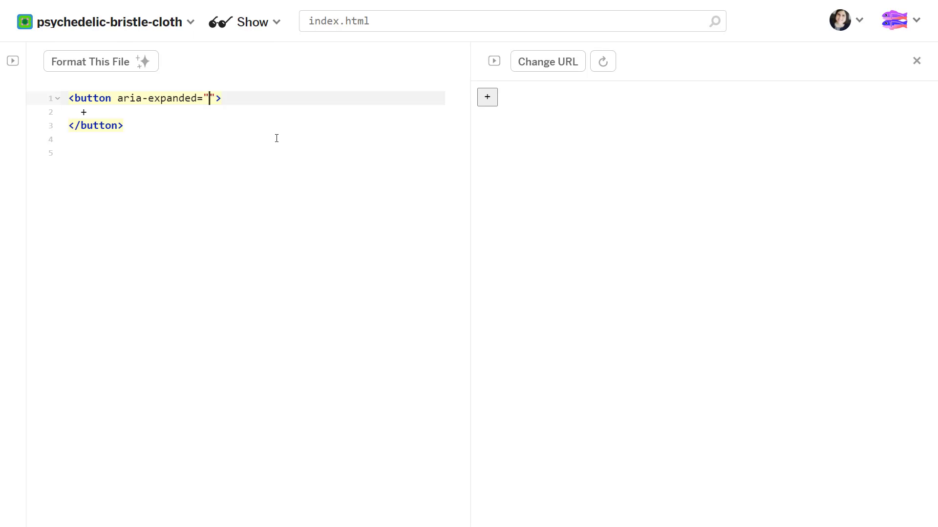
Set the aria-expanded value to false and continue editing the button's opening tag
type("true")
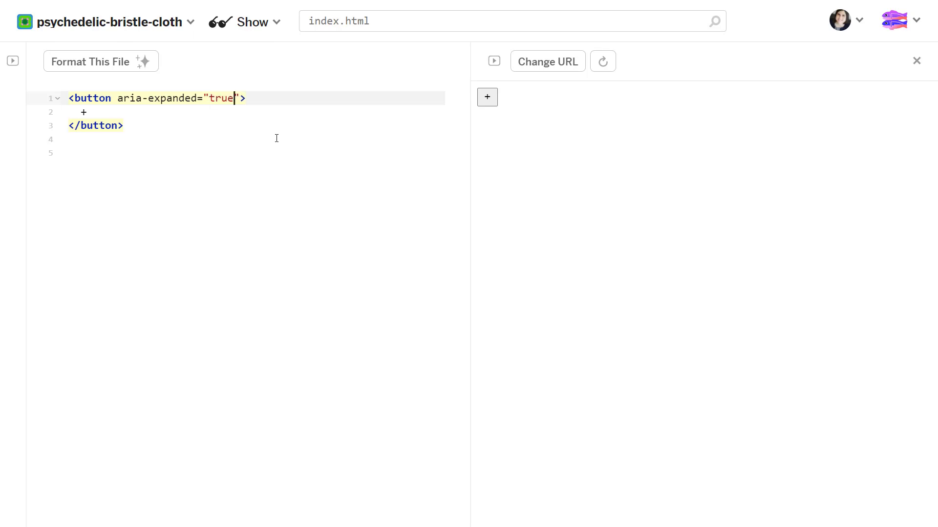
type("false")
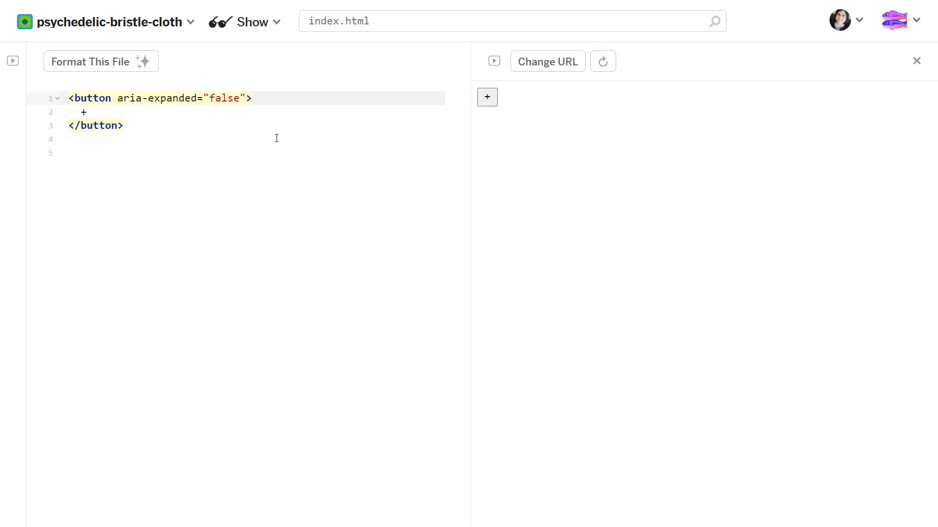
left_click(167, 112)
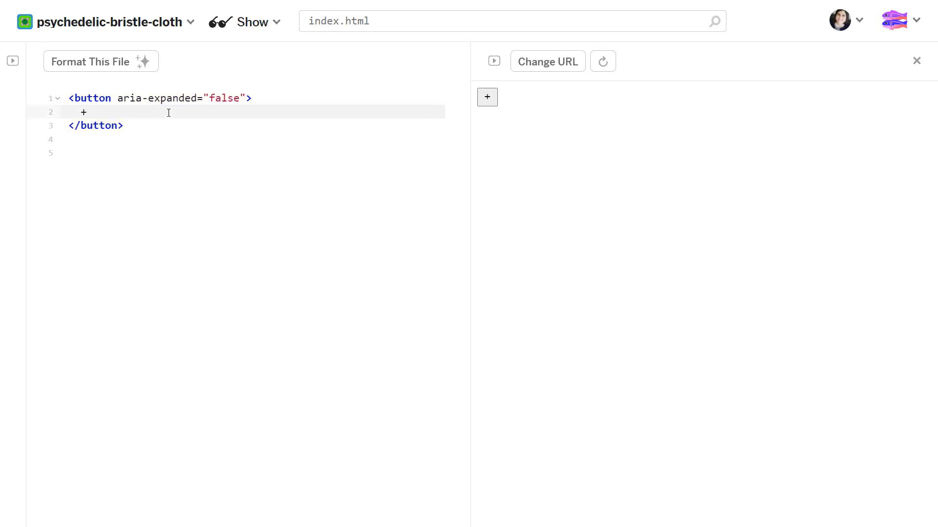
type("aria-pressed=\"\"")
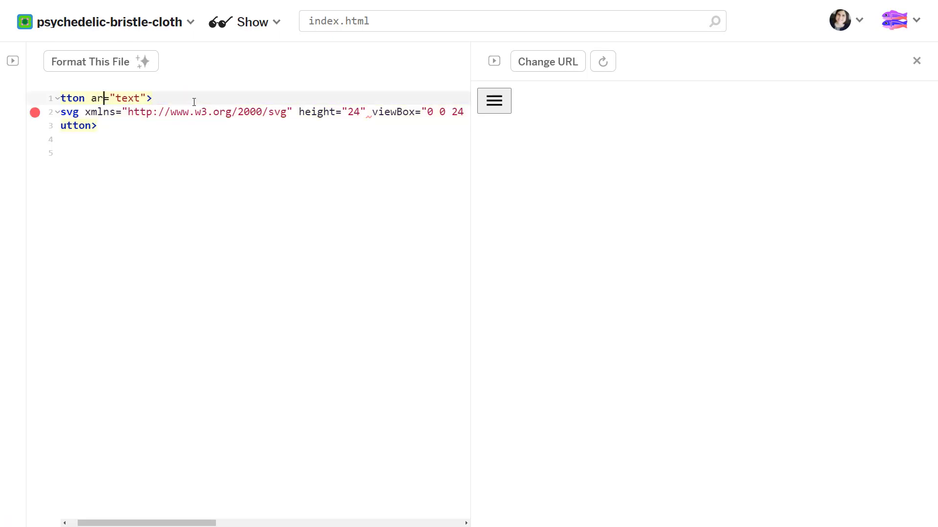
Finish the hamburger button's aria-expanded="false" attribute and return to the hamburger navigation pen
type("ia-")
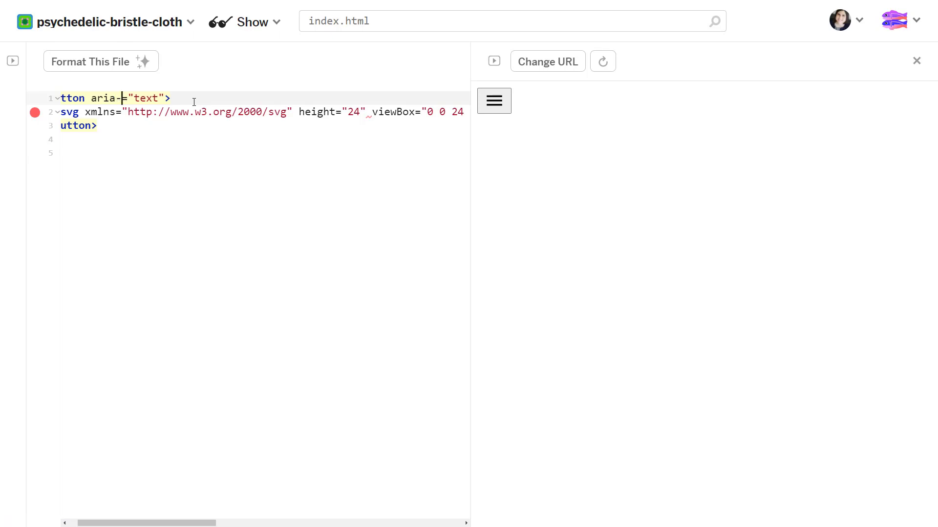
type("expanded=")
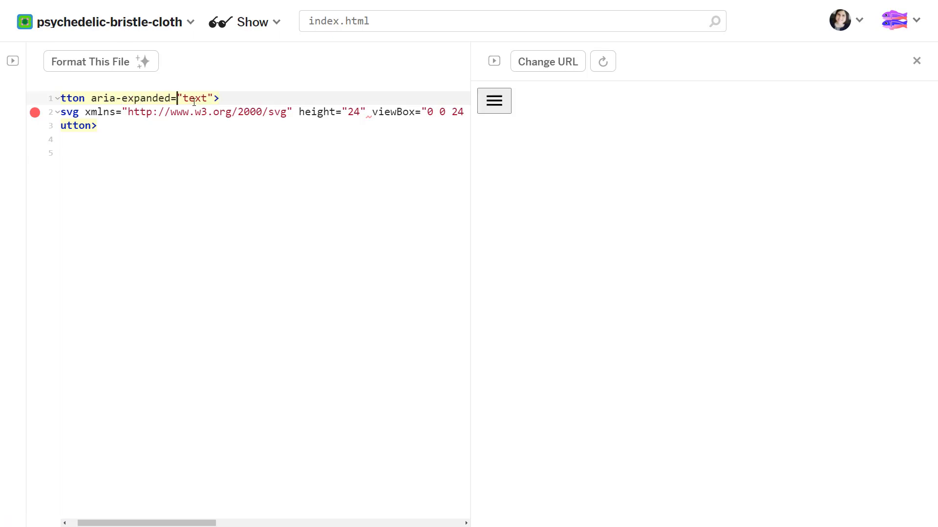
type("fal")
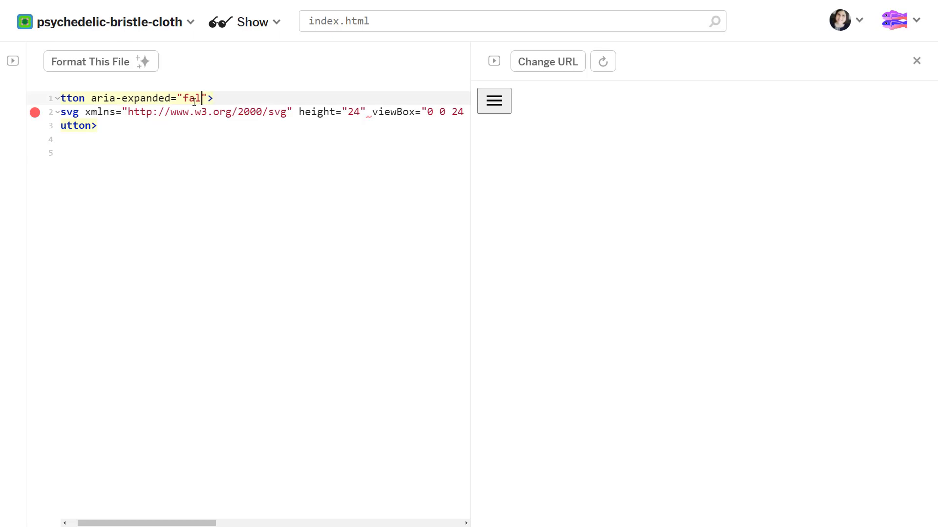
type("se")
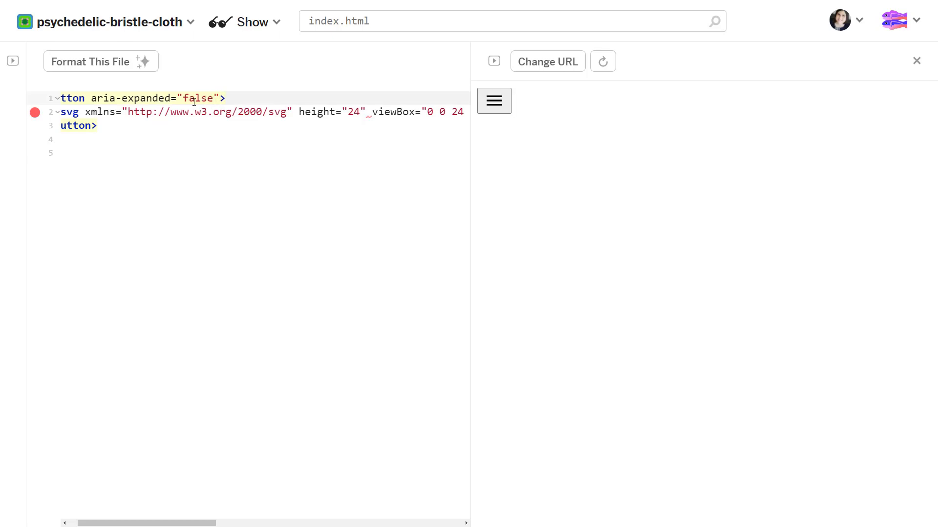
left_click(212, 98)
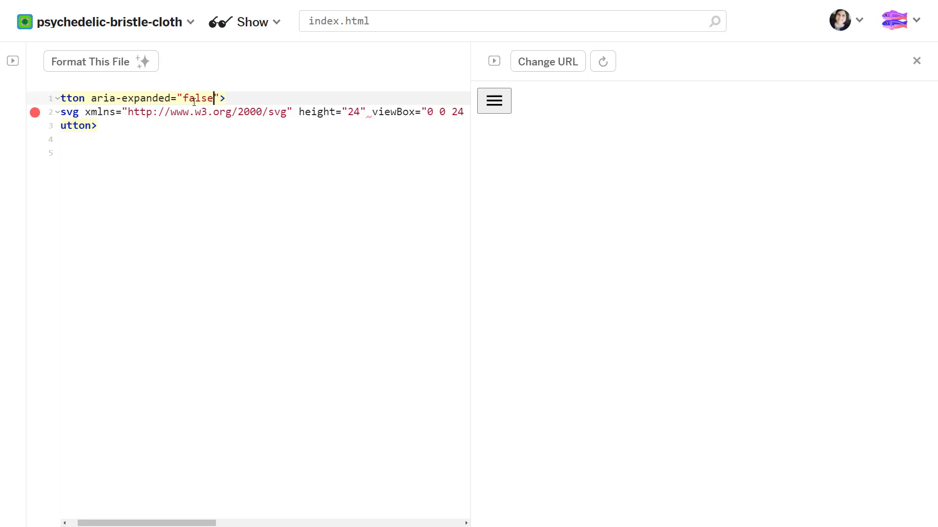
left_click(177, 8)
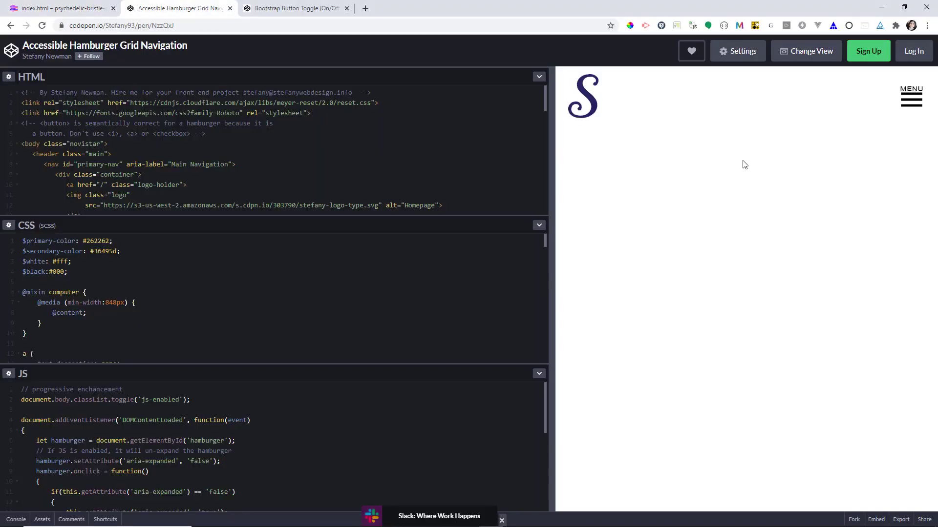
Expand the demo's MENU button full screen and inspect its markup while collapsing and re-expanding it
key("f11")
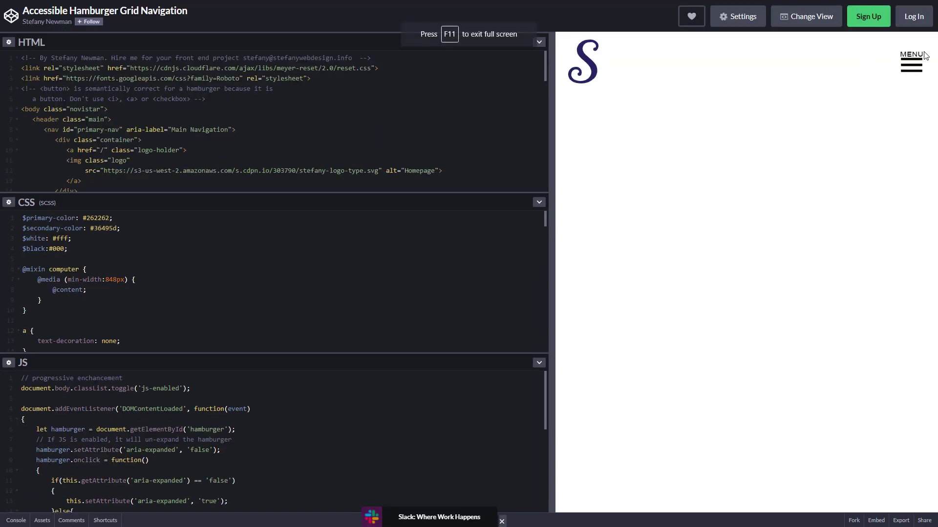
left_click(909, 63)
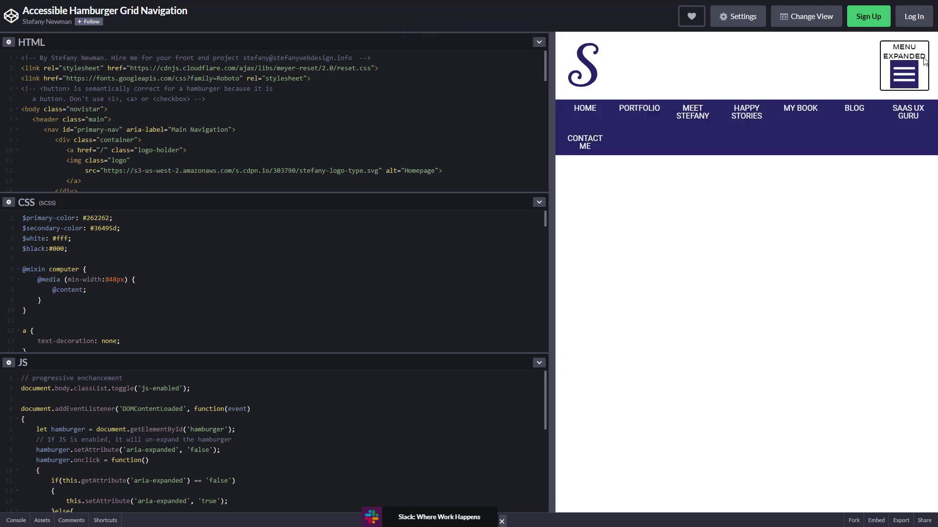
left_click(904, 74)
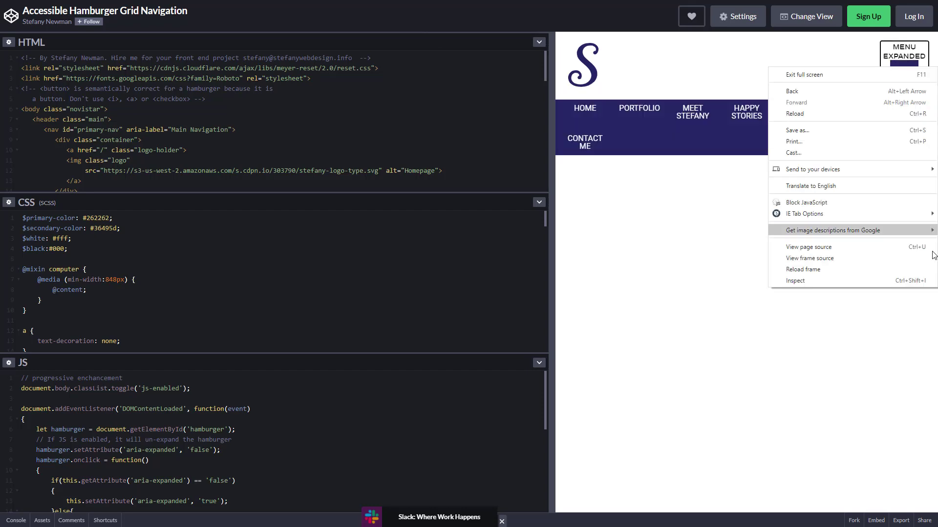
left_click(795, 280)
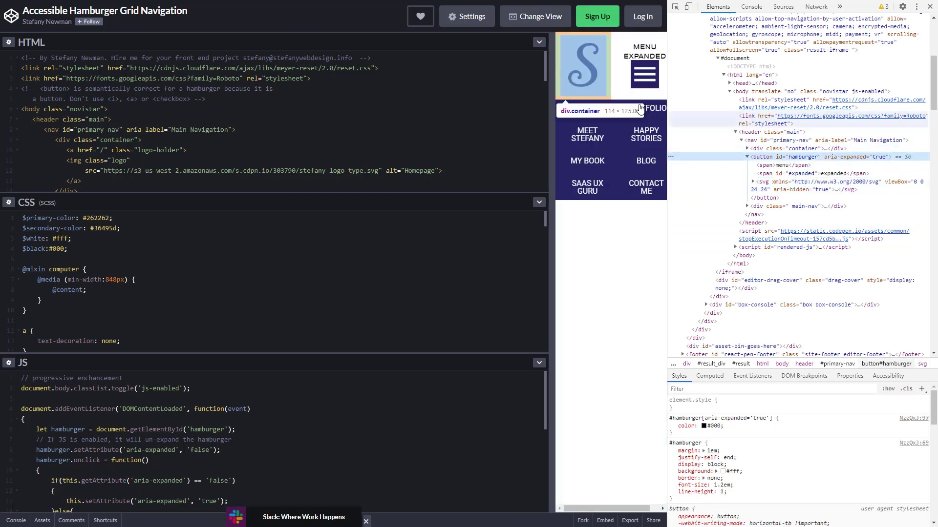
left_click(644, 71)
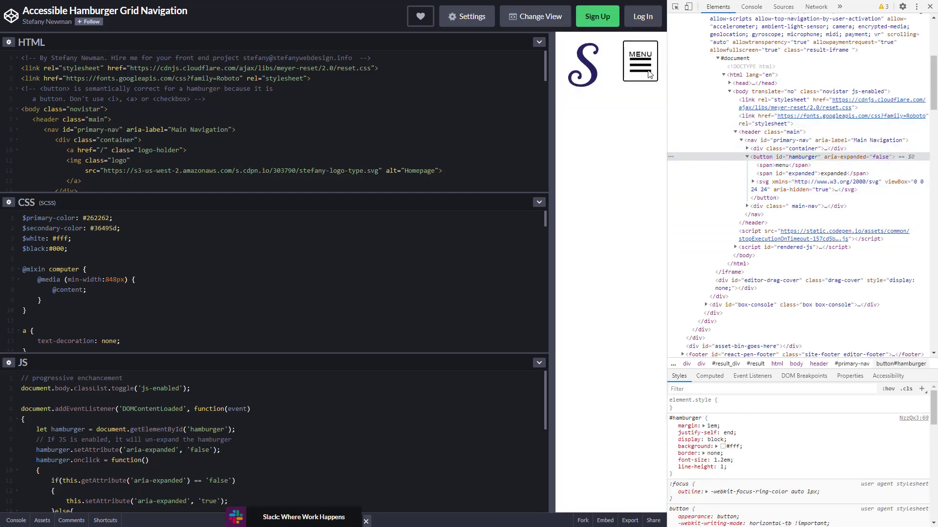
left_click(639, 59)
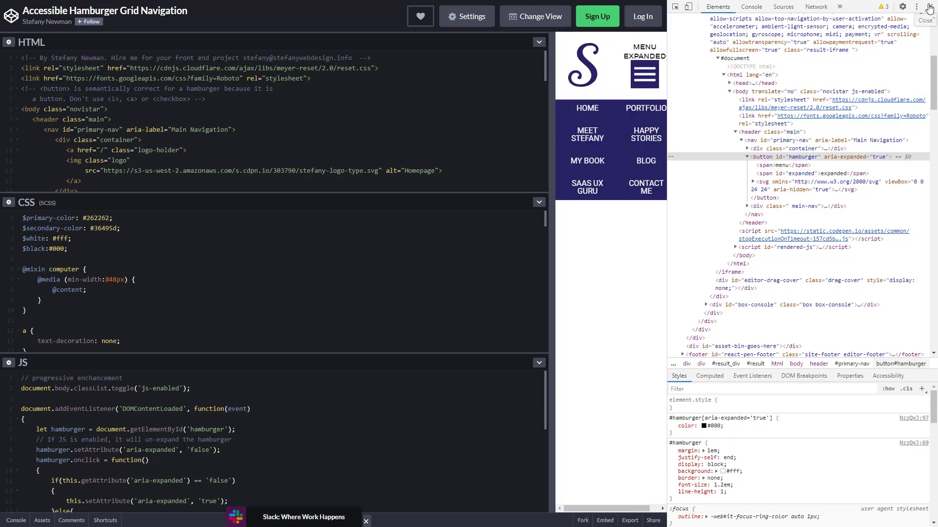
Close the developer tools and toggle the navigation menu open and closed again
left_click(927, 6)
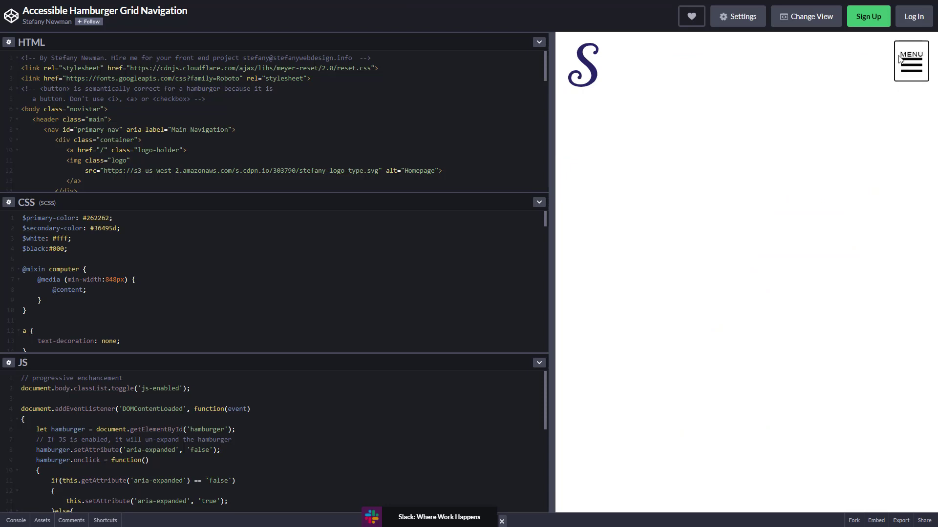
mouse_move(835, 59)
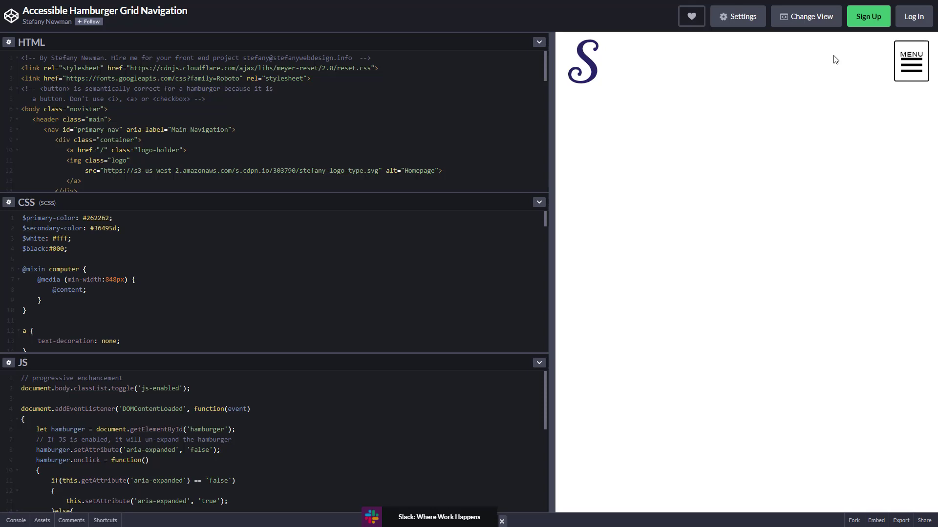
left_click(909, 61)
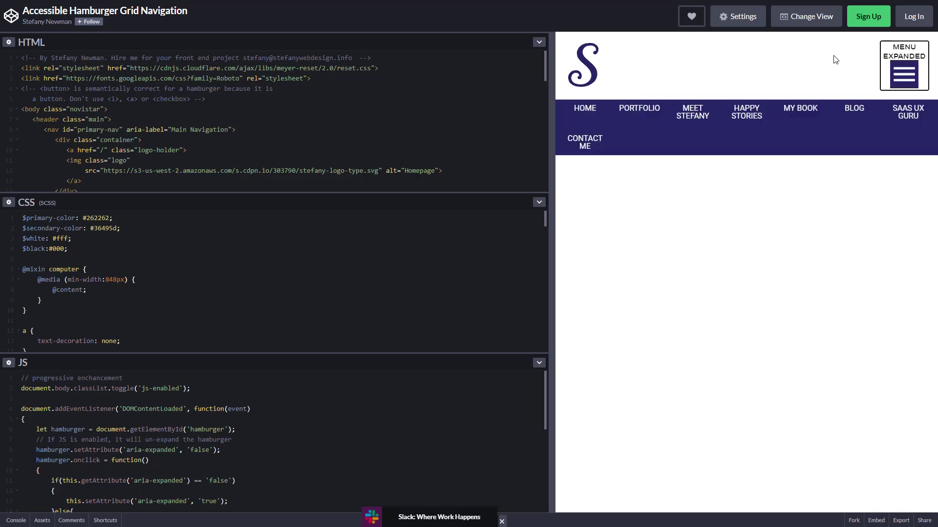
left_click(905, 74)
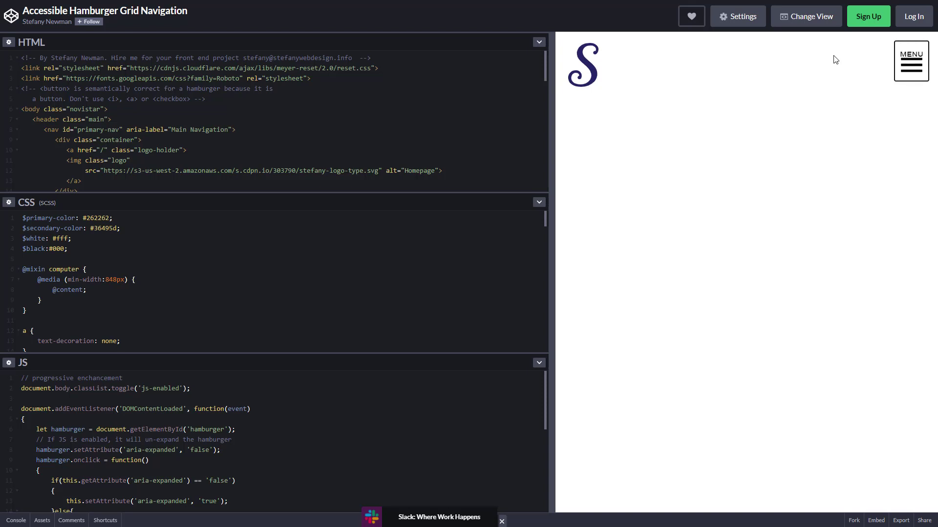
left_click(910, 61)
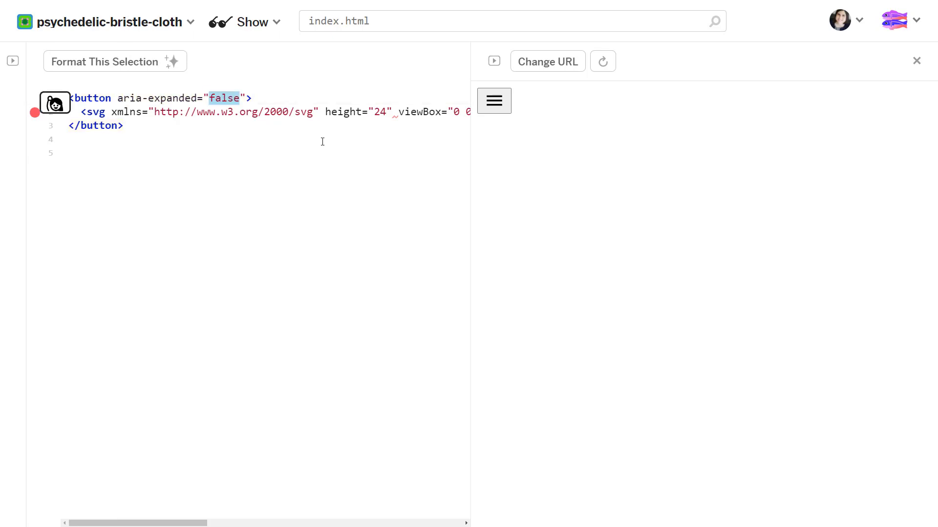
mouse_move(496, 355)
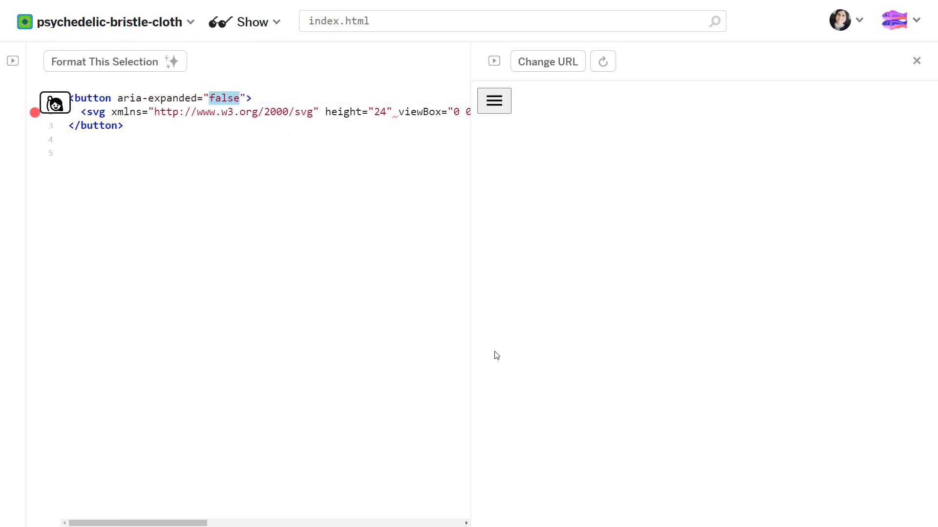
Give the hamburger button an inline style of border:none after aria-expanded="false"
left_click(124, 125)
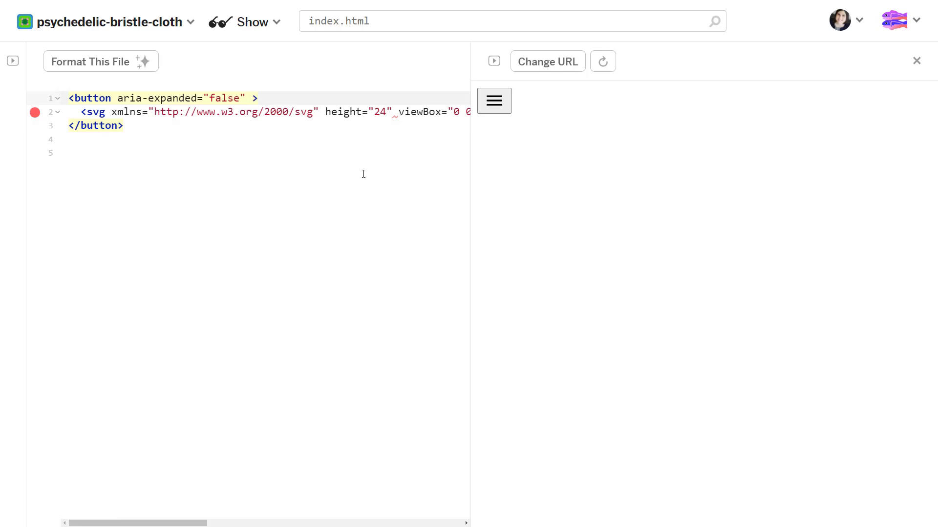
type("style=\"")
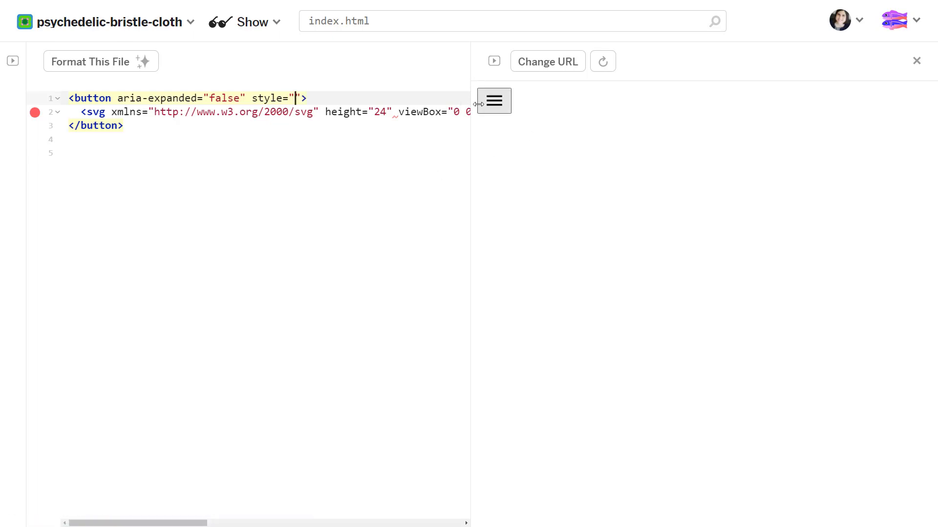
mouse_move(489, 90)
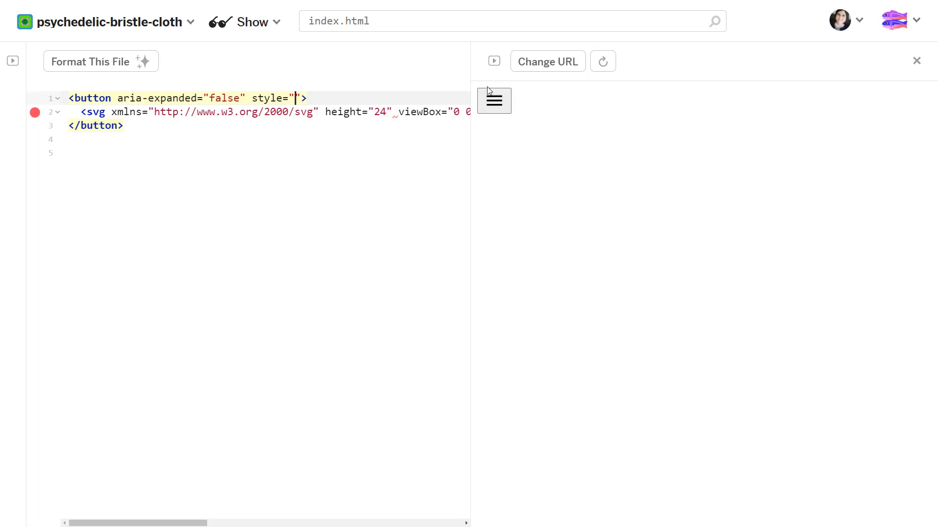
mouse_move(507, 94)
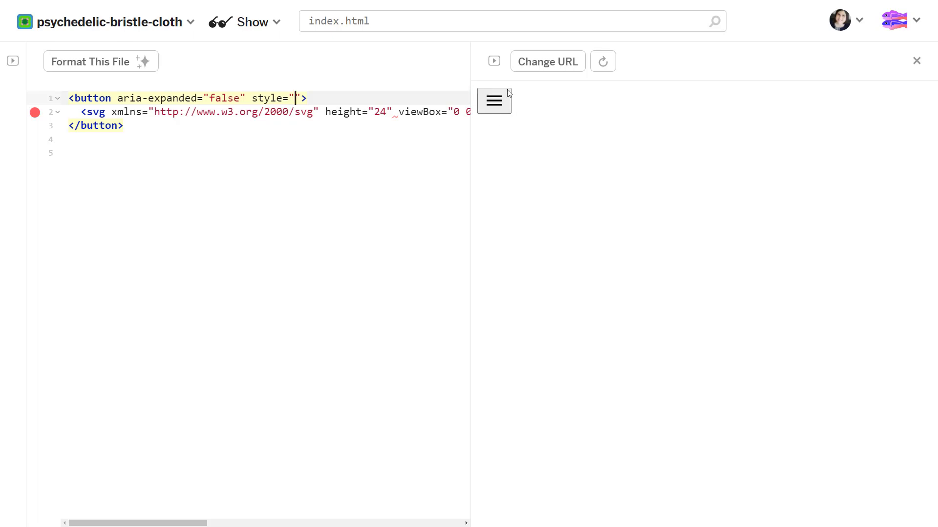
mouse_move(496, 146)
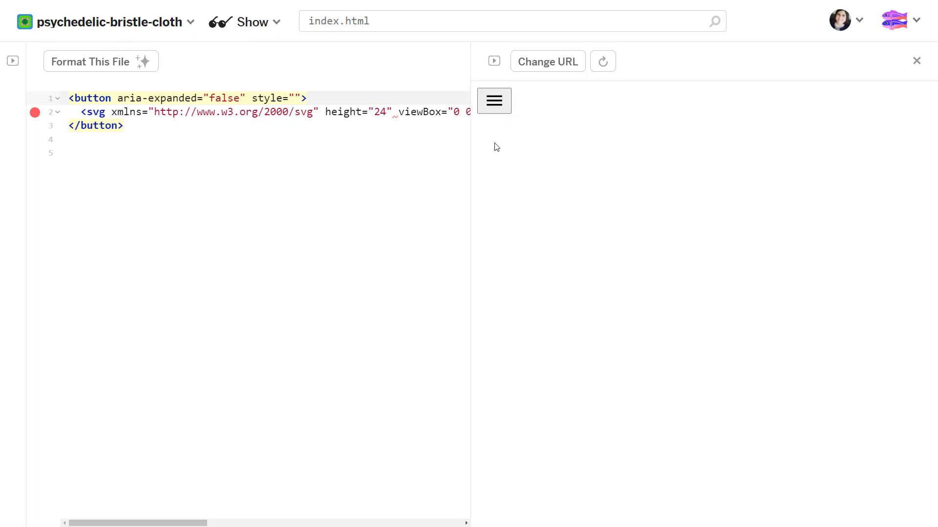
mouse_move(355, 174)
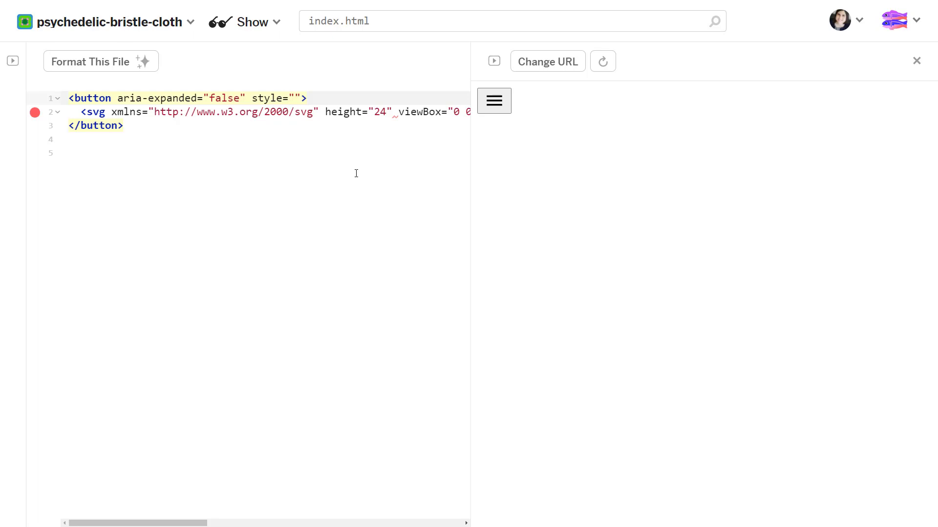
type("border:non")
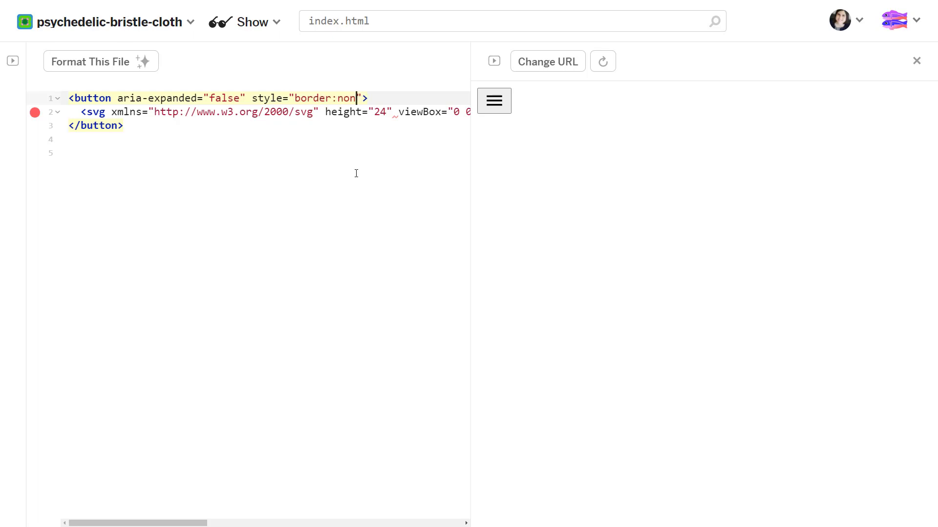
type("e;")
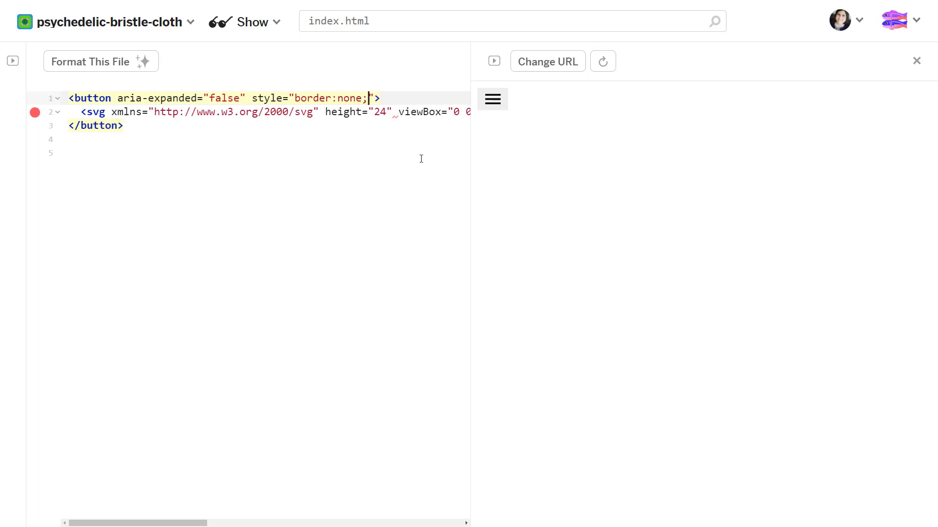
mouse_move(346, 142)
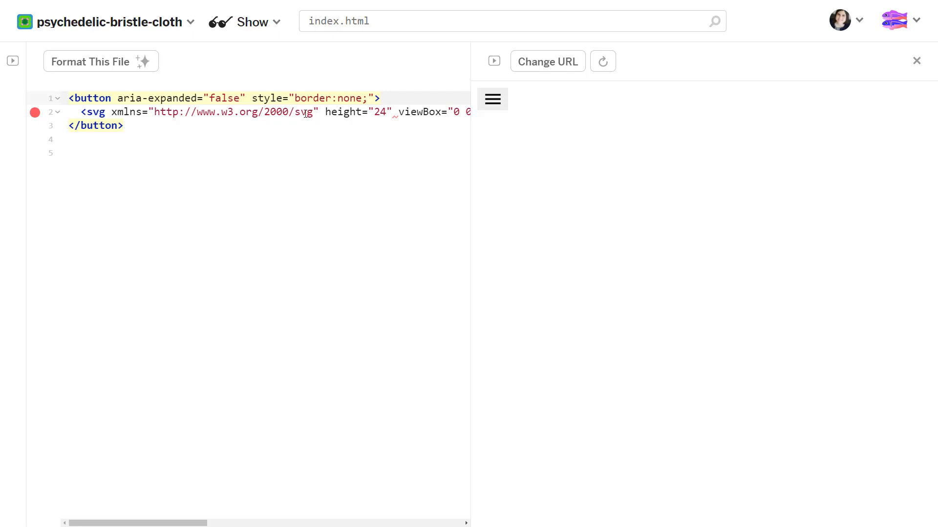
Replace none with the start of a 1px solid transparent border value
double_click(350, 97)
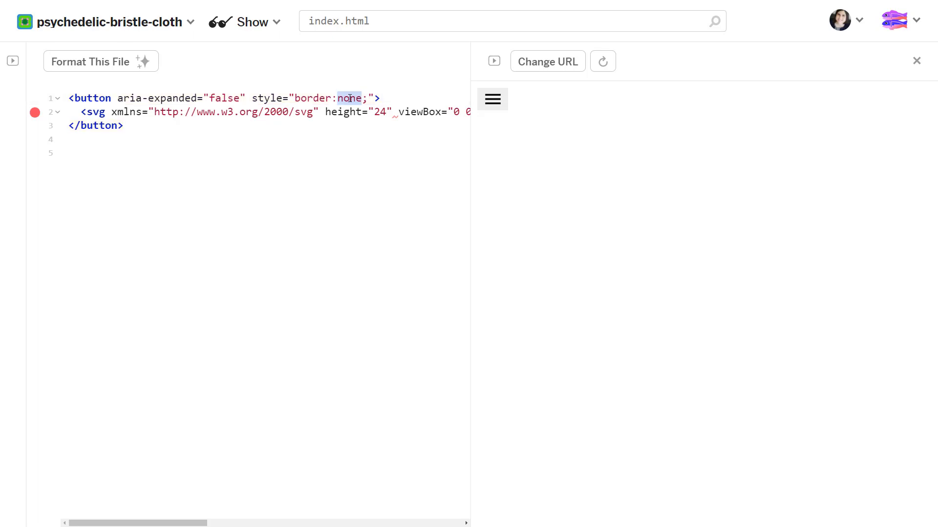
type("1px solid transparent")
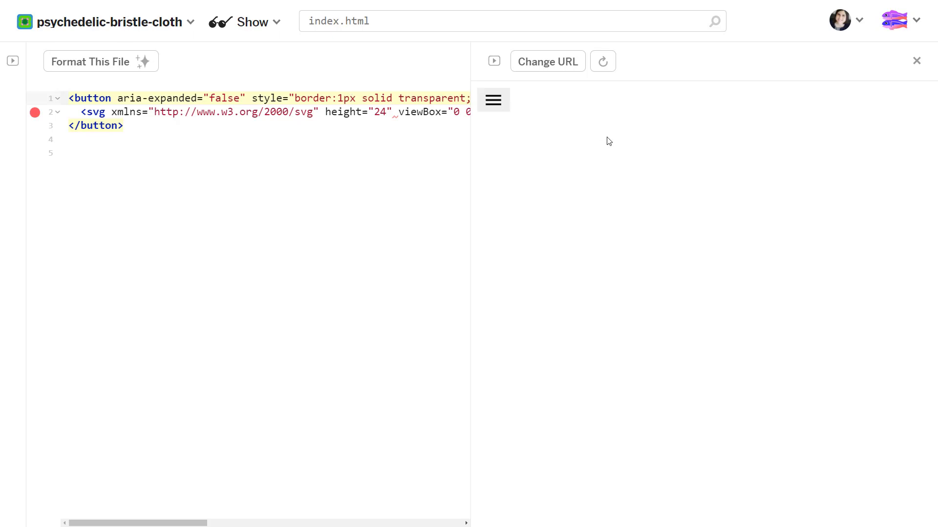
mouse_move(515, 92)
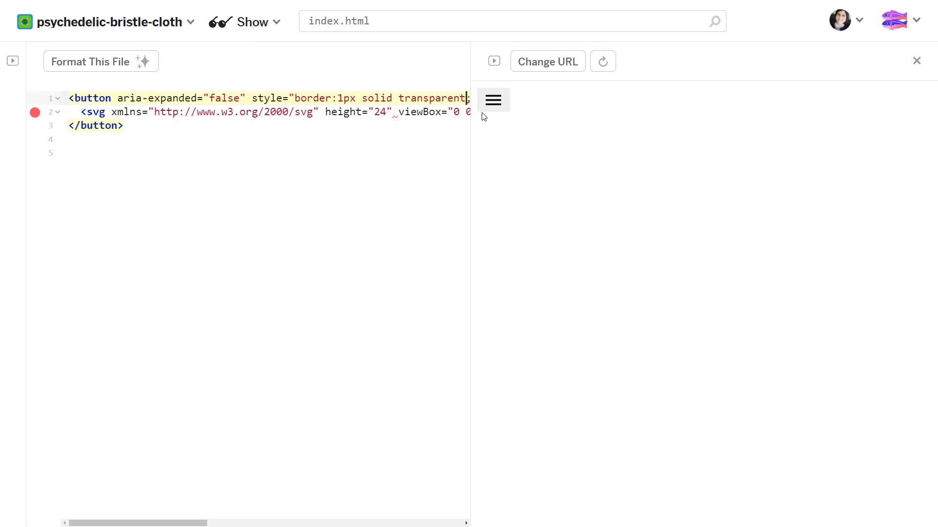
mouse_move(496, 162)
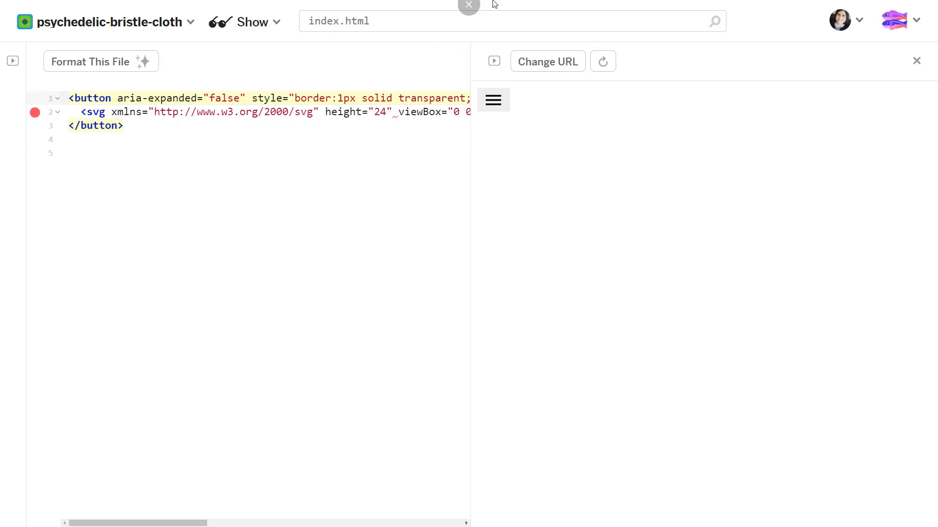
mouse_move(421, 67)
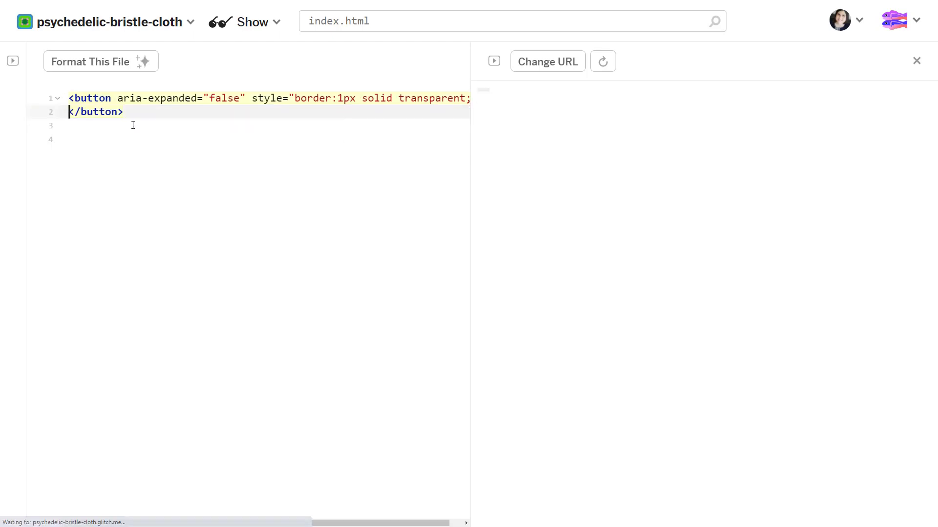
Replace the SVG icon inside the button with the text Hide
type("S")
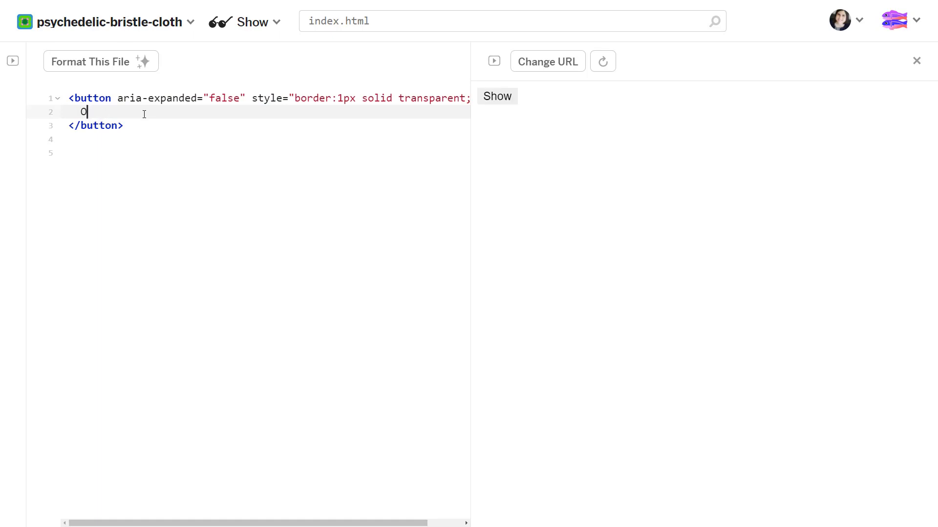
type("Hide")
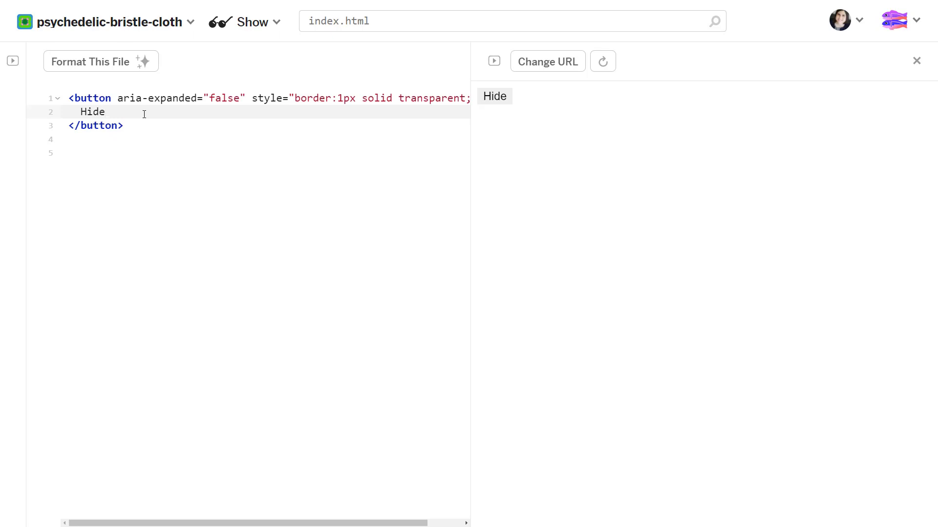
left_click(107, 112)
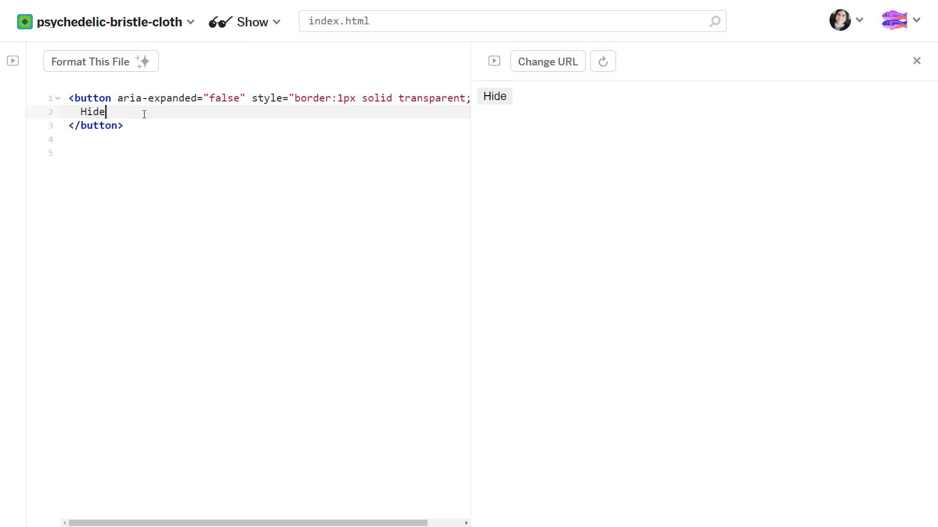
mouse_move(696, 475)
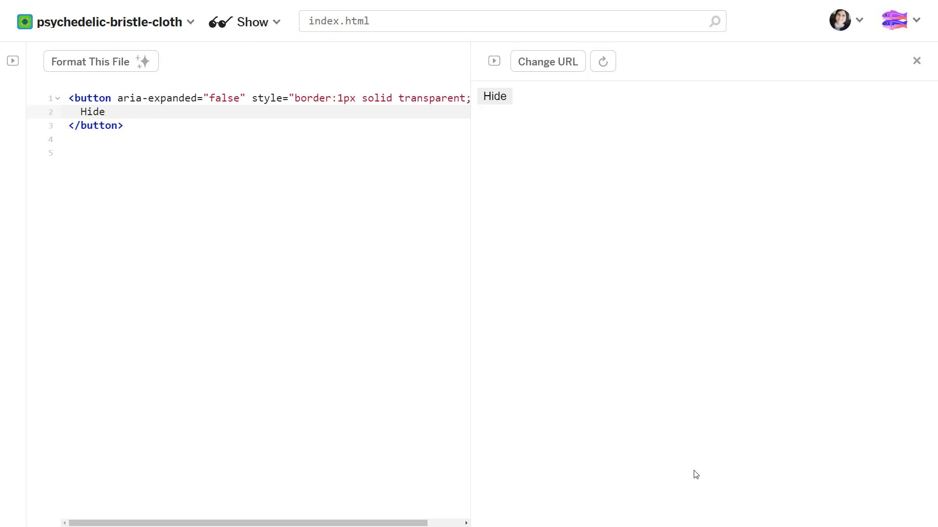